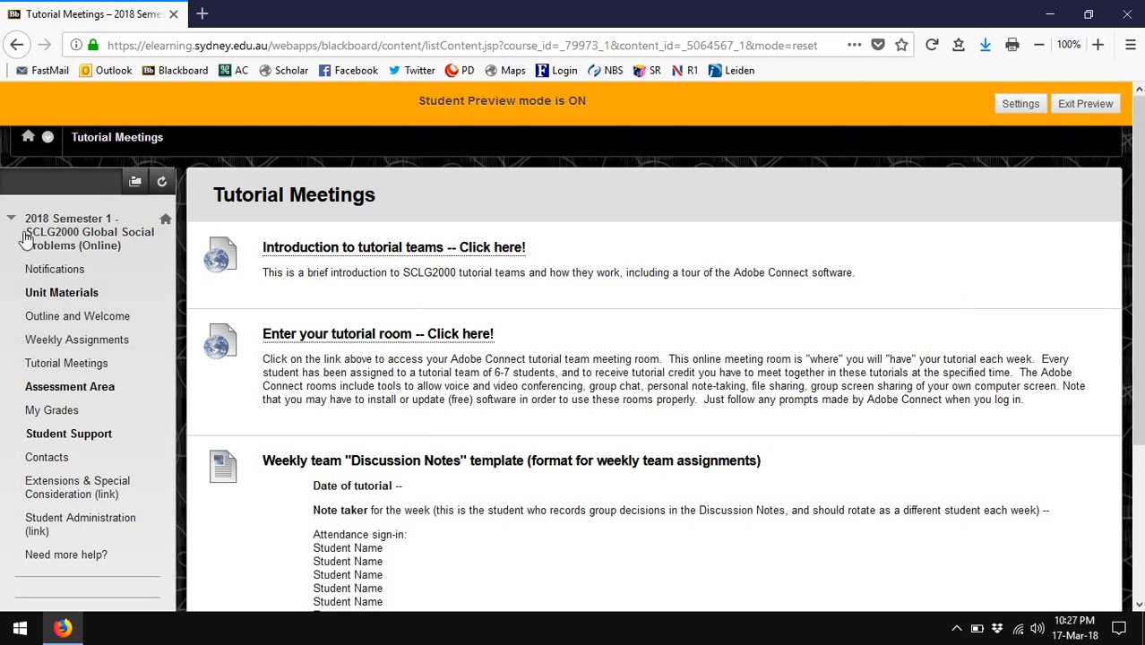
mouse_move(67, 362)
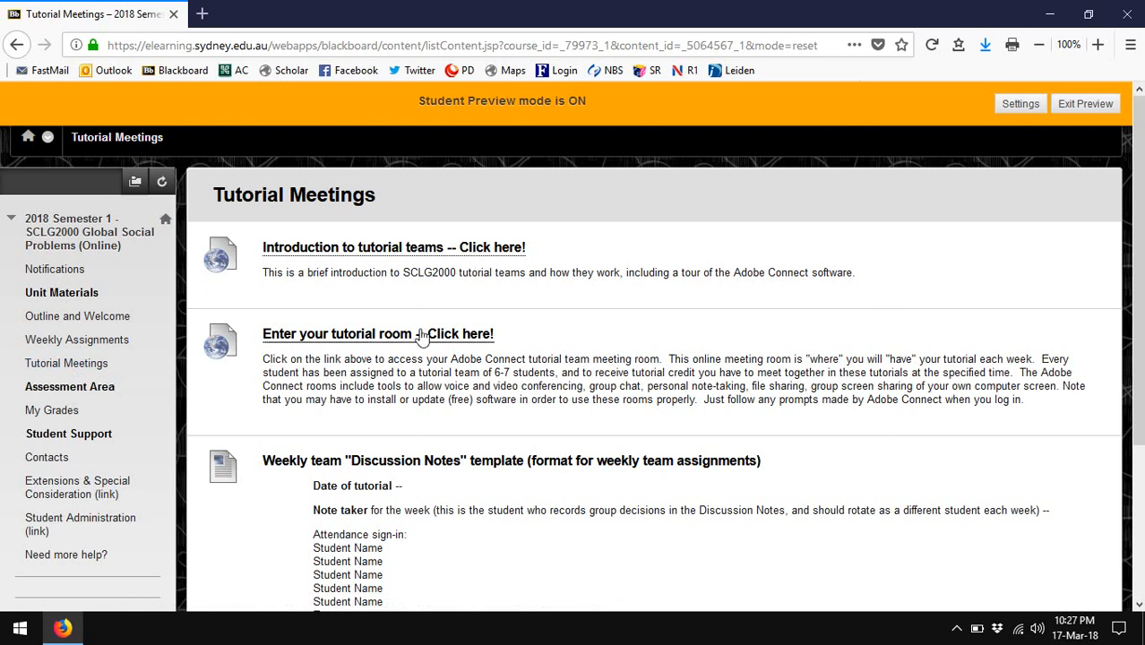
mouse_move(366, 348)
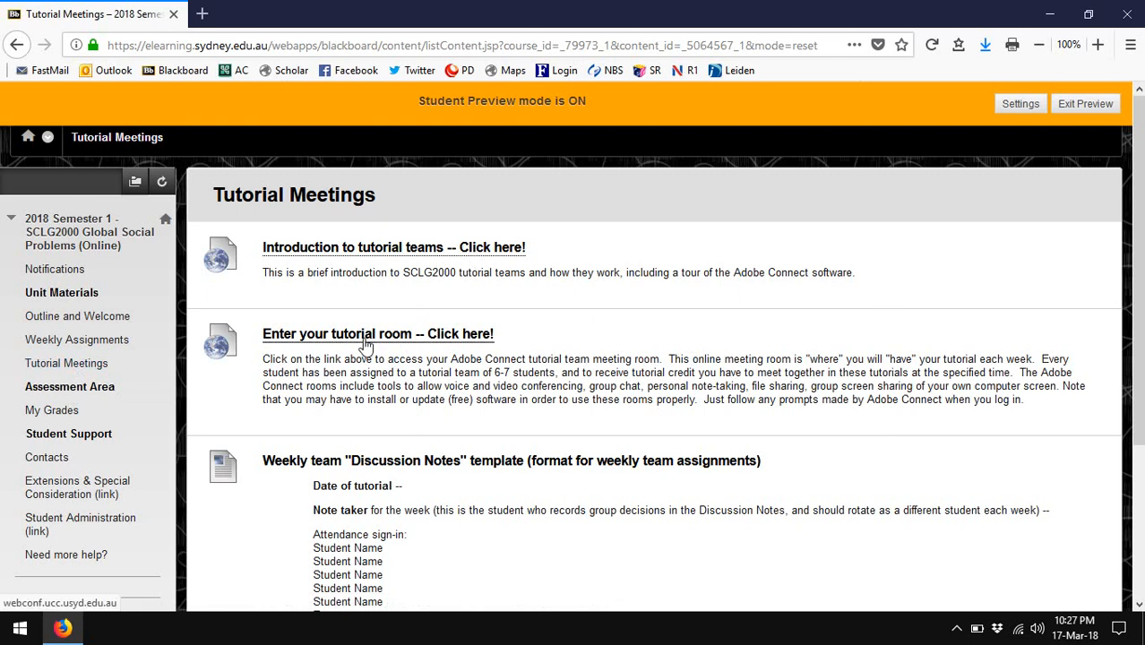
Enter the Adobe Connect tutorial room from the Tutorial Meetings page link
left_click(376, 334)
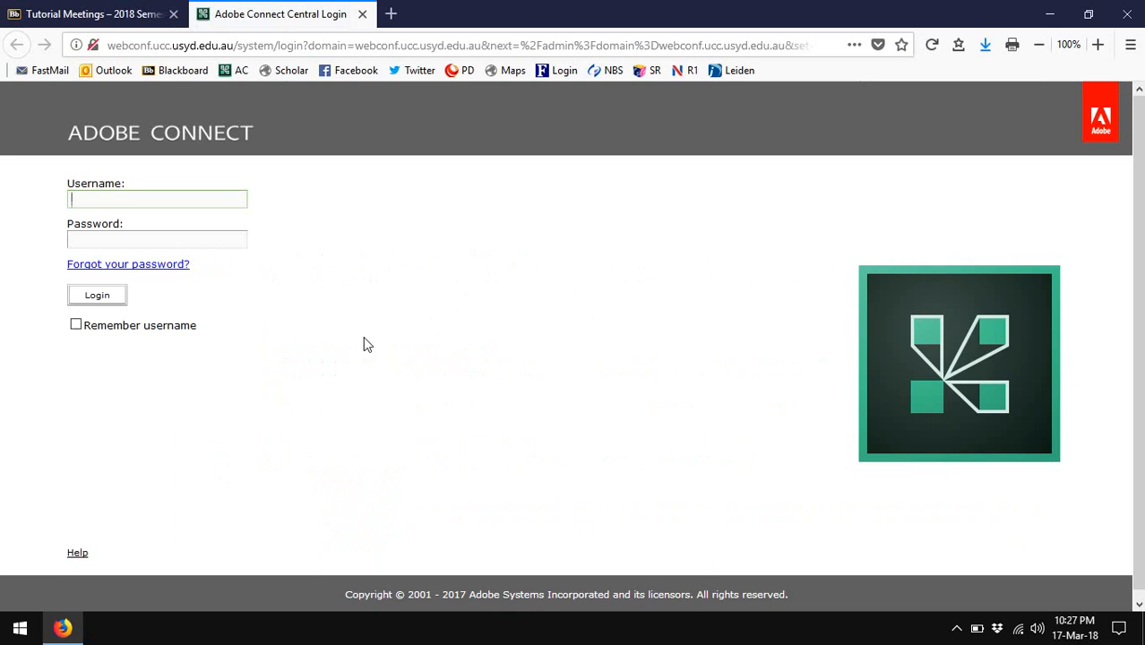
Sign in to Adobe Connect as 'sbabon' and reach the home page of hosted meetings
type("sbabones")
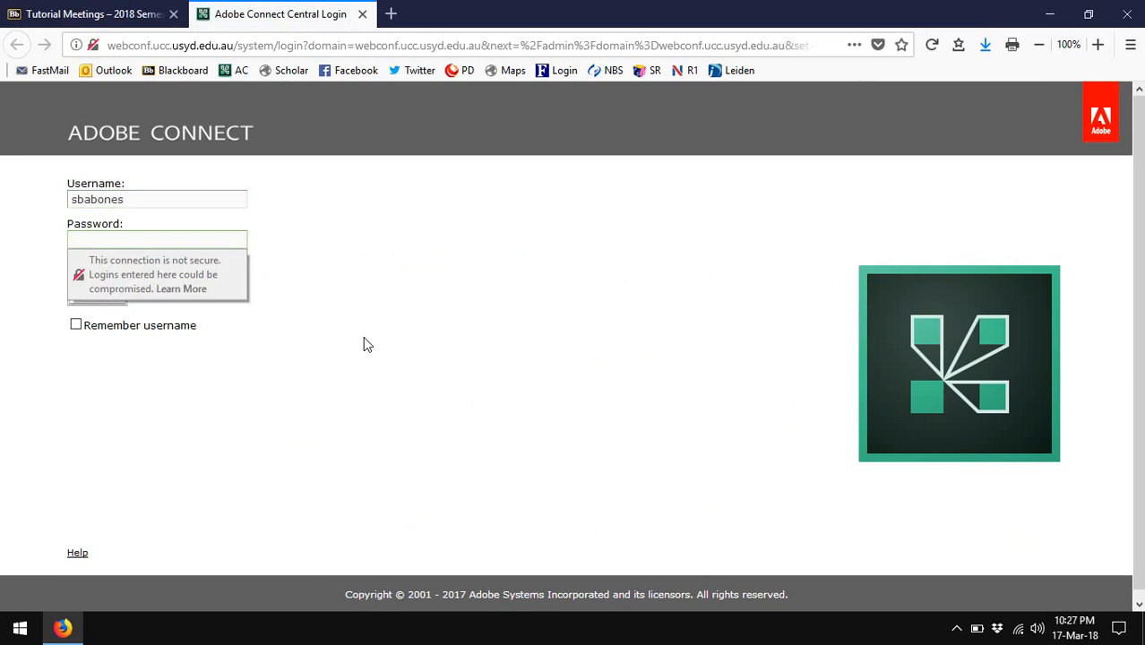
type("••••••")
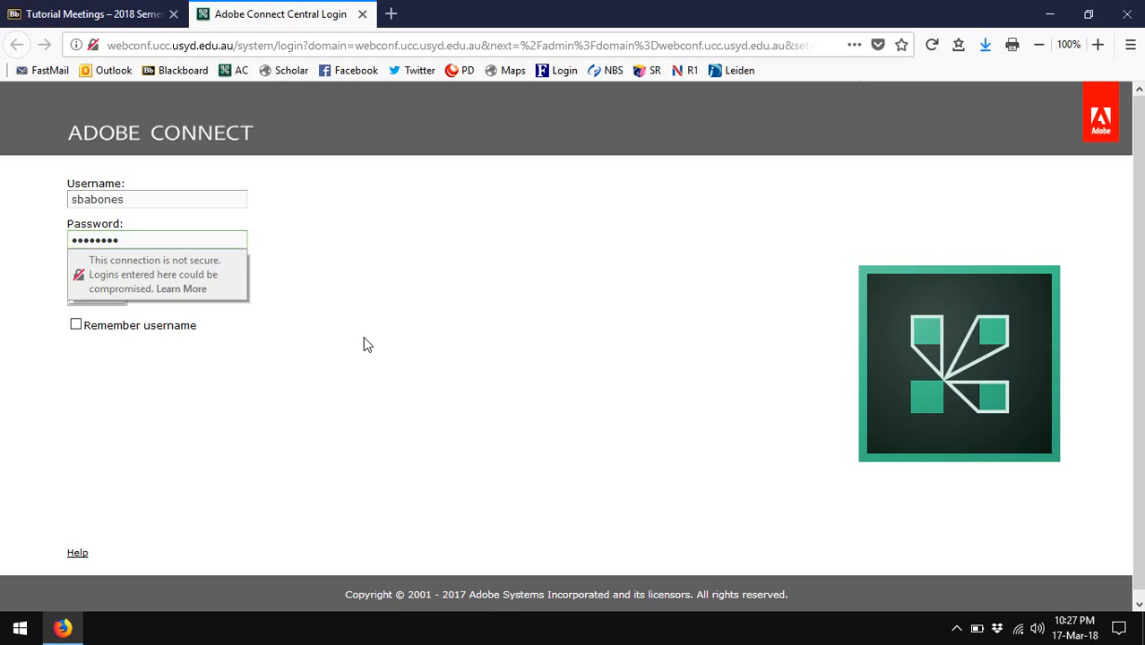
left_click(96, 294)
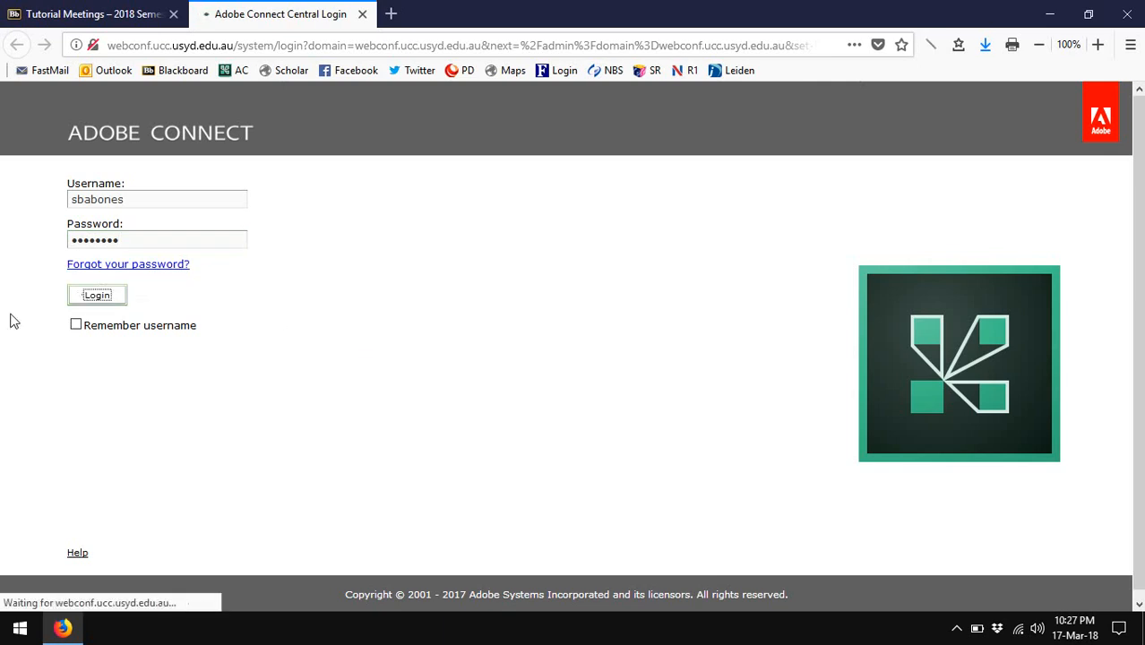
left_click(97, 294)
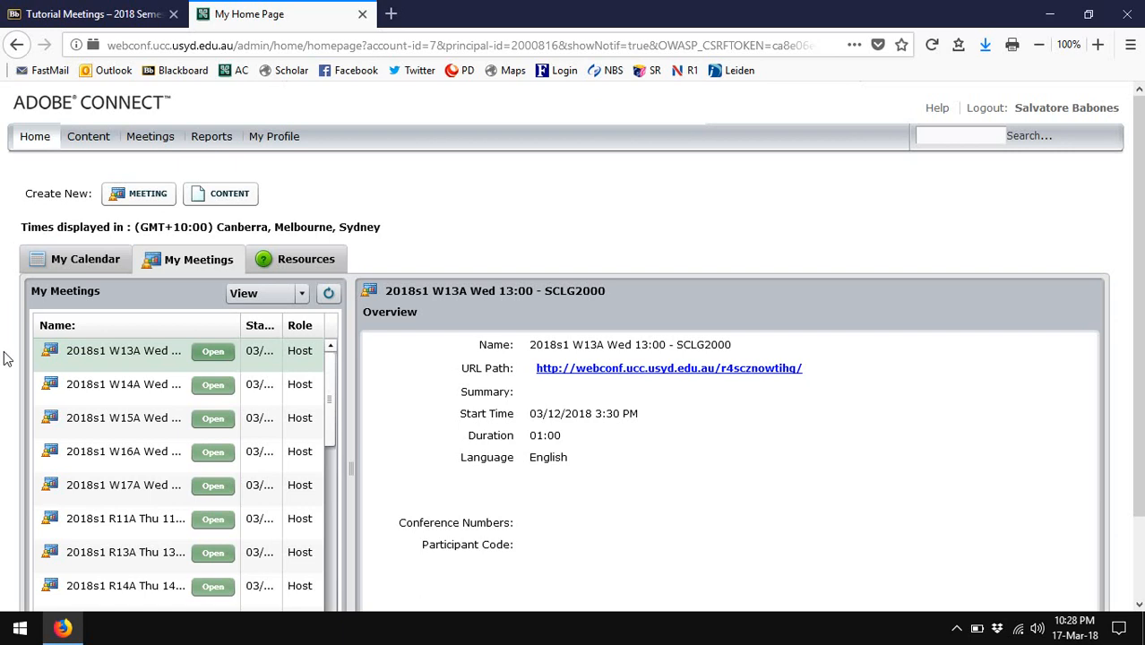
Launch the SCLG2000 Template small group project meeting room from My Meetings
scroll("down", 3)
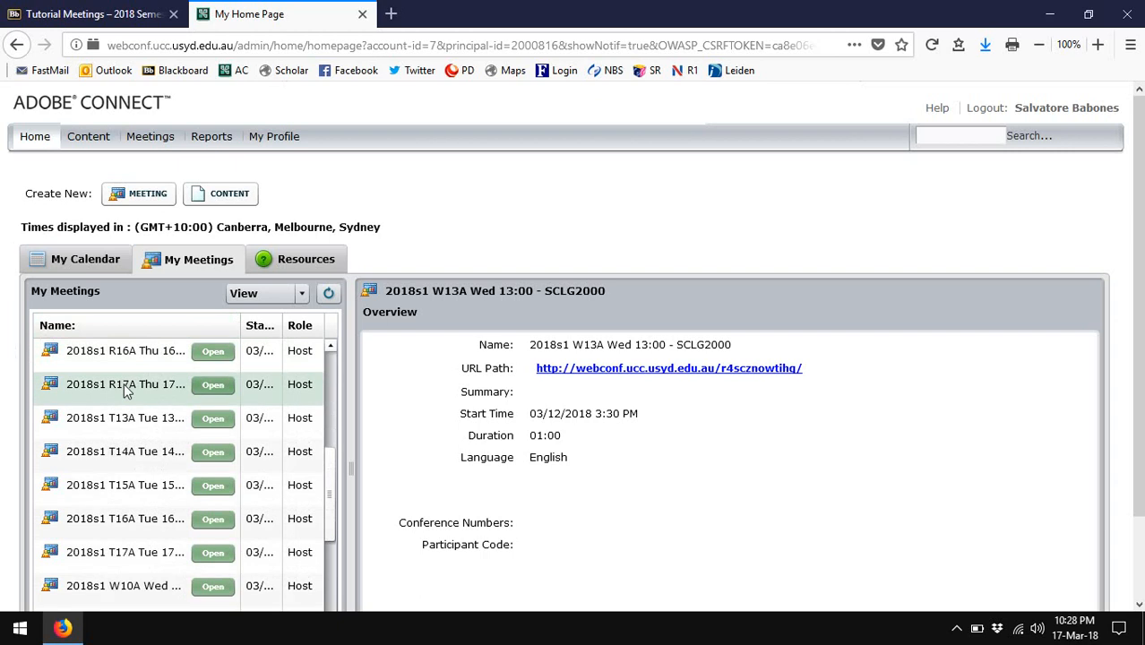
scroll("down", 3)
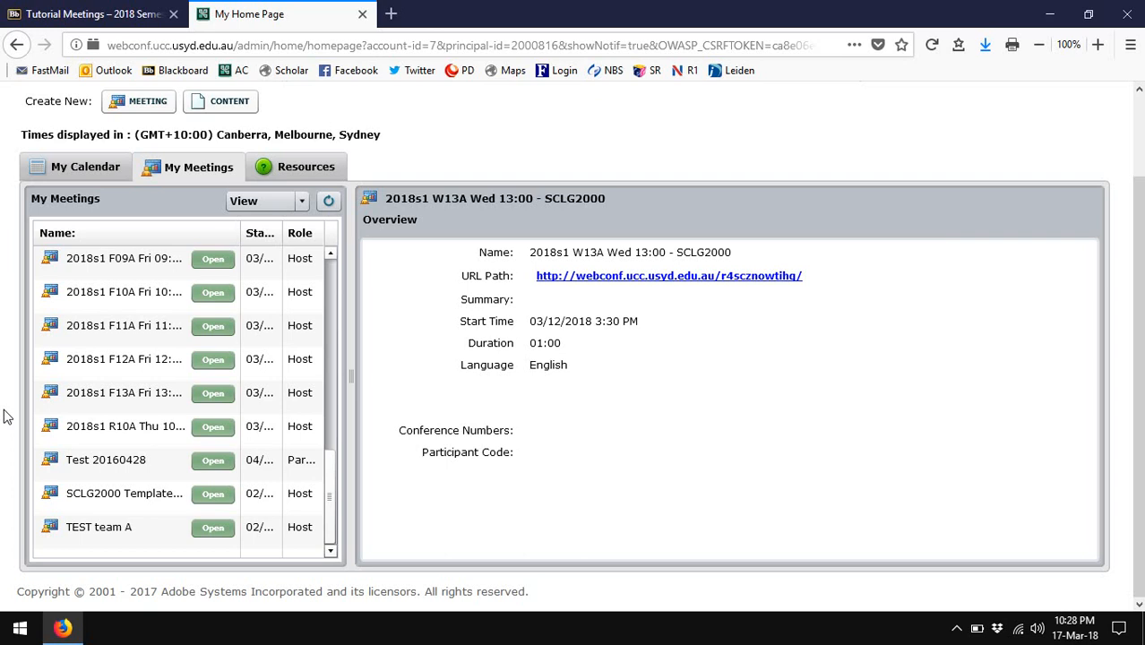
left_click(213, 494)
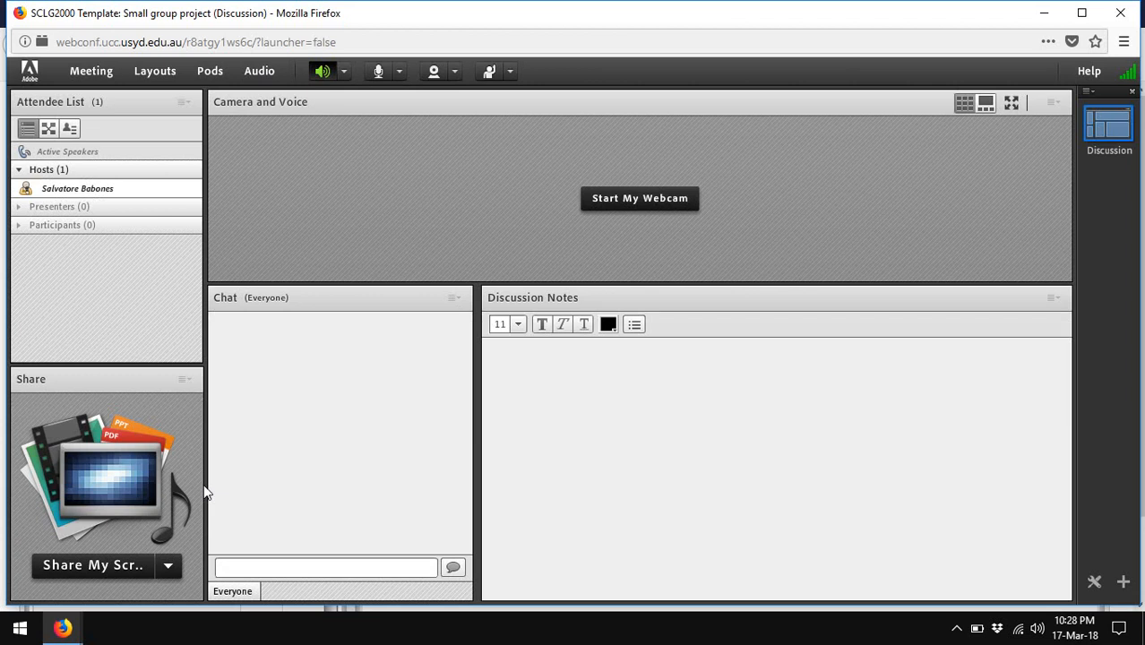
mouse_move(760, 222)
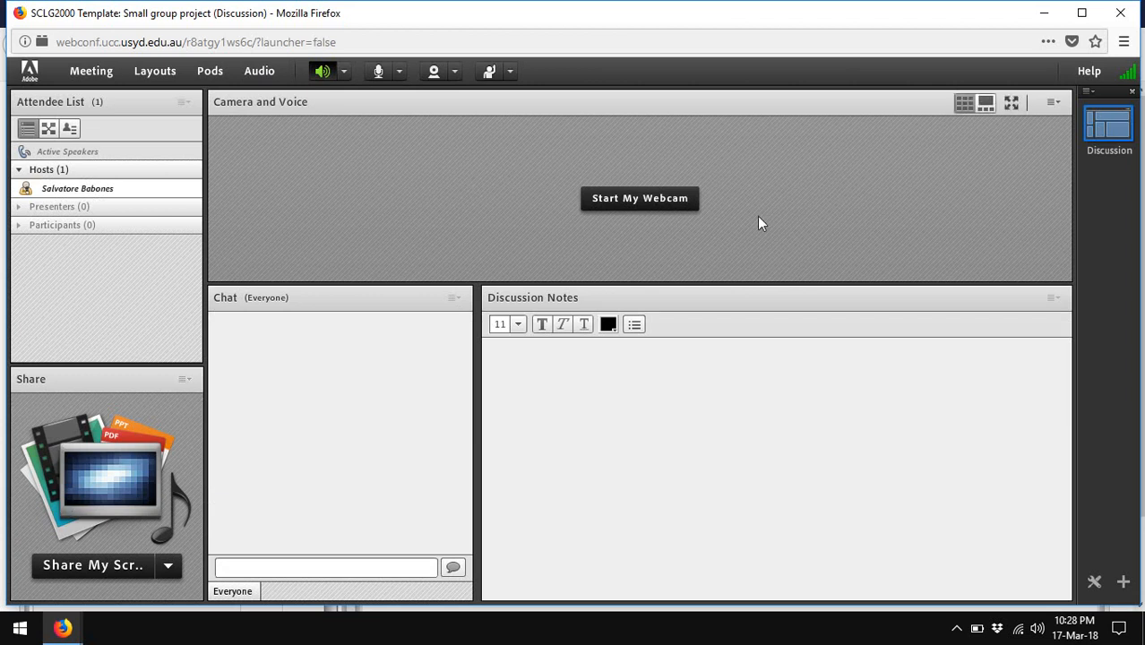
mouse_move(326, 336)
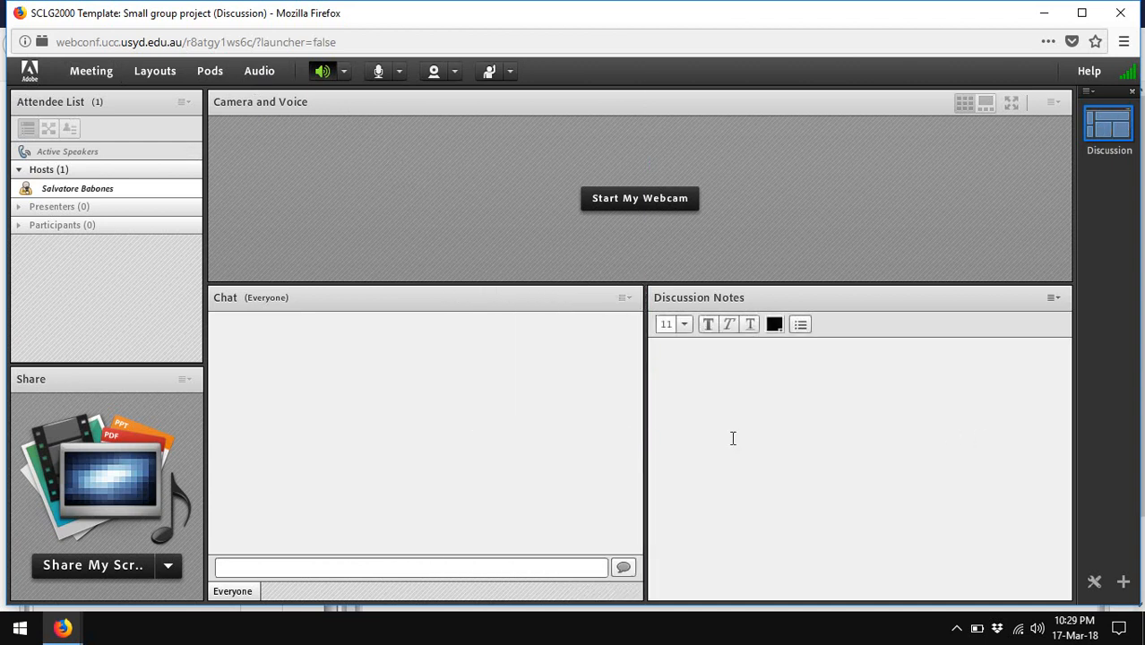
mouse_move(642, 433)
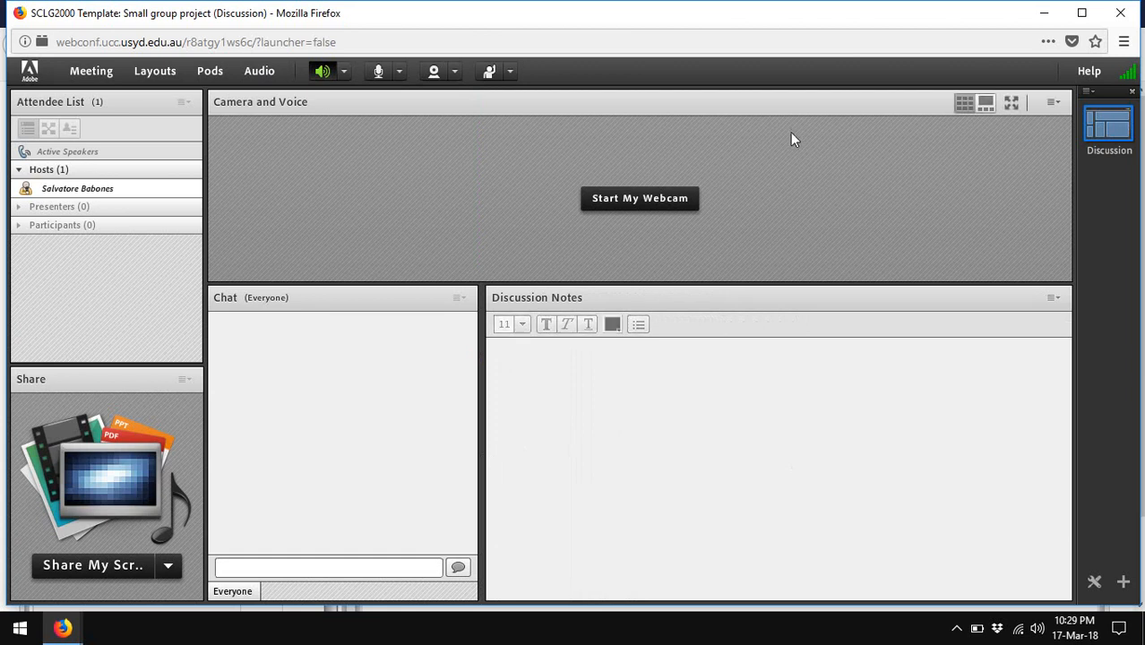
mouse_move(378, 72)
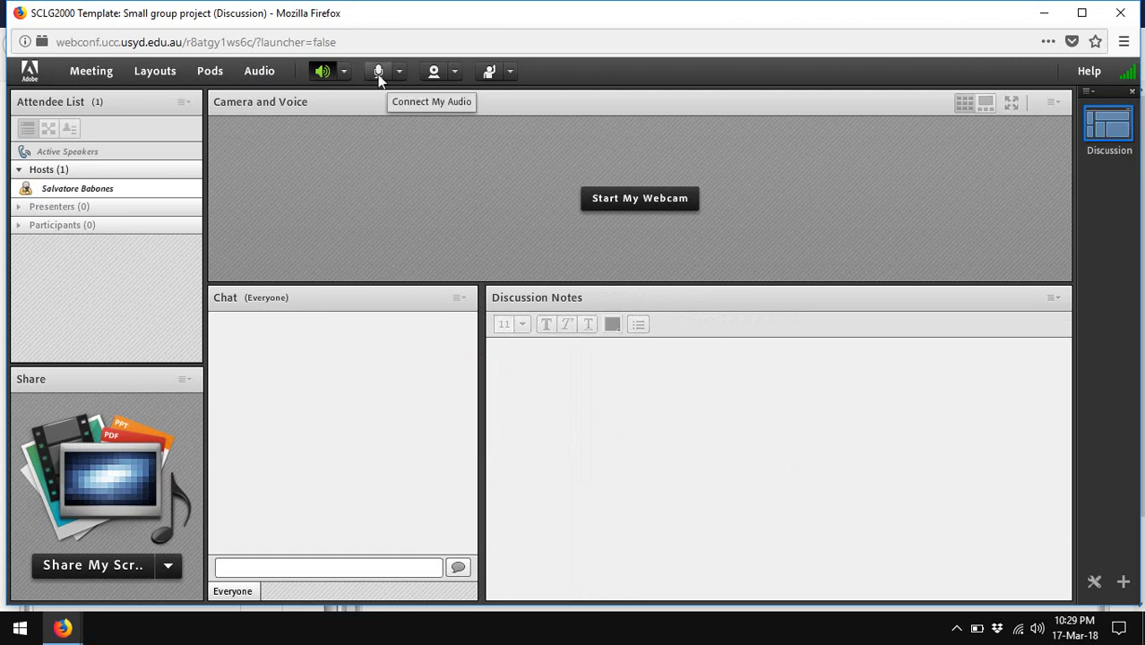
Connect the microphone, allowing Flash access to camera and microphone
left_click(377, 71)
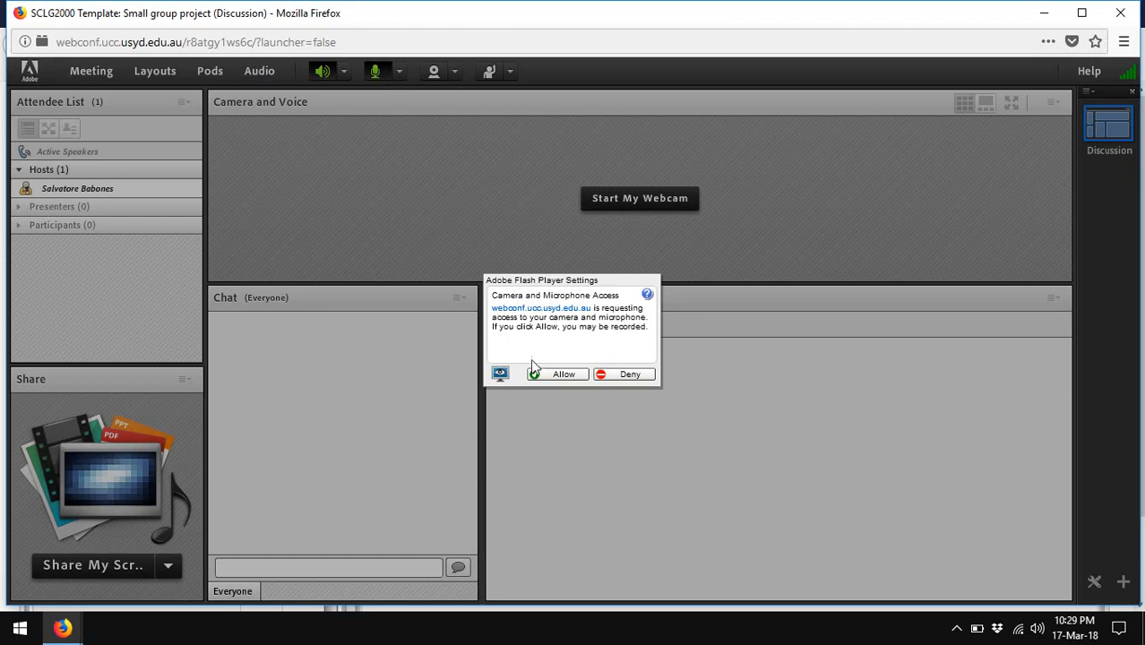
left_click(563, 375)
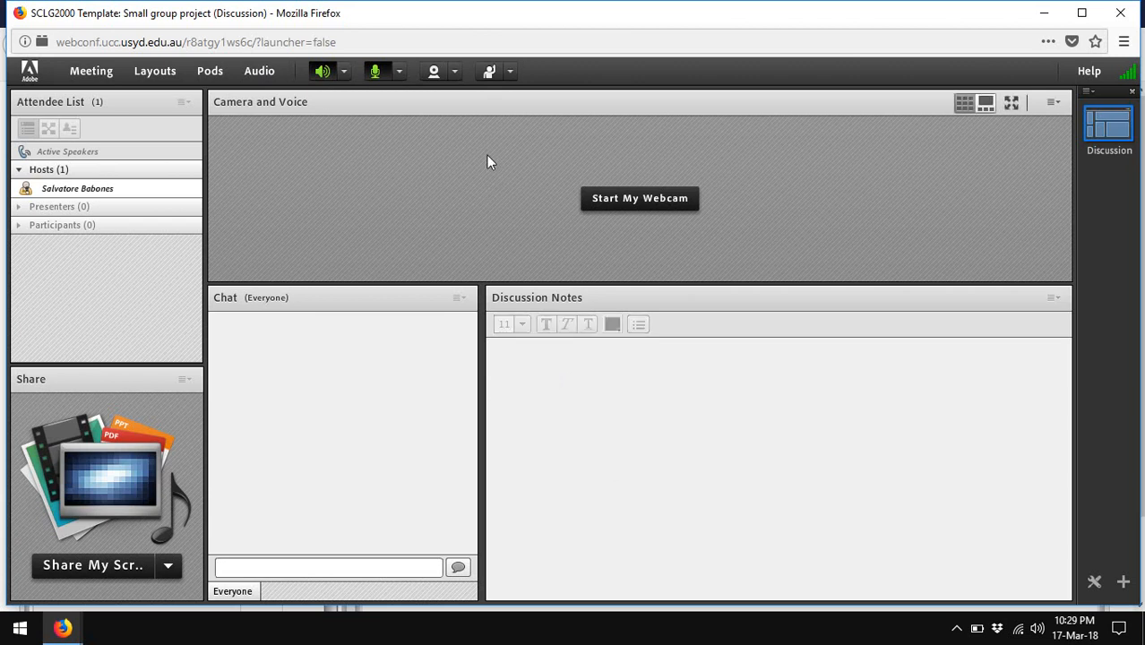
mouse_move(473, 117)
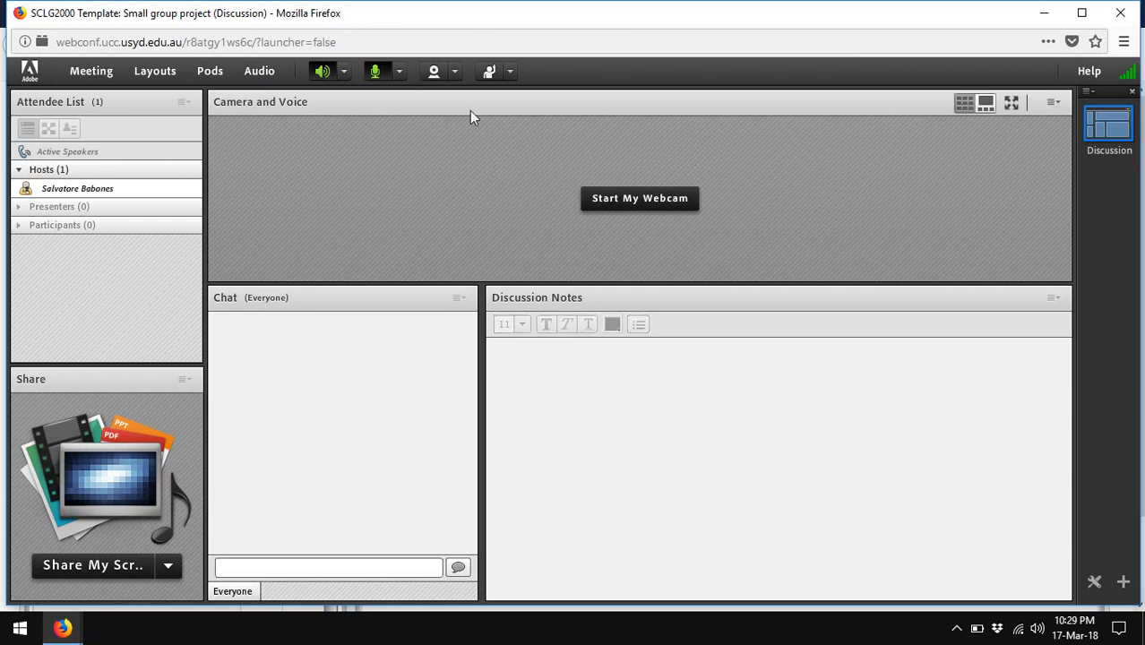
mouse_move(433, 71)
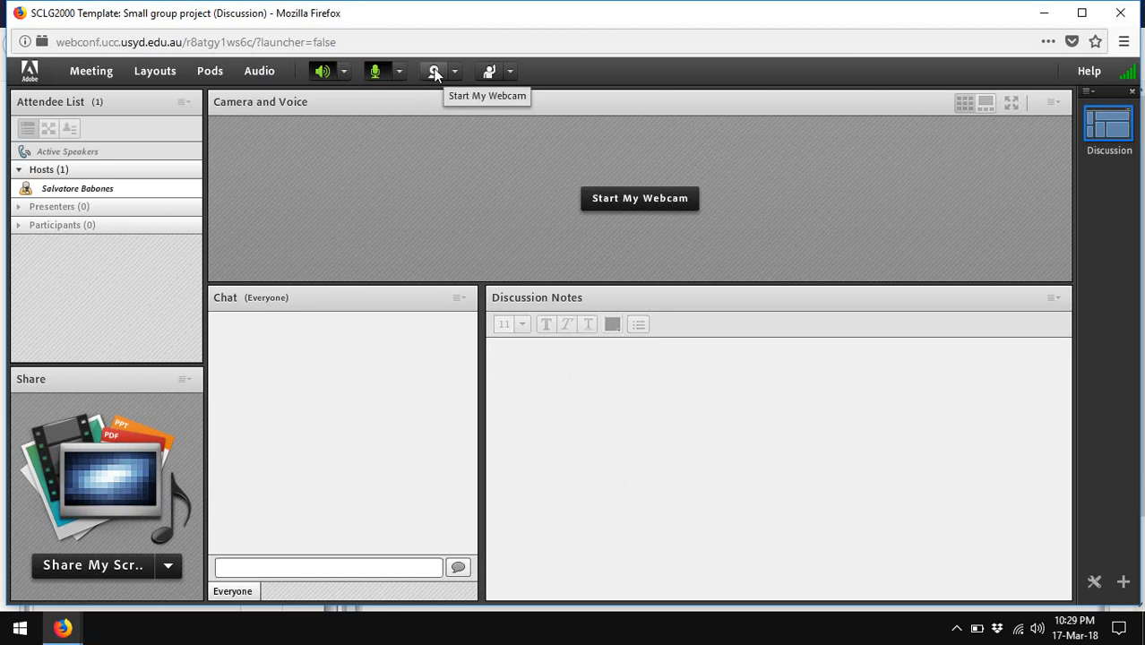
Start the webcam and broadcast its live video to the room, dismissing the add-in prompt
left_click(433, 72)
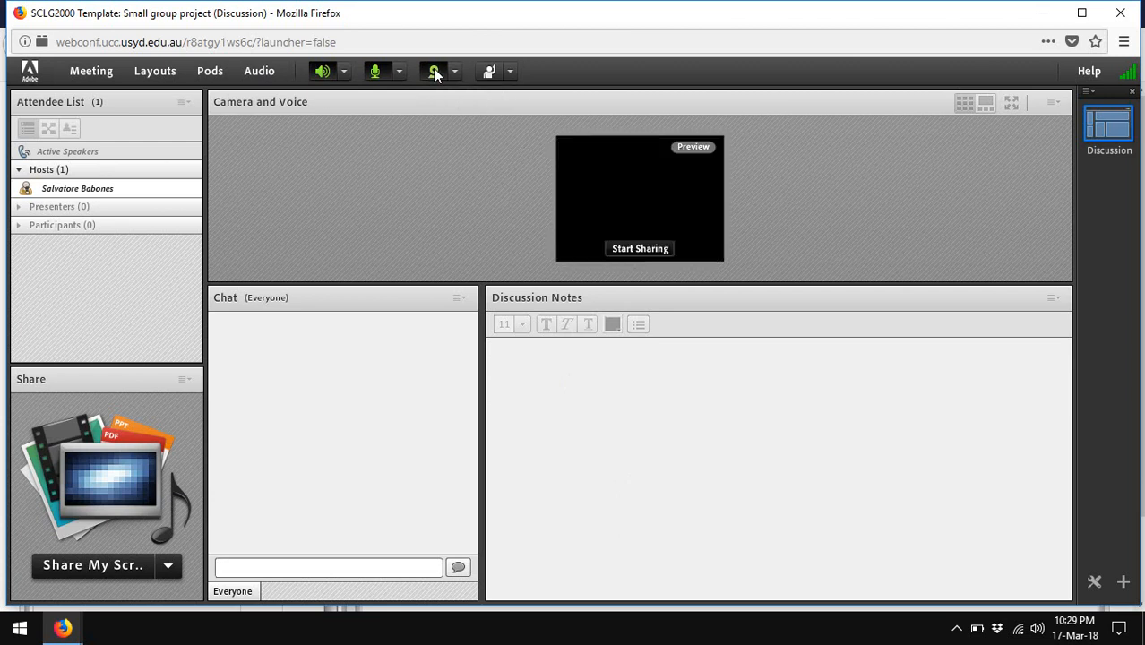
left_click(433, 71)
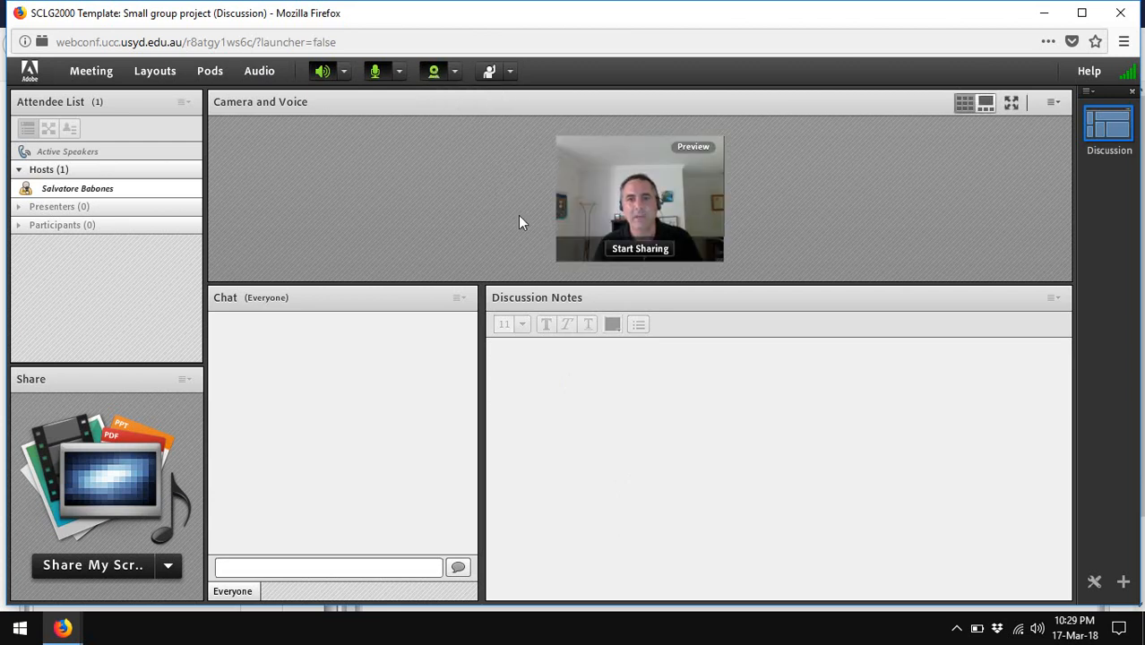
left_click(640, 247)
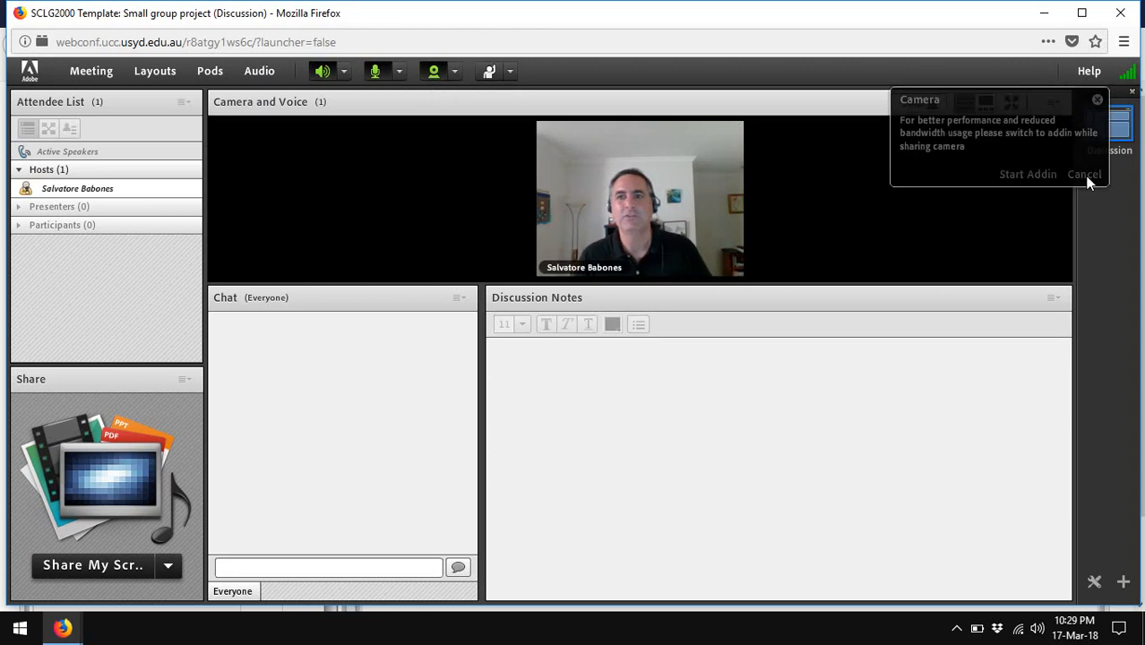
left_click(1085, 174)
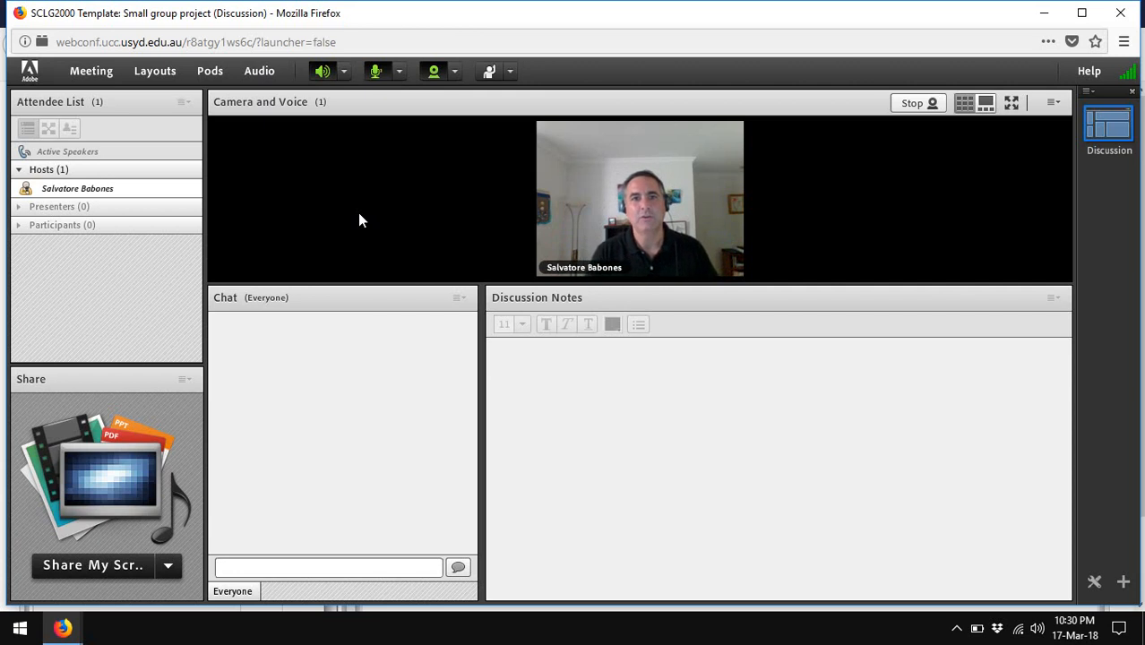
mouse_move(342, 255)
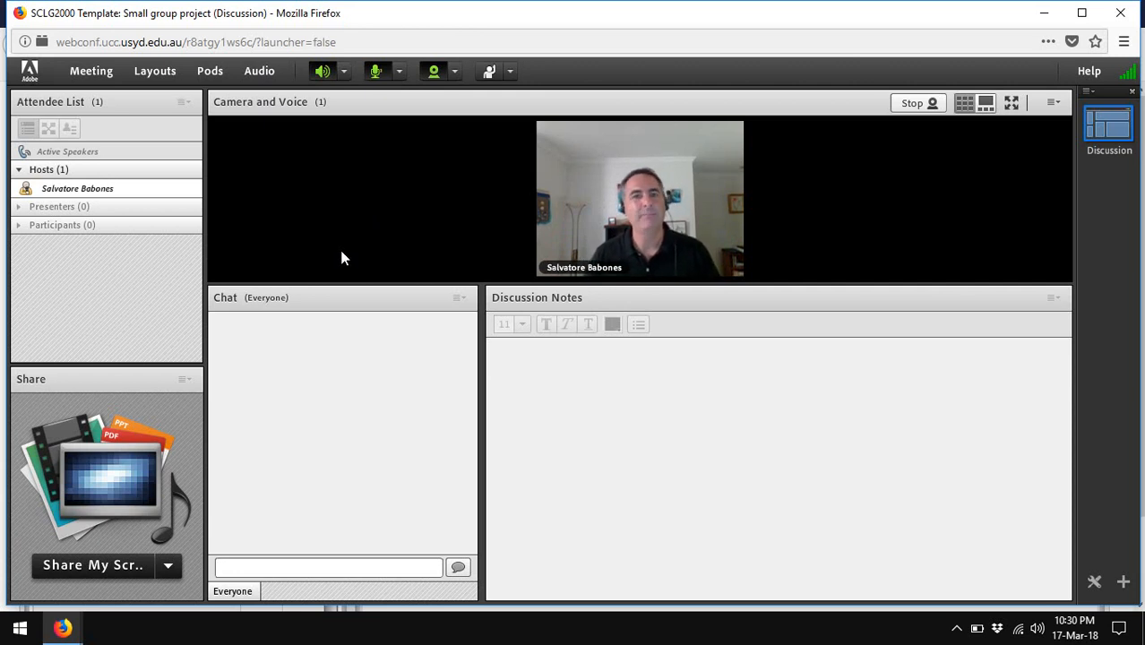
mouse_move(505, 222)
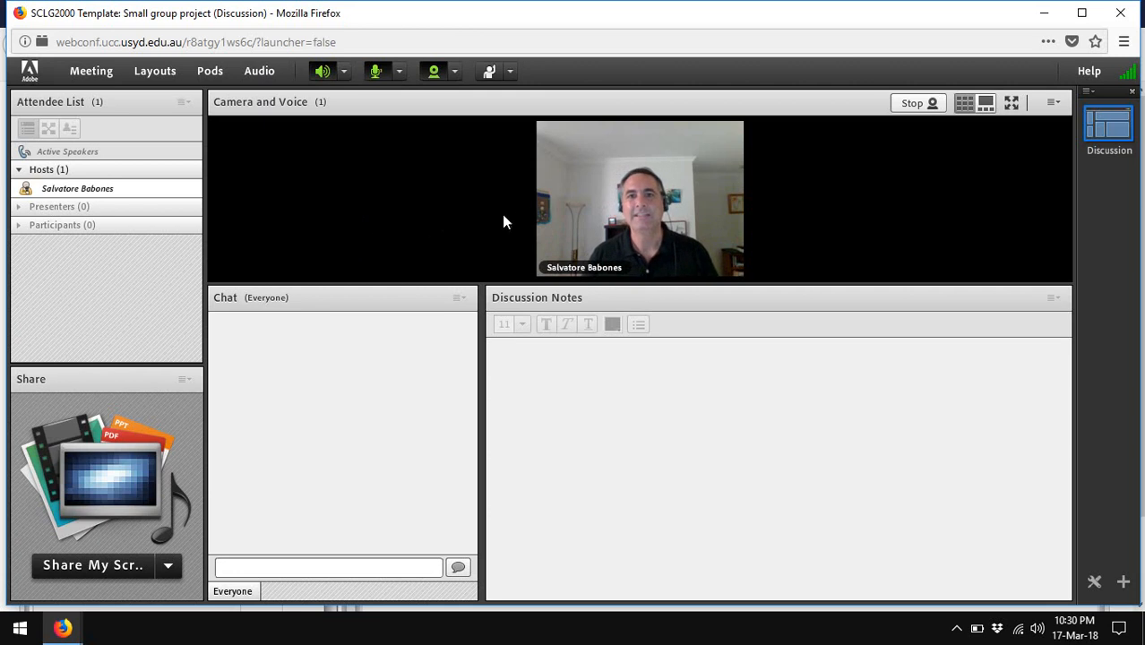
mouse_move(376, 72)
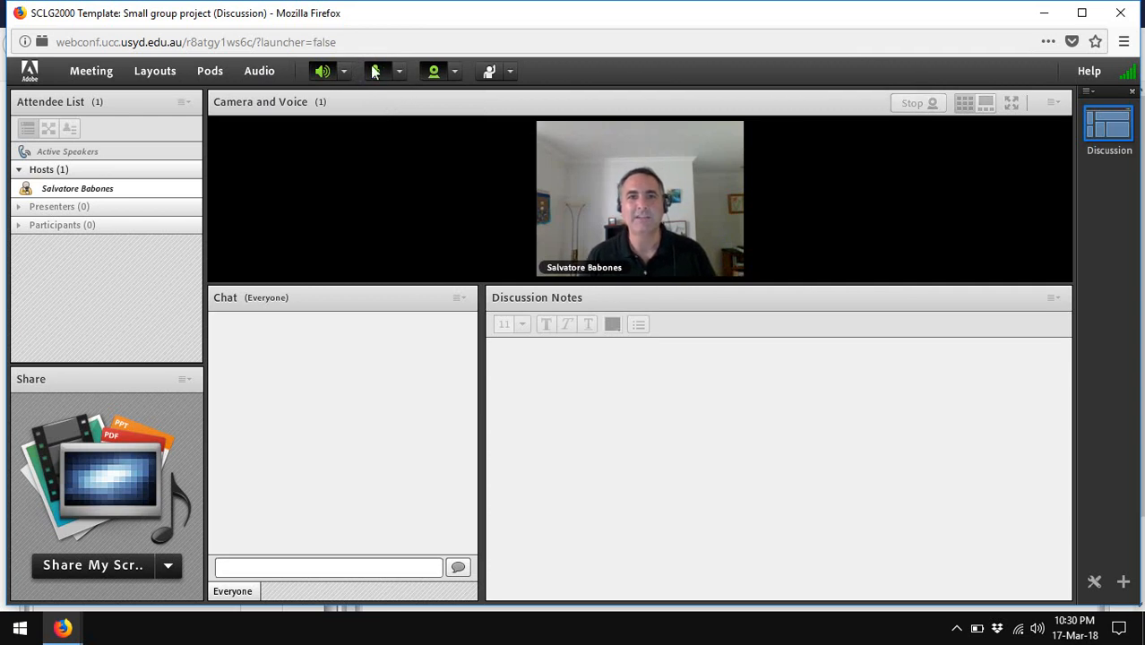
left_click(376, 72)
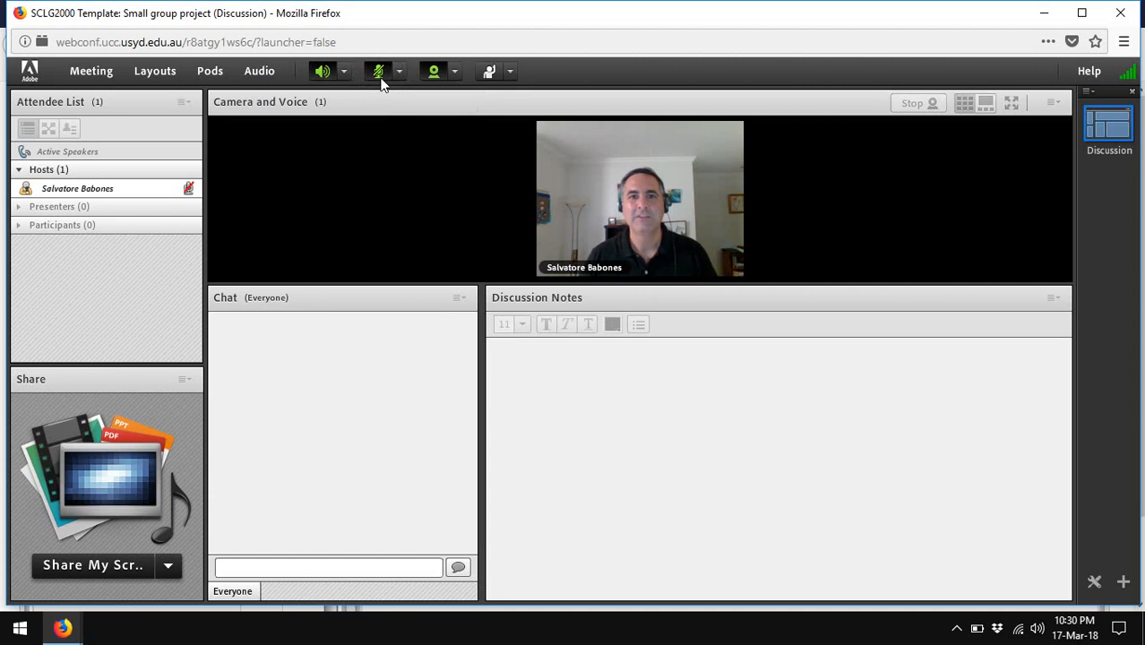
left_click(376, 72)
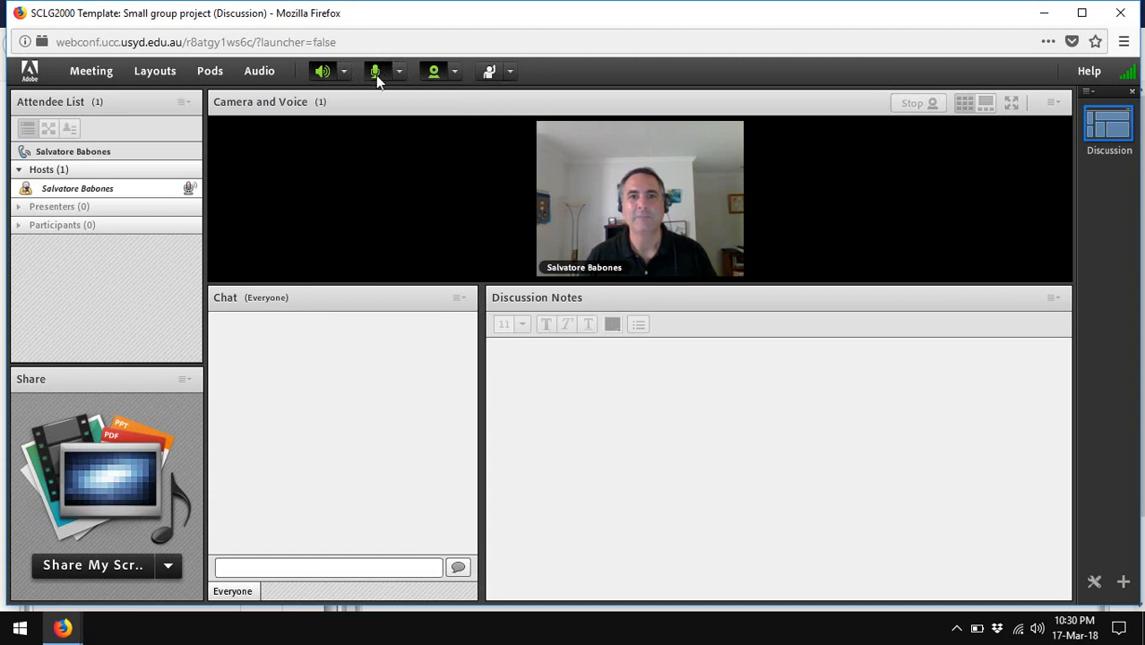
left_click(376, 72)
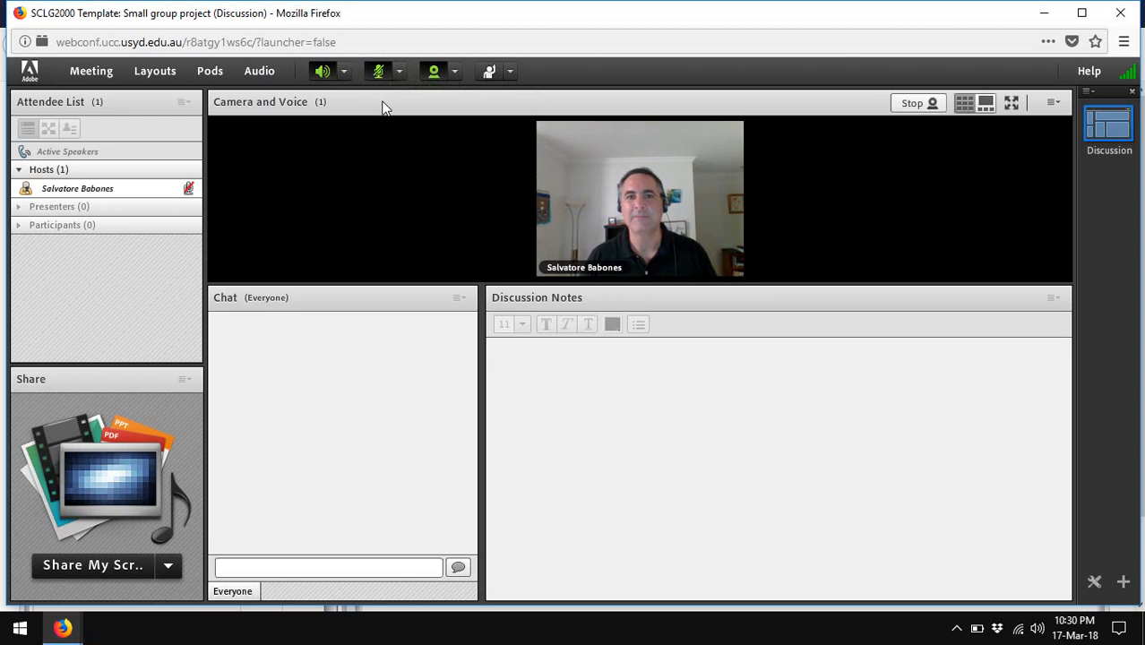
left_click(376, 71)
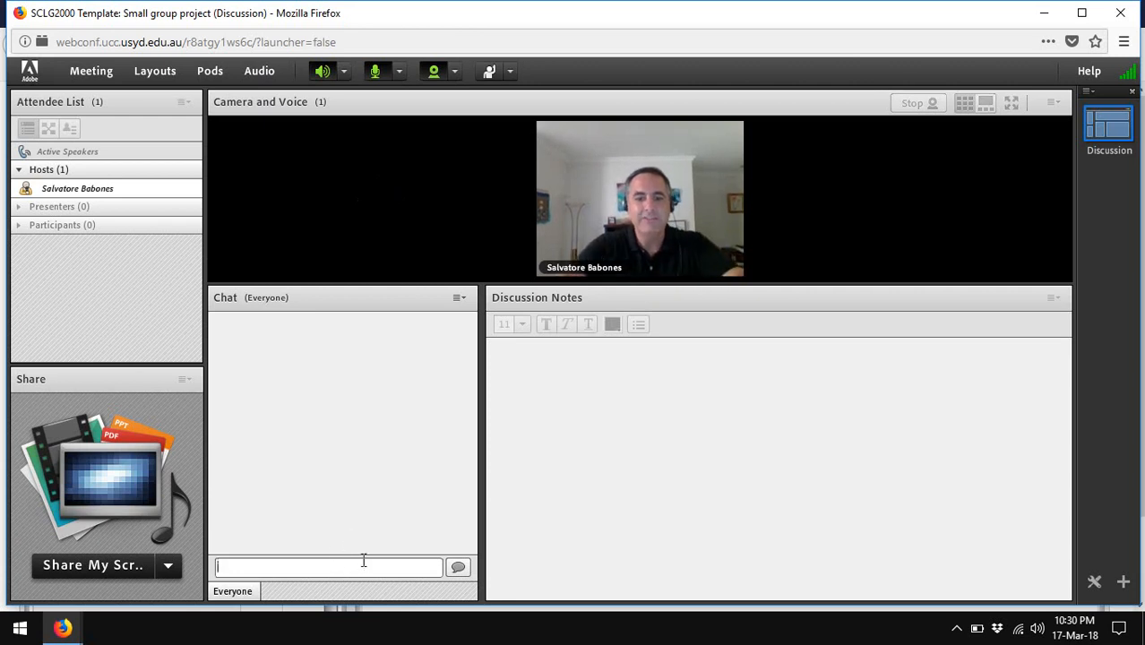
type("Can")
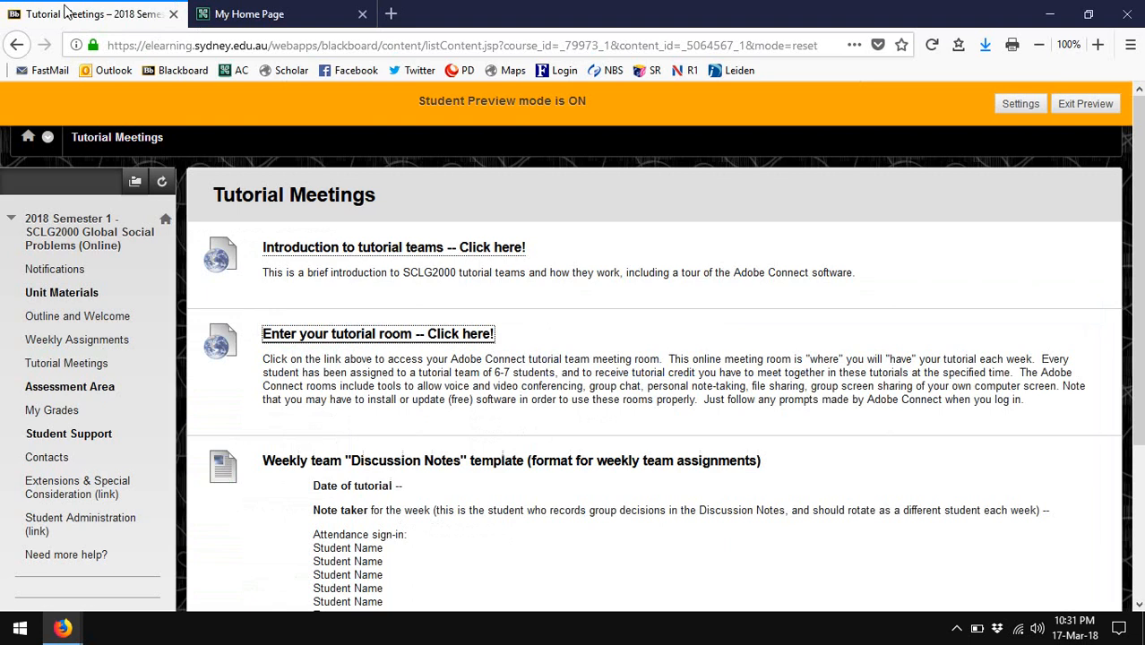
Select the weekly Discussion Notes template text in Blackboard for copying
scroll("down", 3)
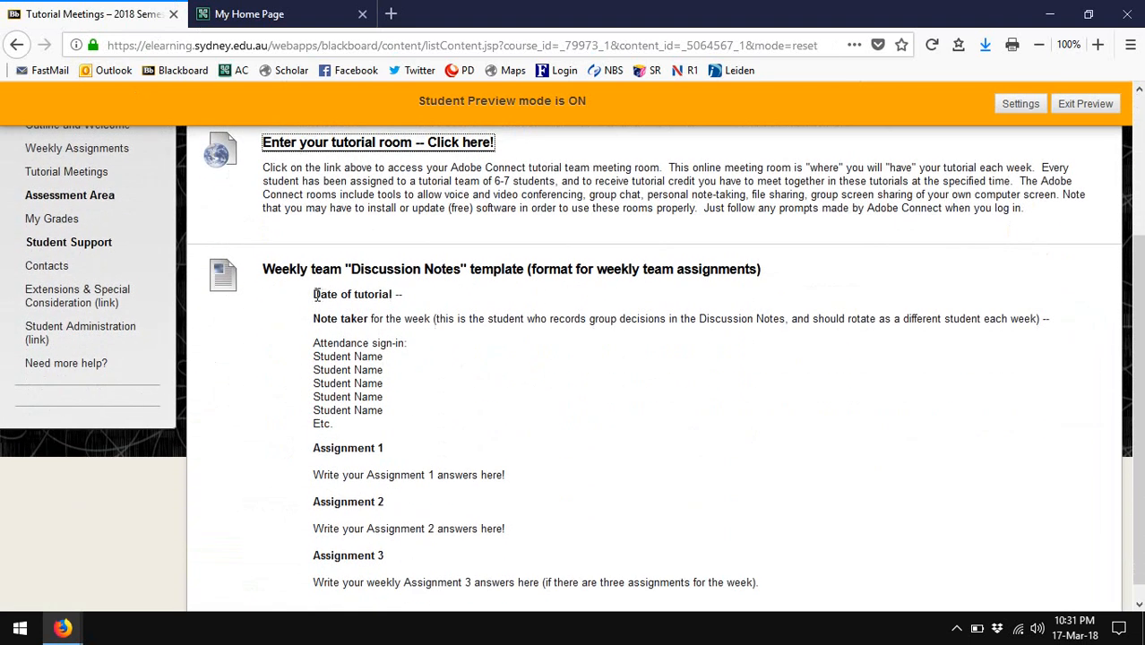
left_click_drag(312, 294, 344, 319)
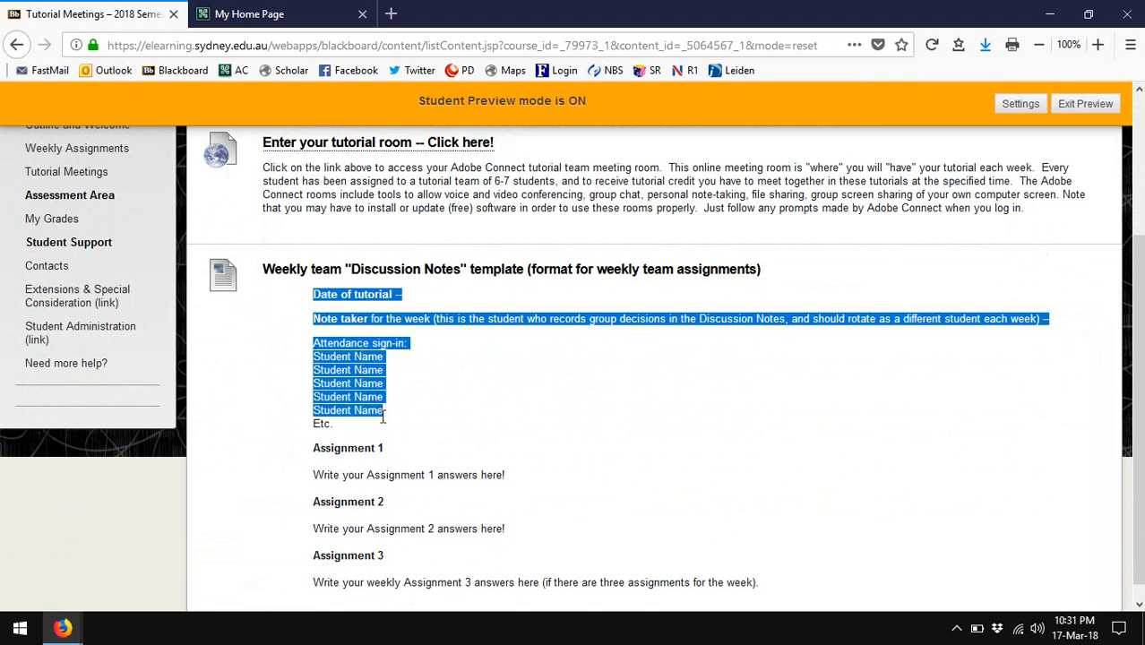
left_click_drag(385, 411, 570, 583)
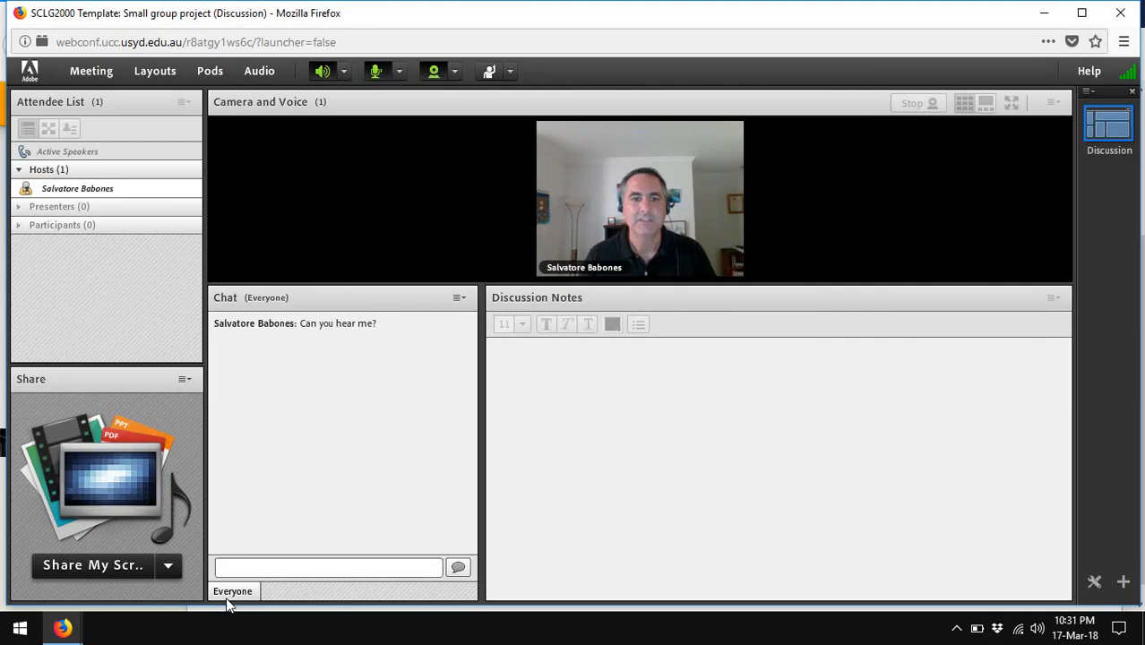
Paste the template into Discussion Notes and fill the date as Tuesday, March 20, 10 am
left_click(735, 423)
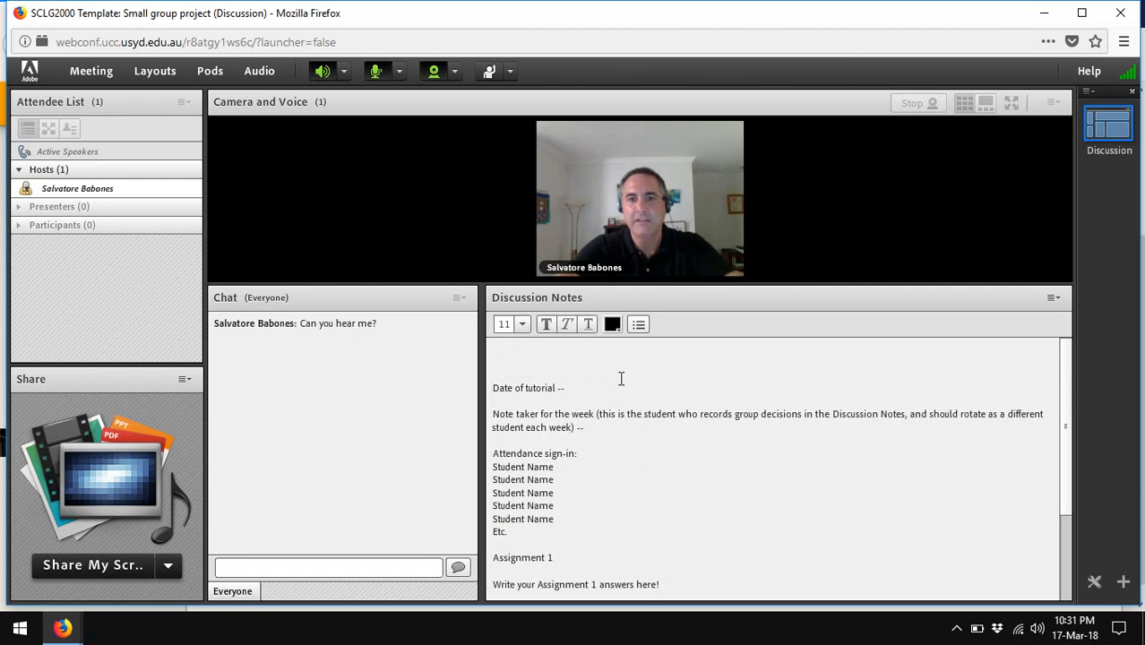
type("Tuesday")
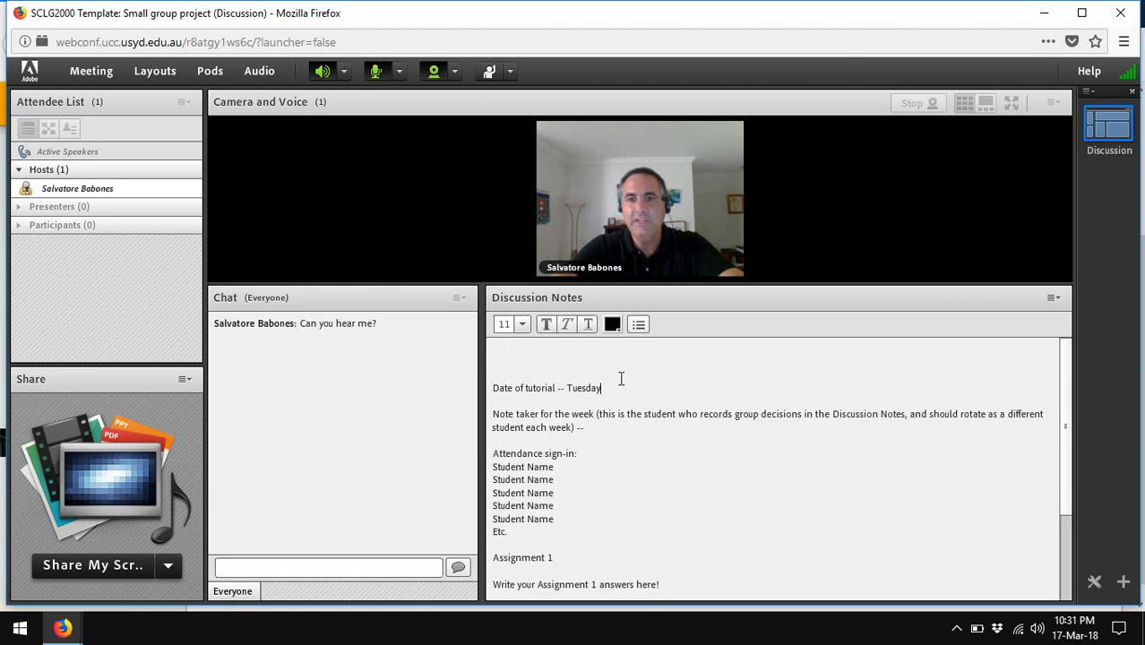
type(", March")
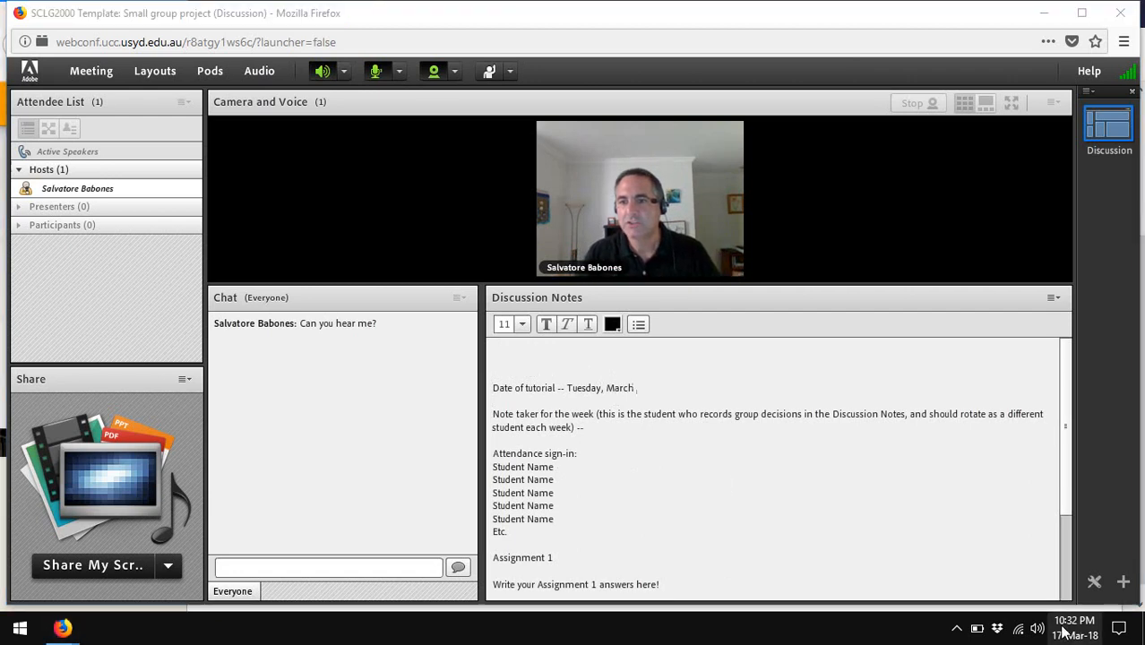
left_click(1074, 621)
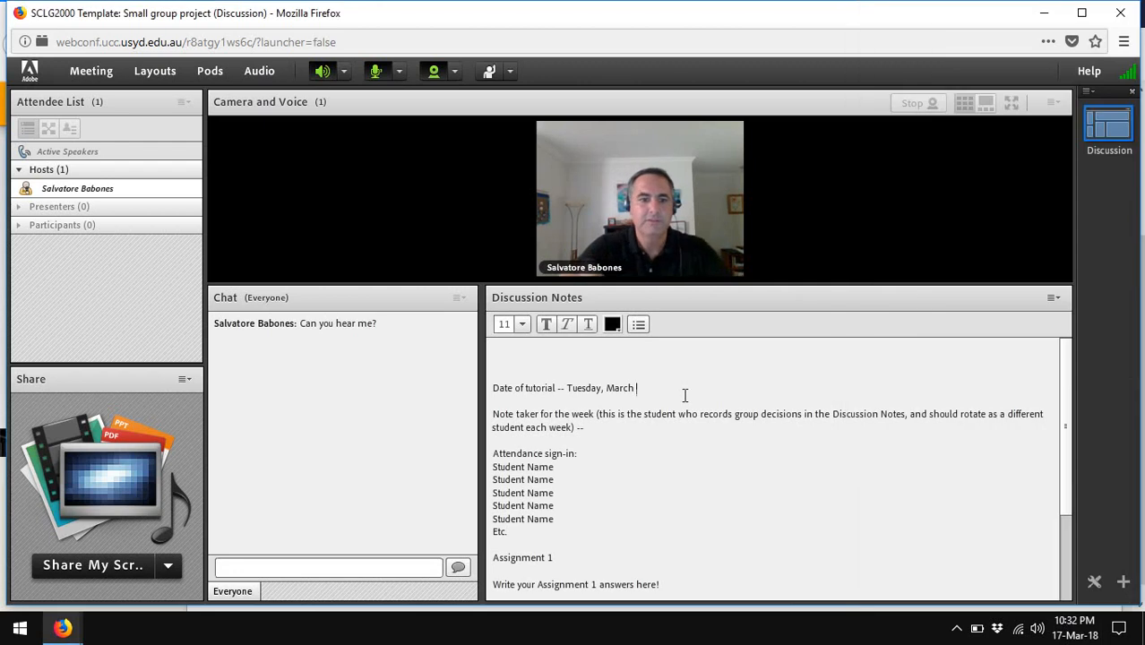
type("20, 1")
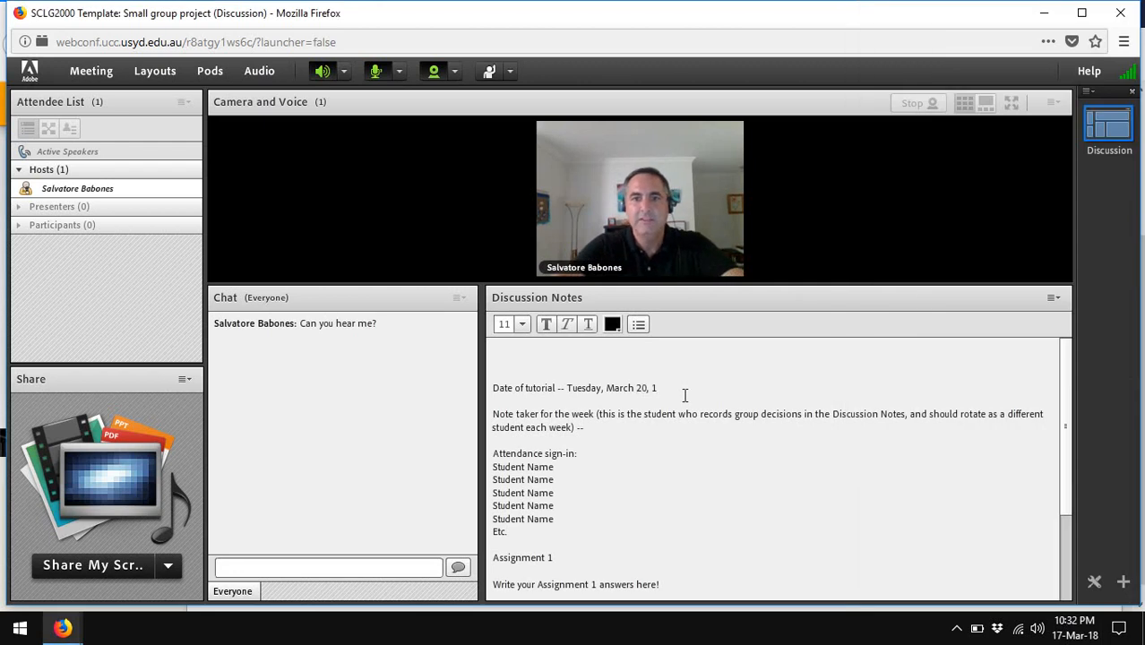
type("0 am")
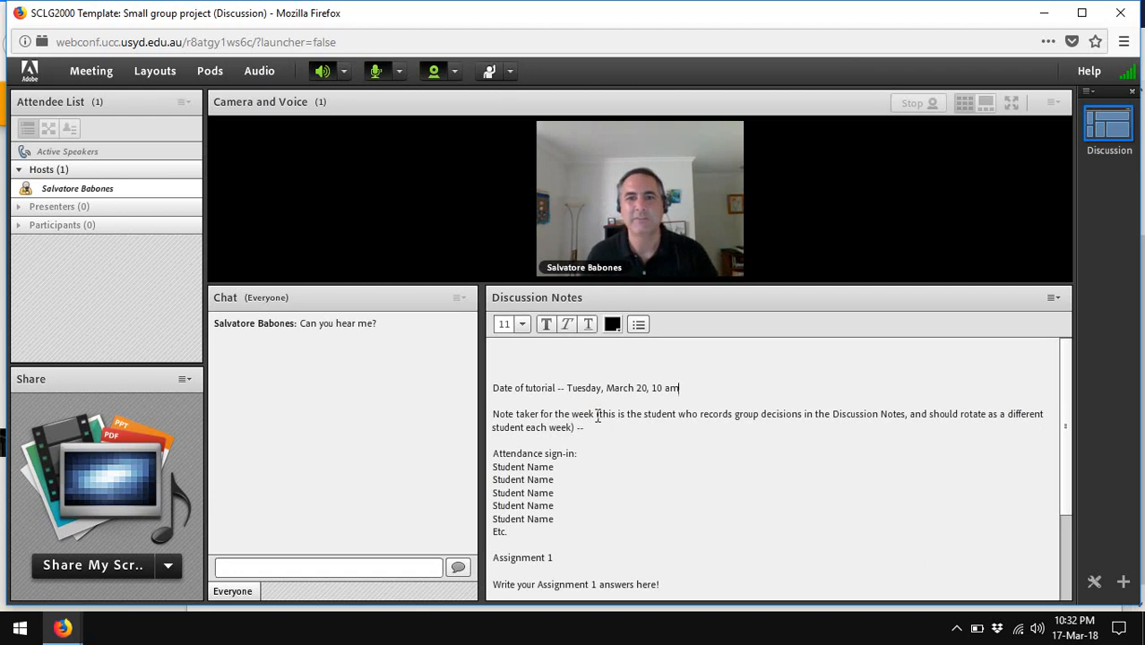
Replace the note-taker explanation with the name 'Salvatore Babones'
left_click_drag(599, 412, 581, 427)
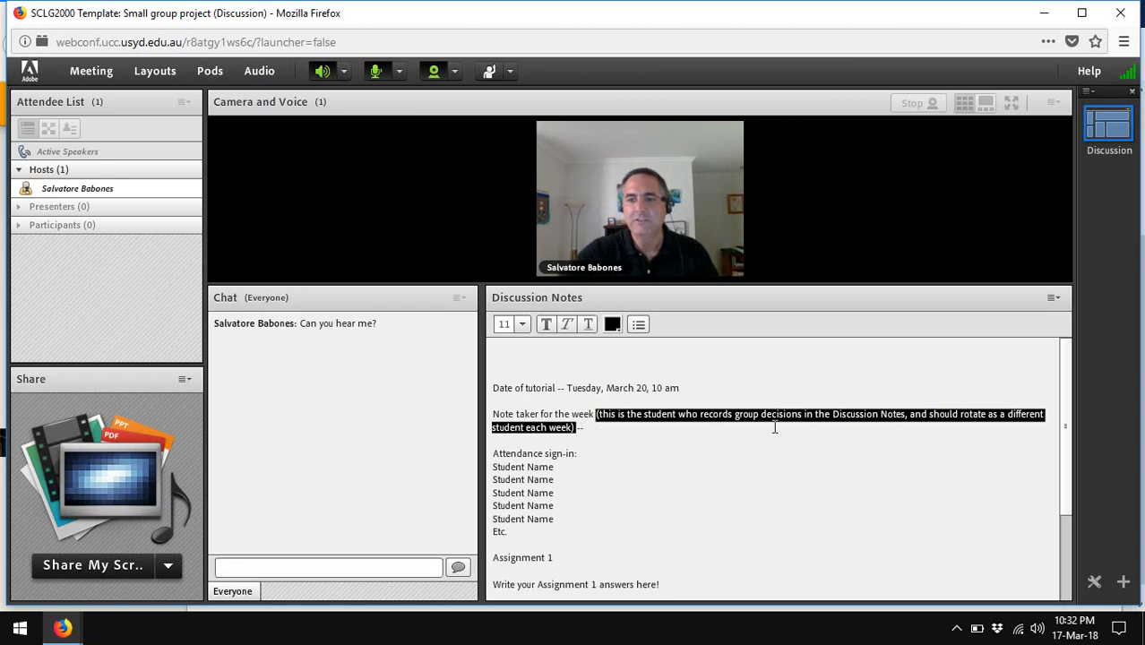
key("Delete")
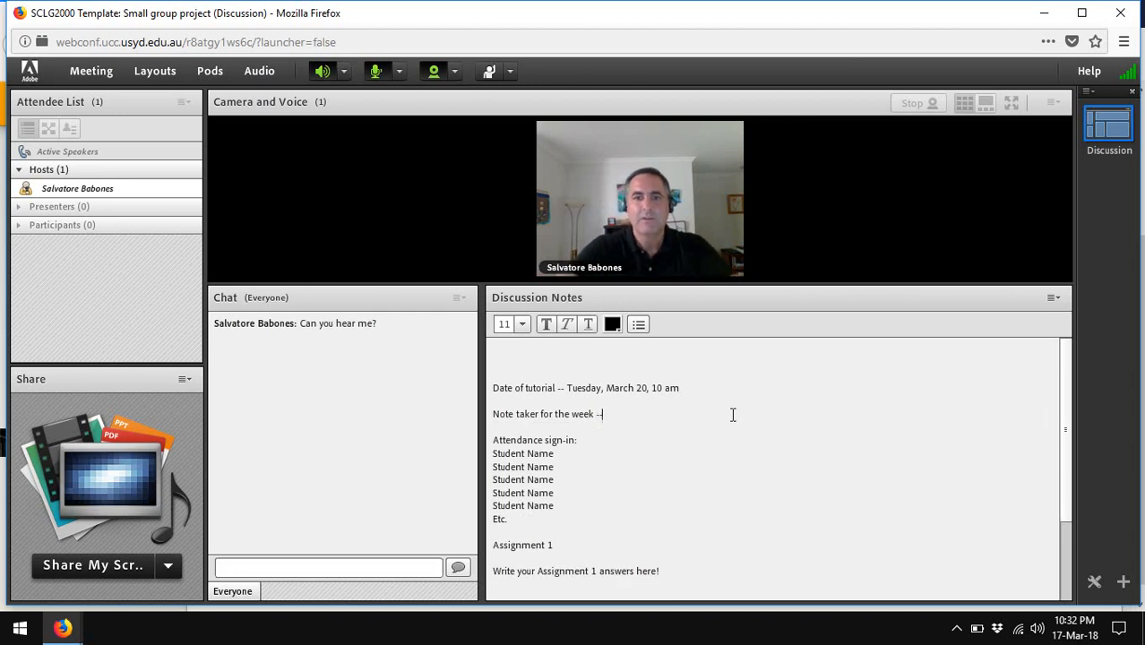
type("Salvatore Ba")
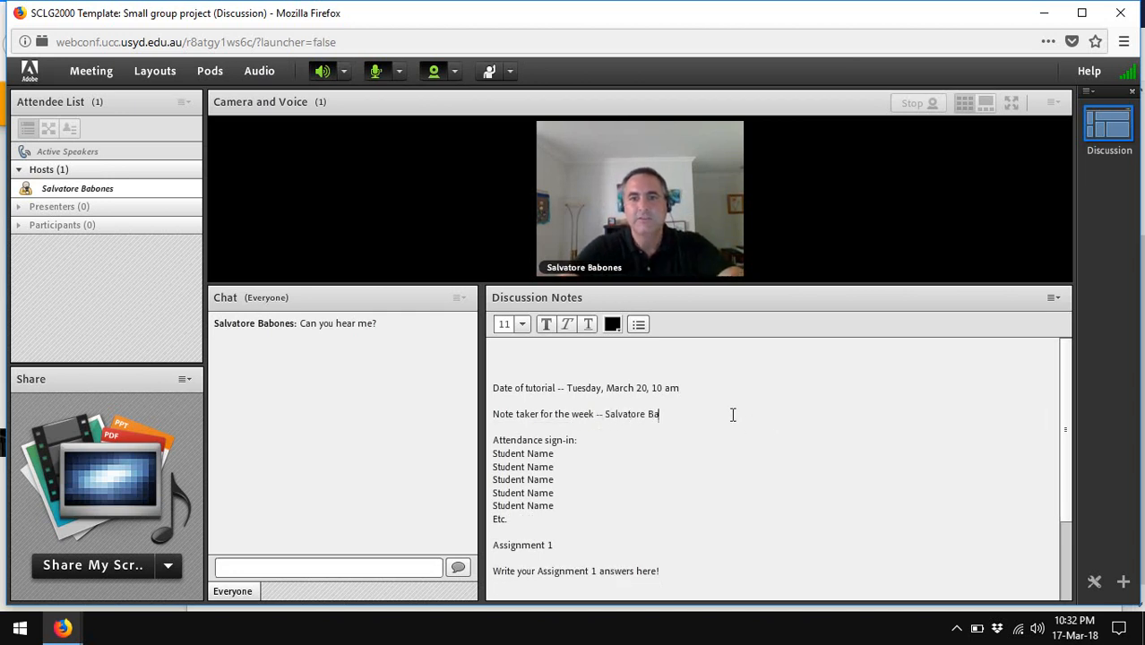
type("bones")
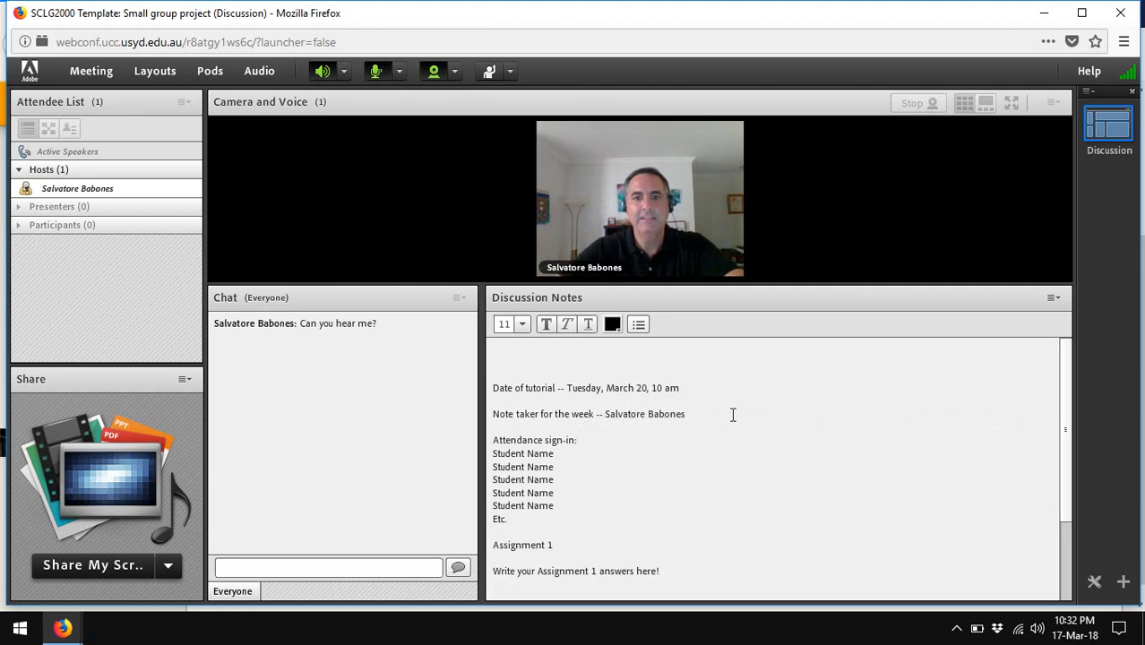
Start typing over the five Student Name placeholders with 'Sa'
left_click_drag(491, 453, 554, 510)
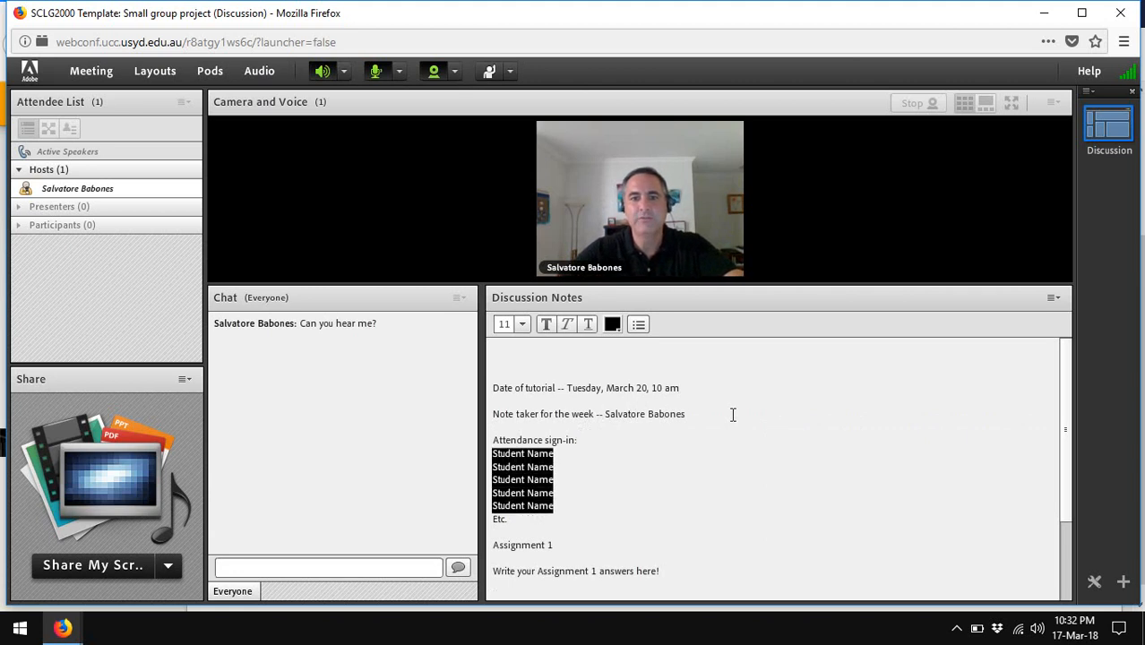
type("Sa")
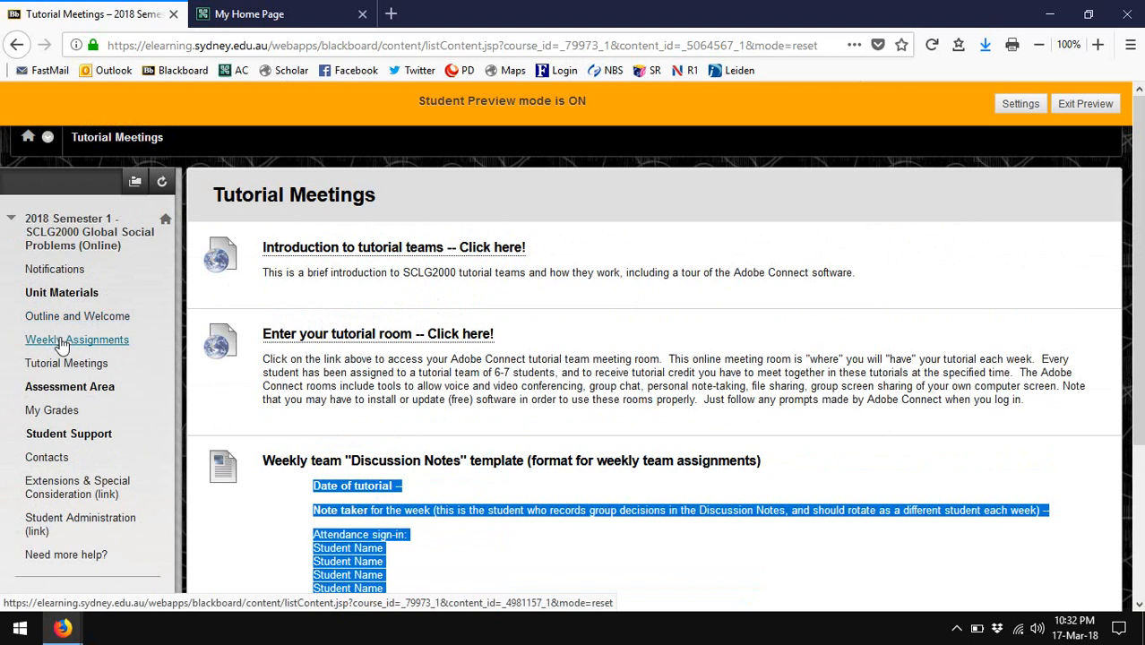
Open Week 3 weekly assignments and scroll to the Tutorial material instructions for Assignments 1-3
left_click(75, 340)
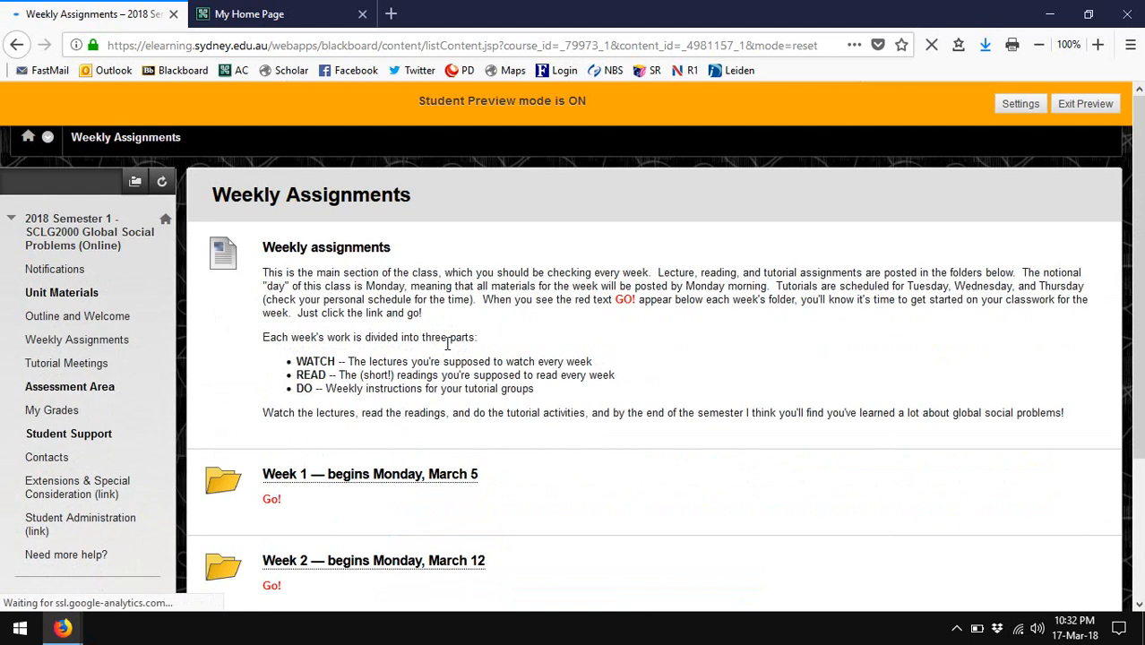
scroll("down", 3)
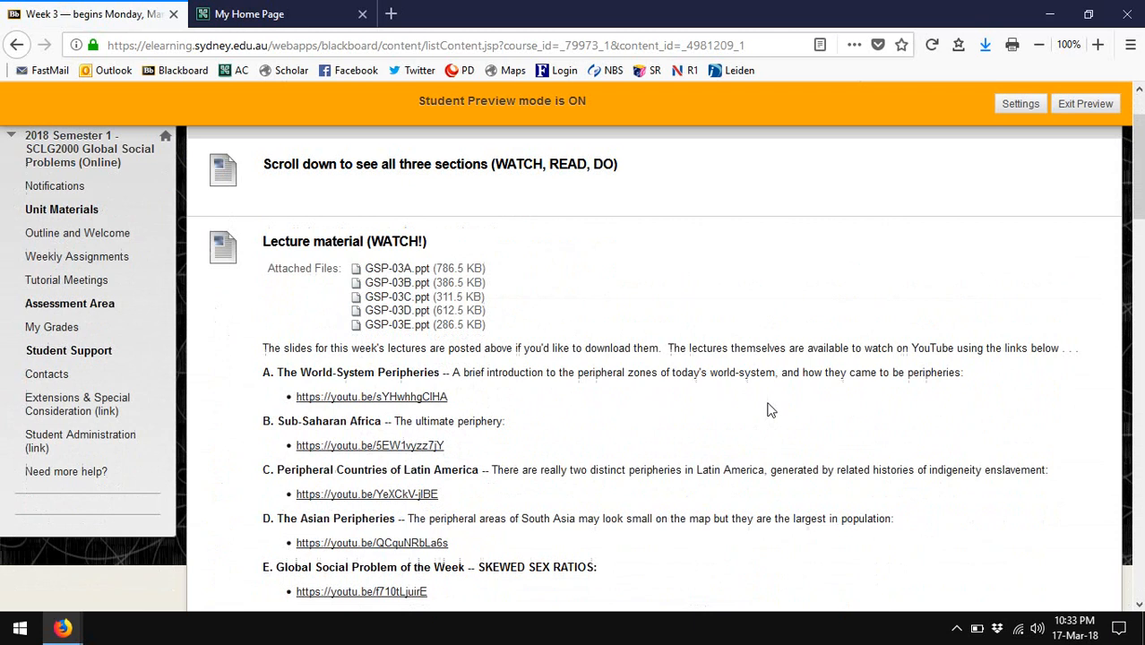
scroll("down", 3)
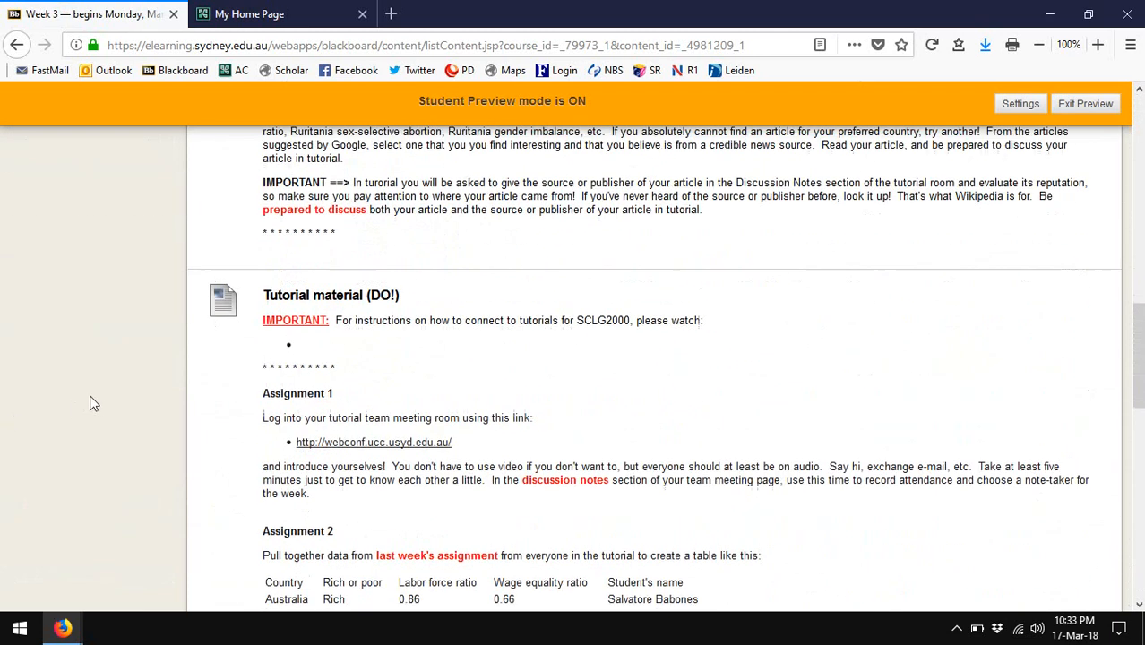
scroll("down", 3)
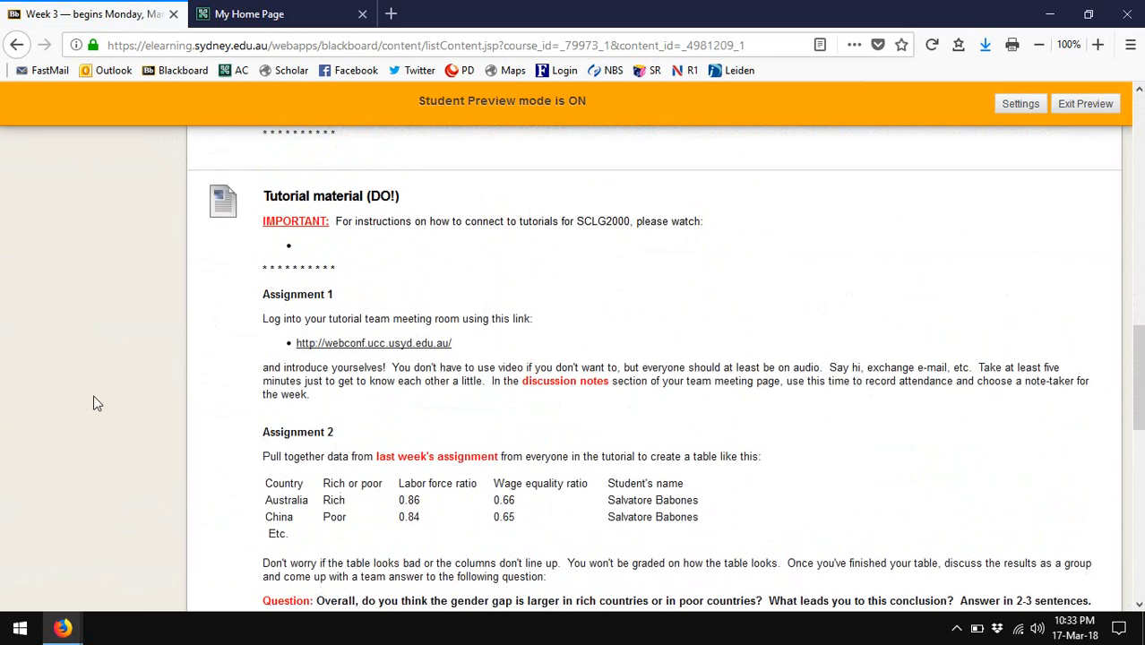
mouse_move(349, 204)
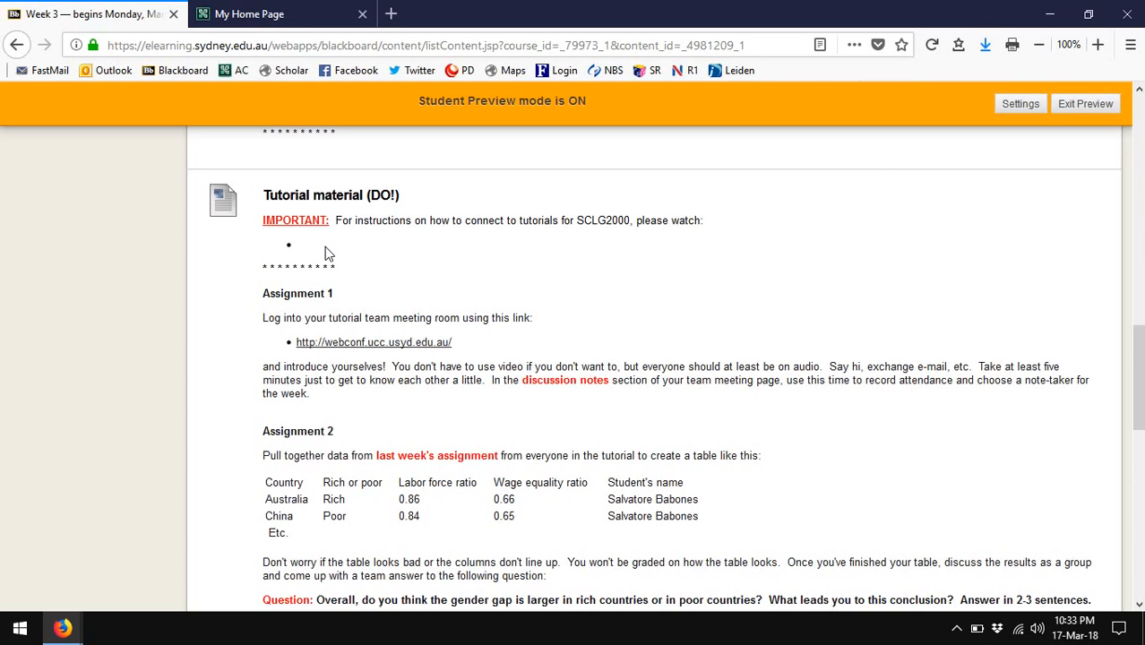
scroll("down", 3)
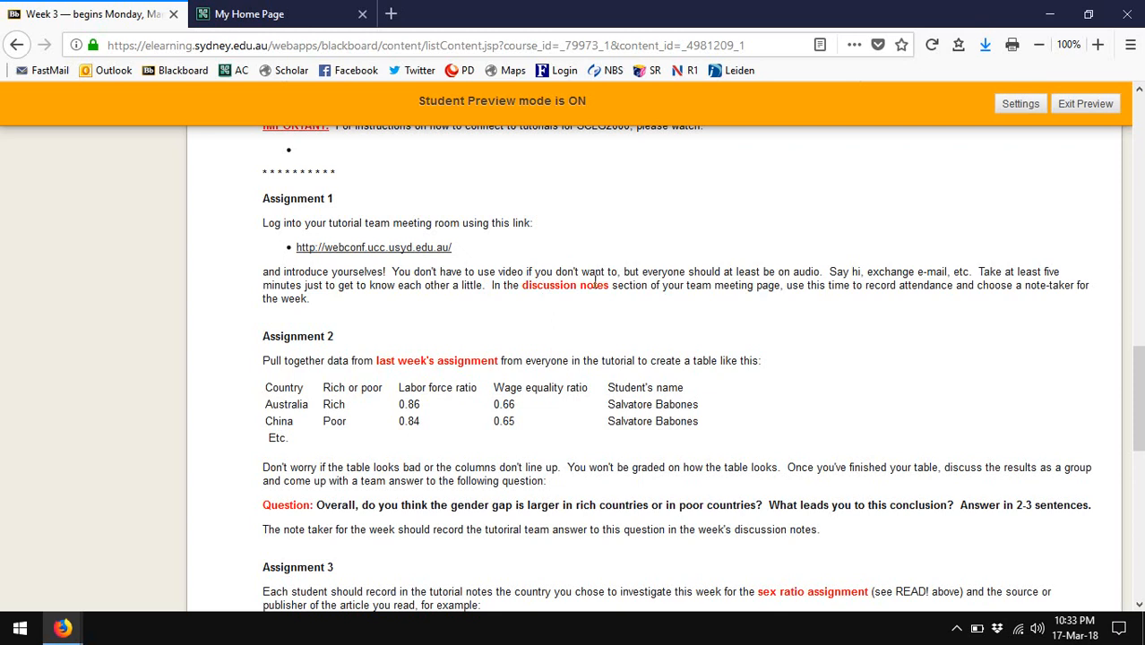
mouse_move(917, 298)
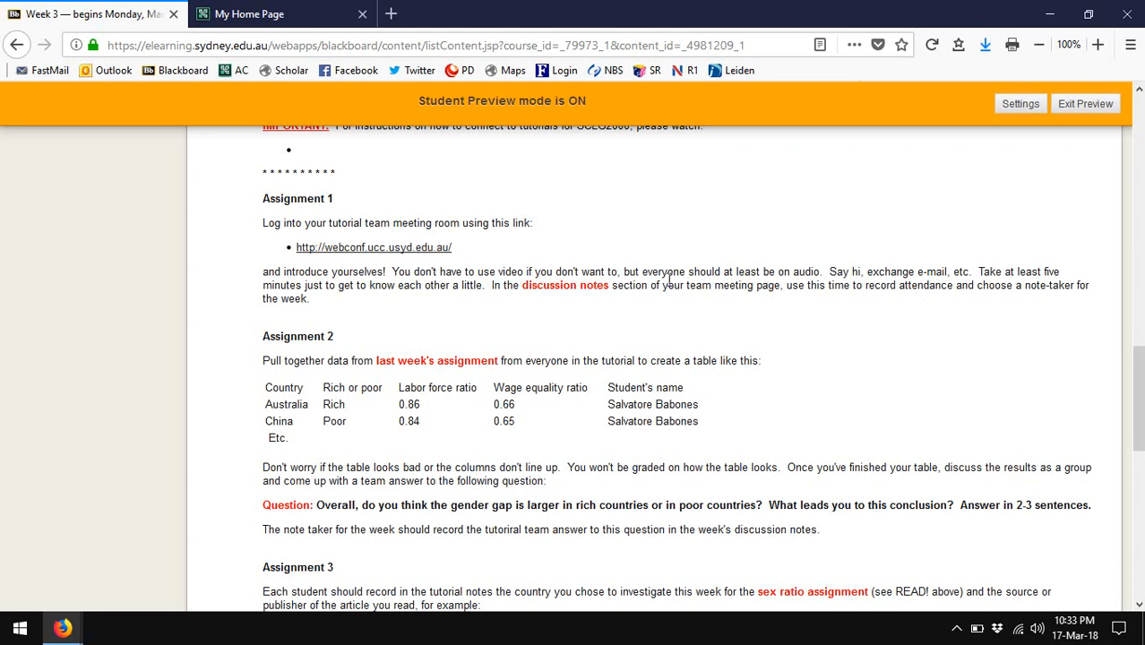
left_click_drag(787, 284, 310, 297)
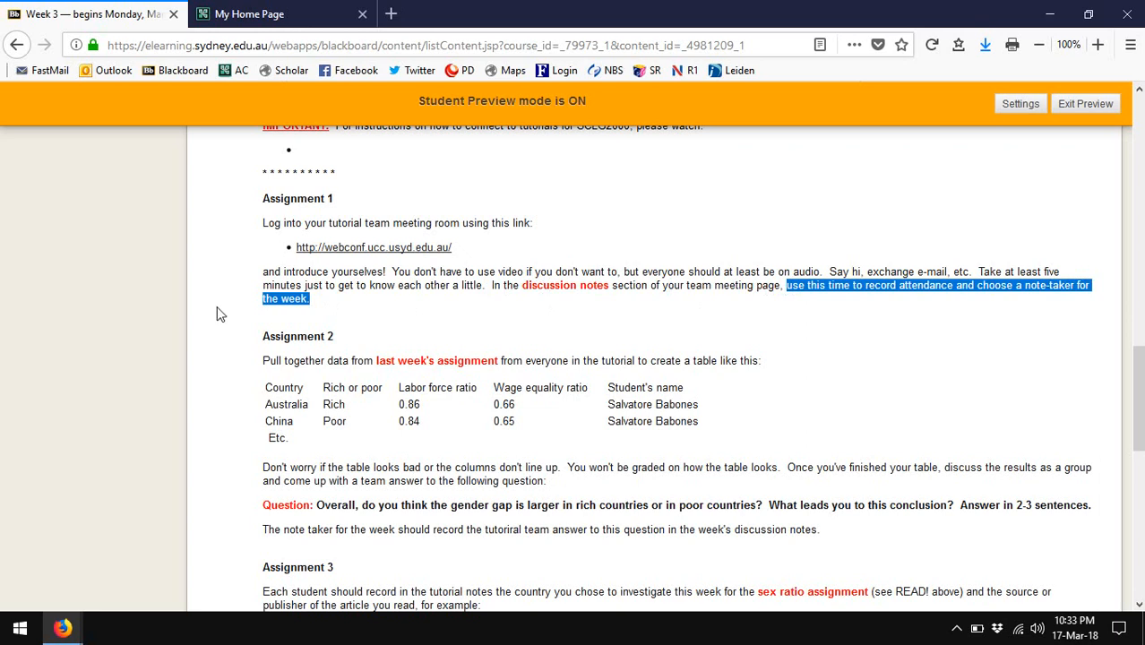
left_click(215, 301)
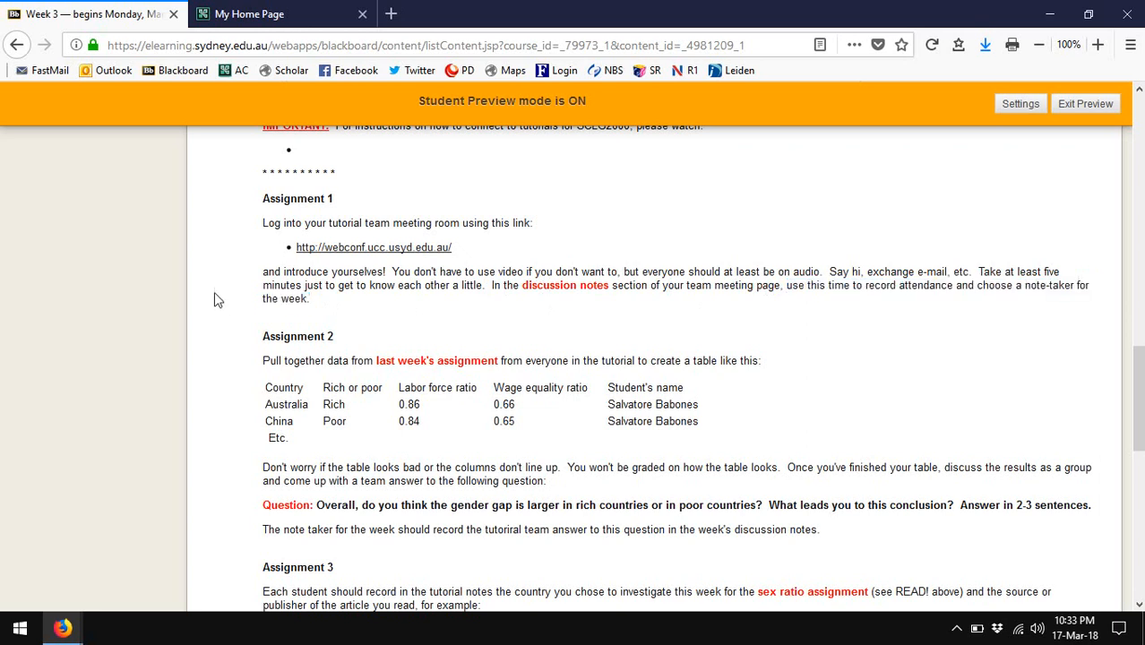
scroll("down", 3)
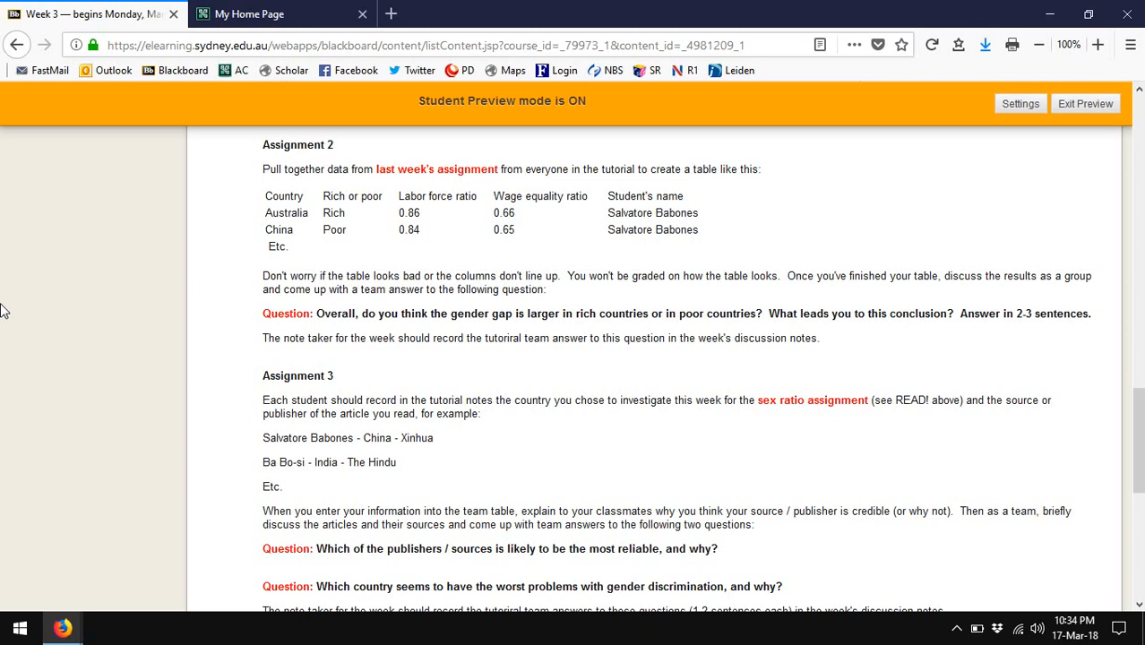
mouse_move(266, 205)
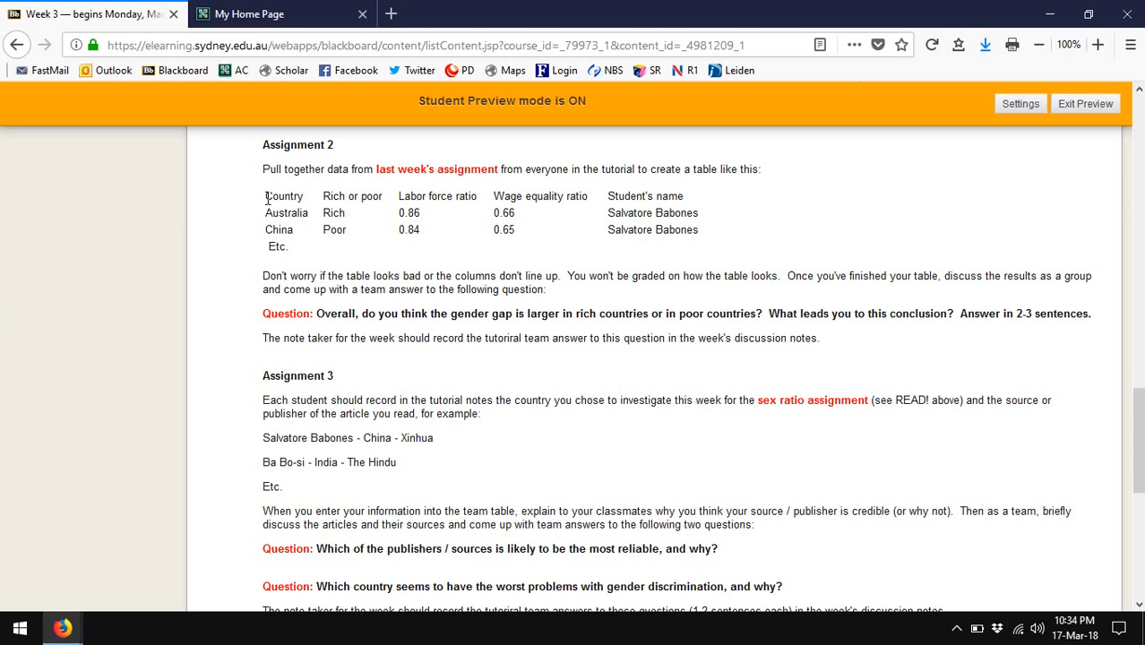
Select the Assignment 2 country data table and switch back to the meeting room window
left_click_drag(263, 195, 324, 247)
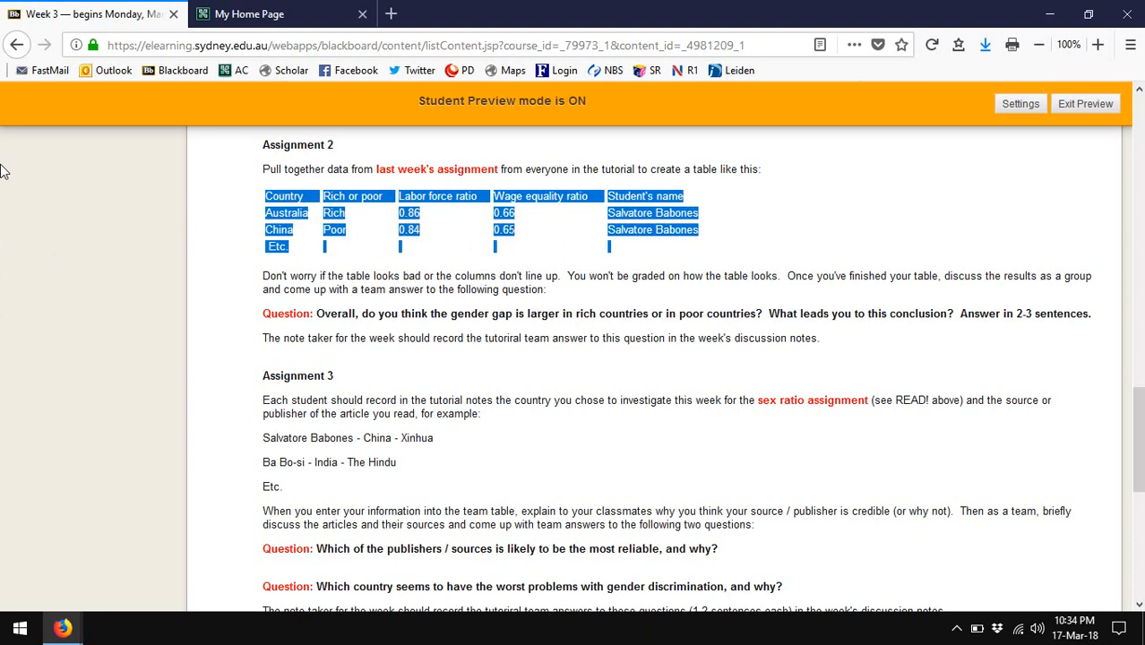
mouse_move(289, 212)
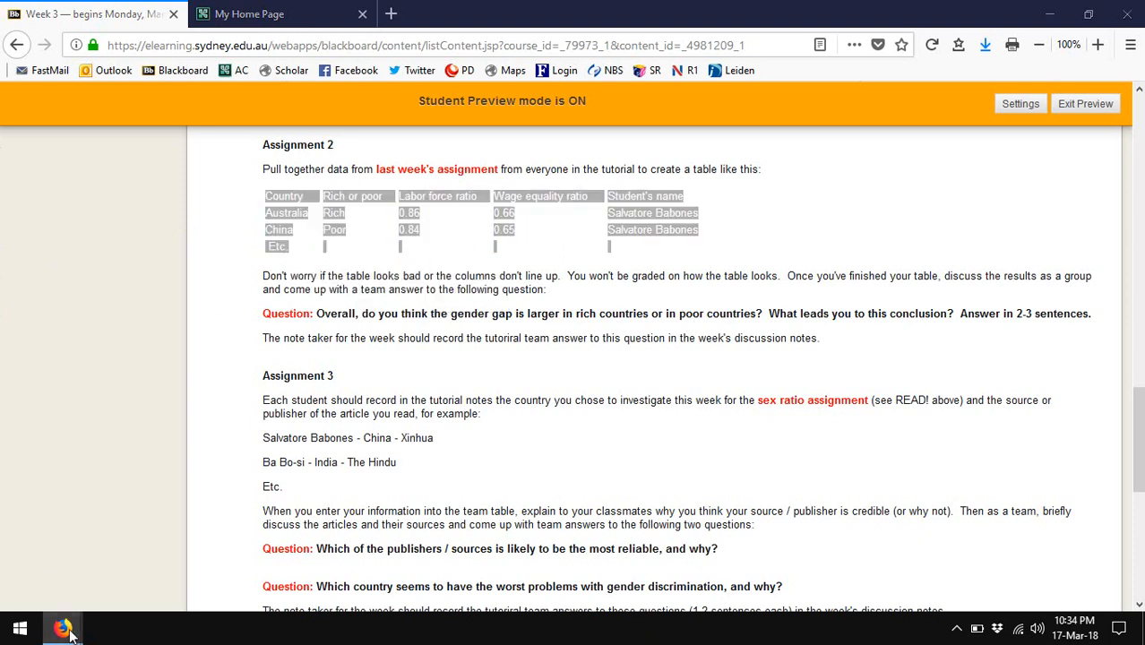
left_click(63, 627)
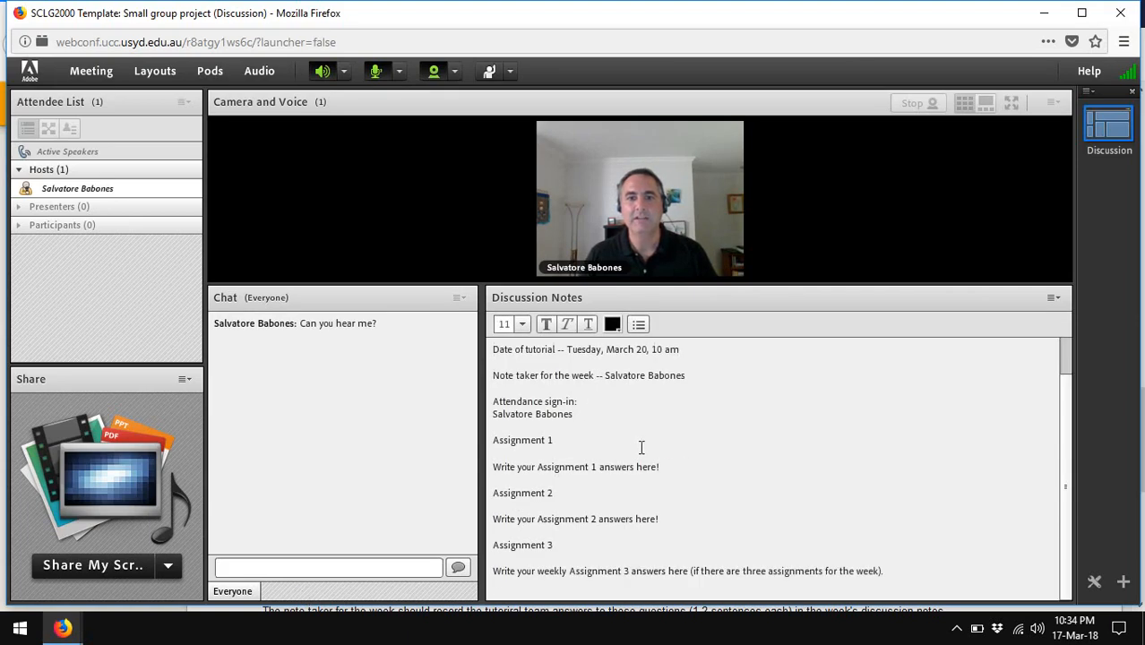
Replace the Assignment 1 placeholder with 'Abiv' and select the Assignment 2 placeholder
triple_click(575, 466)
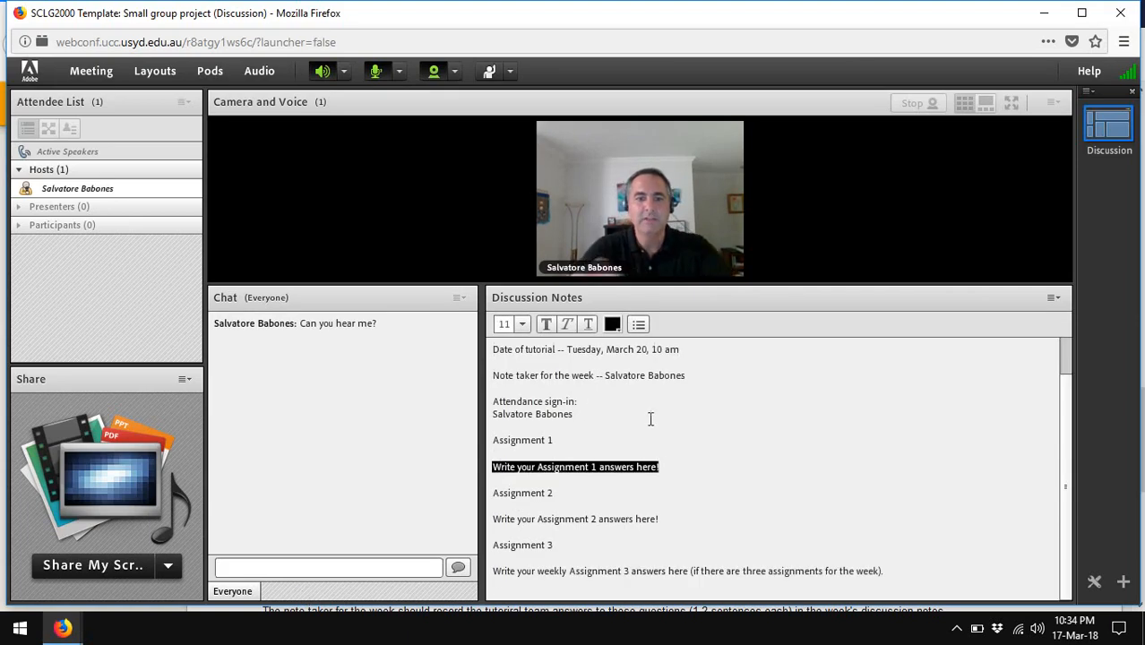
type("Abiv")
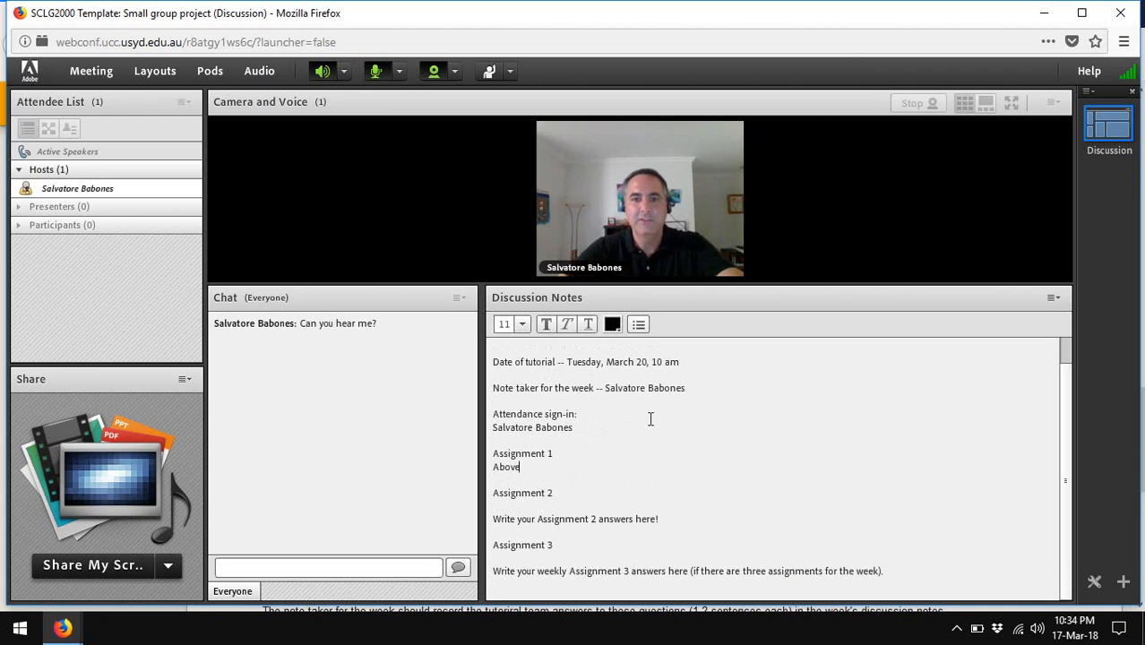
double_click(574, 520)
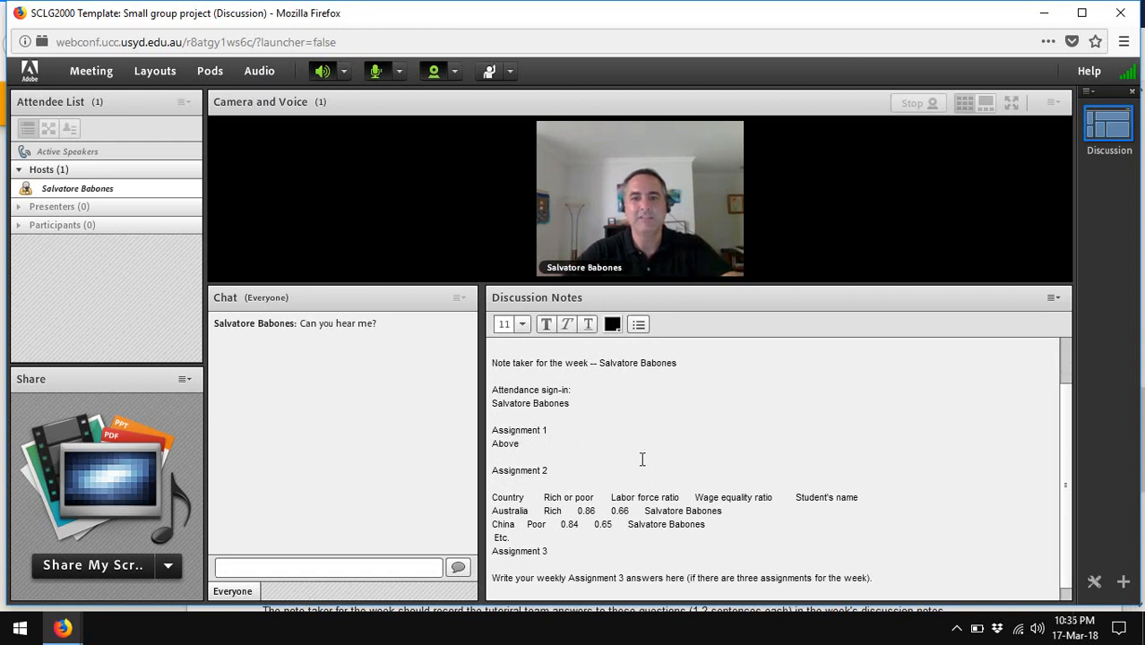
scroll("down", 3)
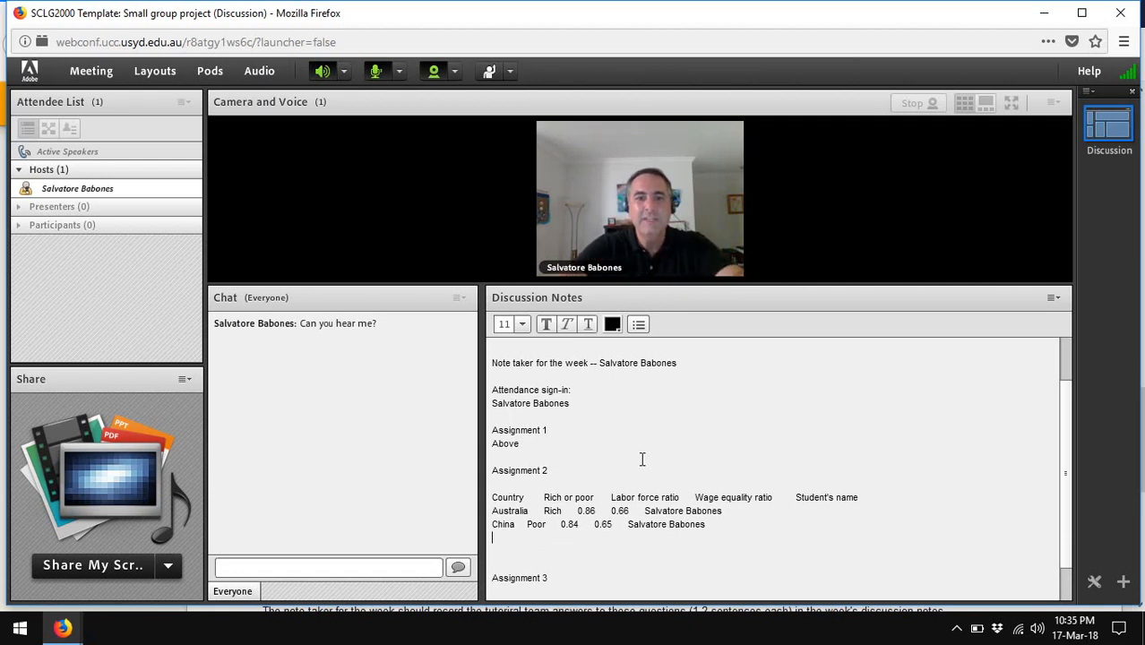
Add a Malaysia row to the Assignment 2 table: Poor, X.XX, X, Ba Bosi
type("Mala")
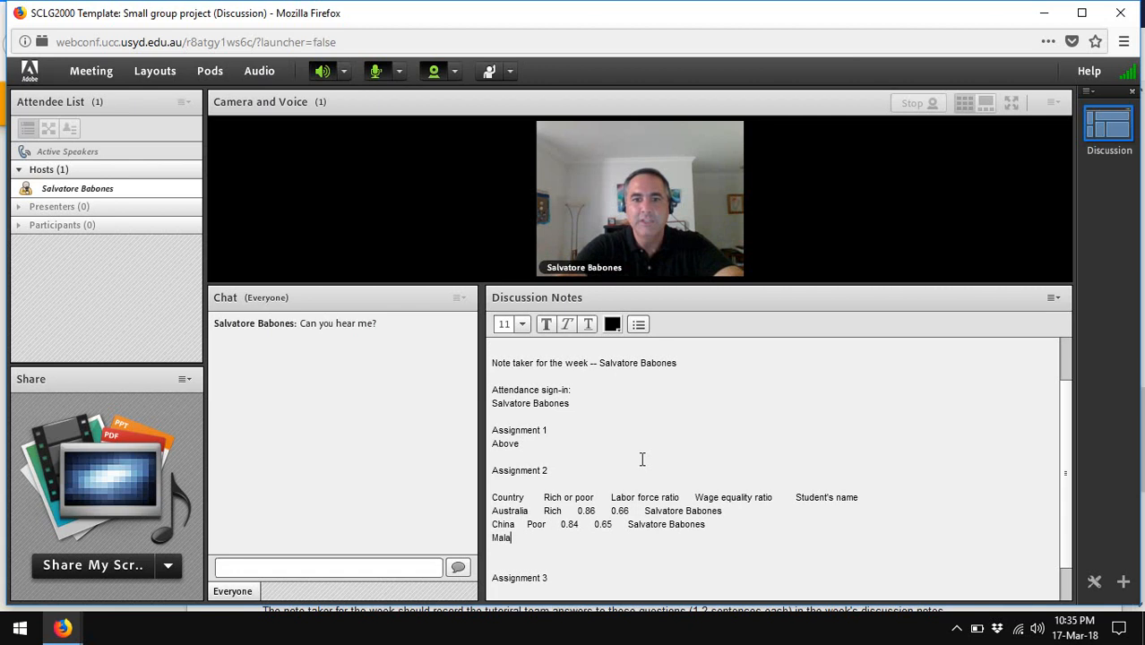
type("ysia")
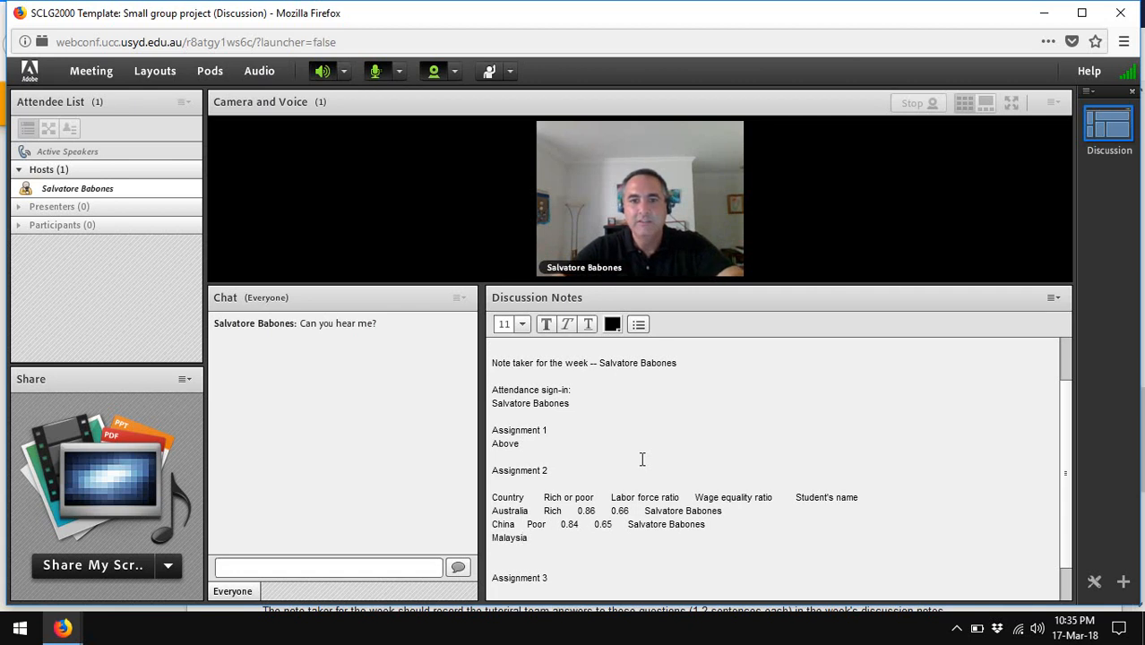
type("P")
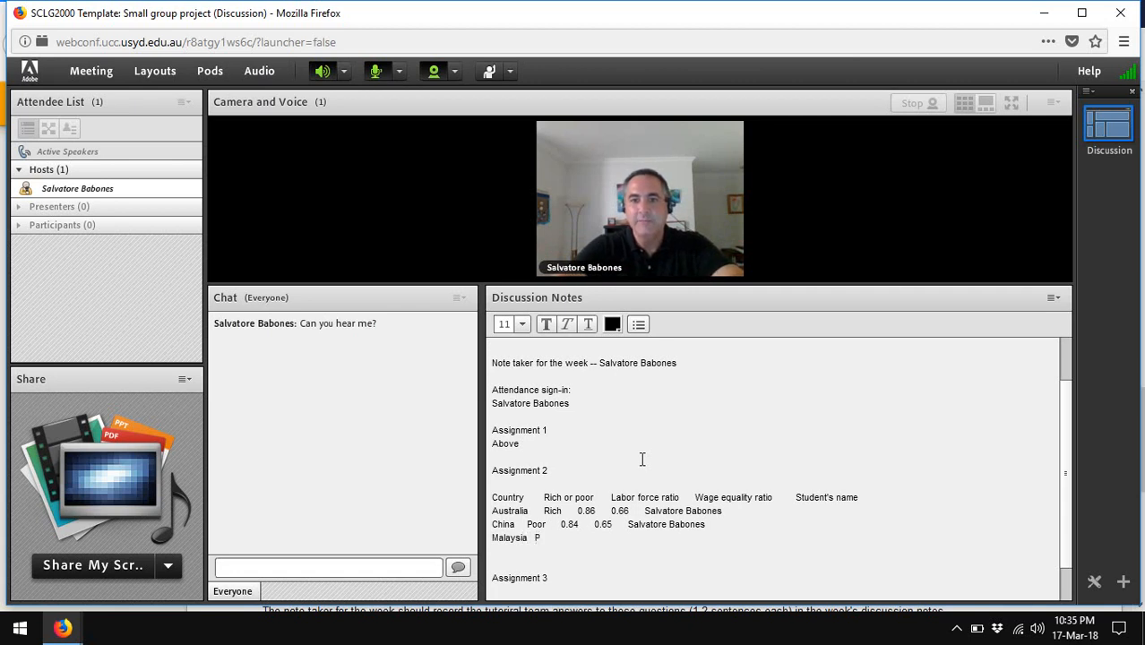
type("oor")
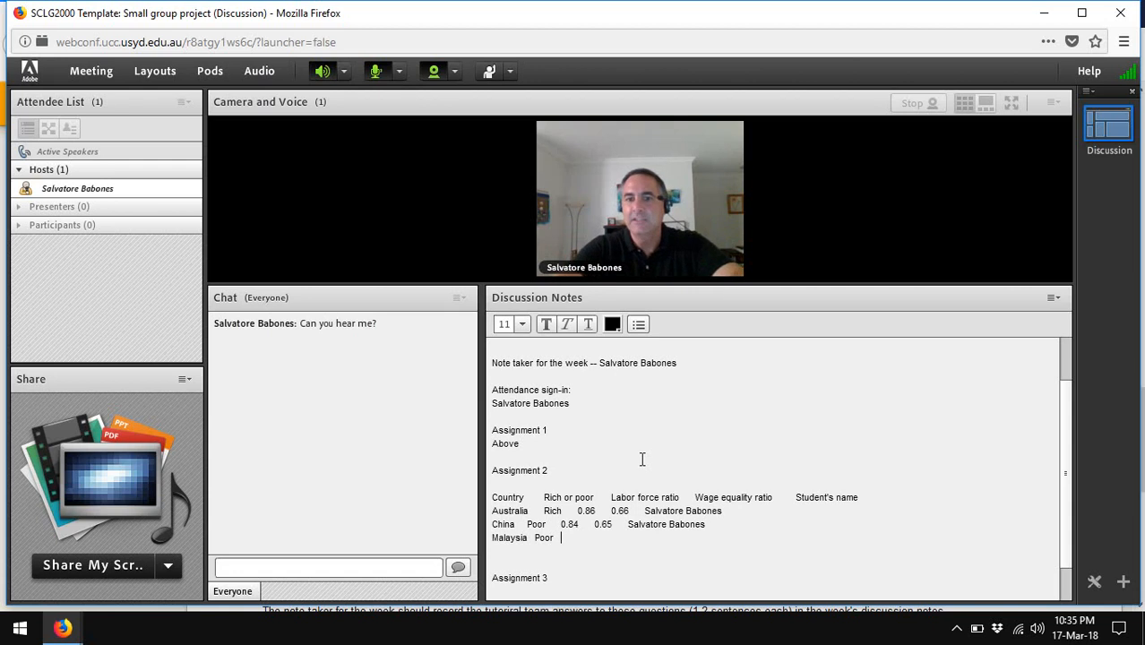
type("X")
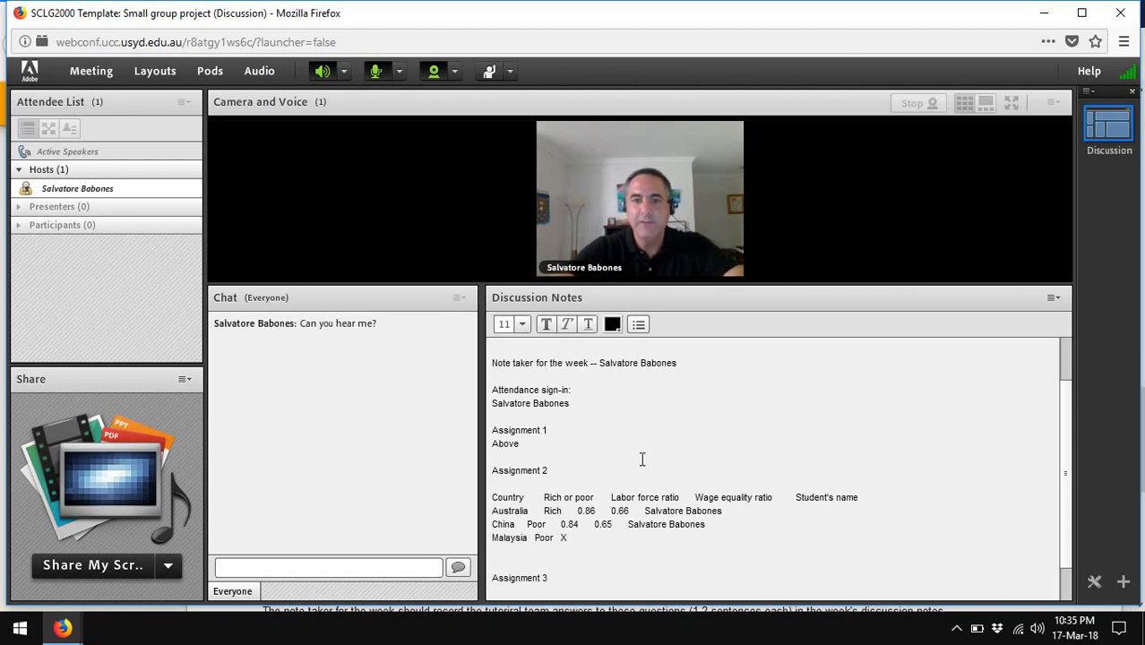
type(".XX")
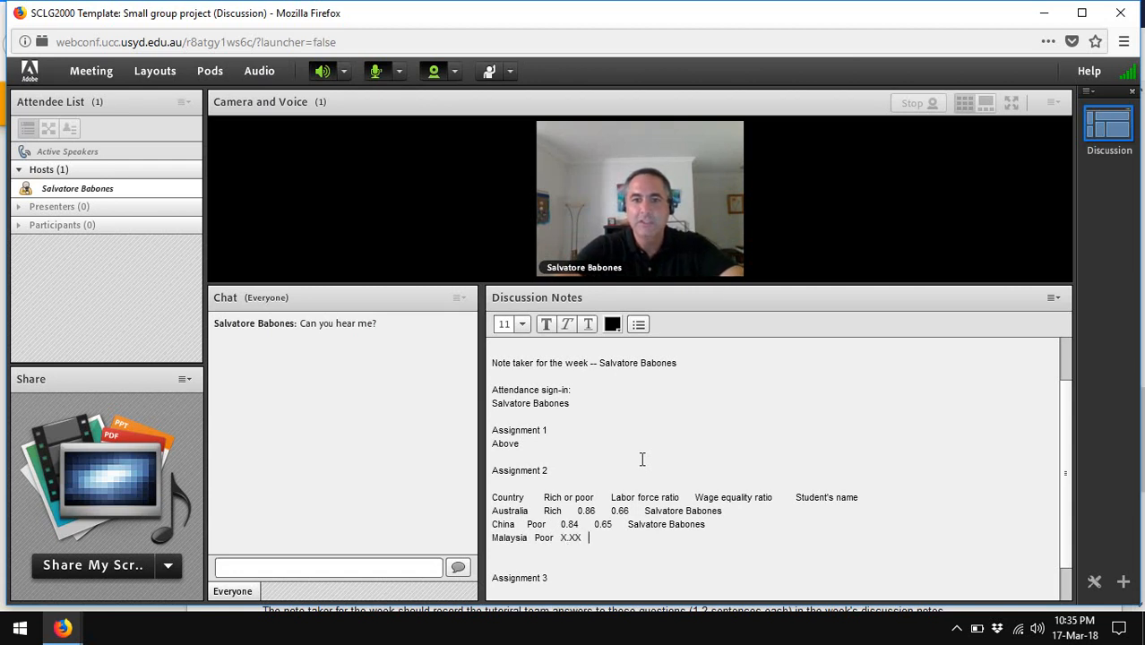
type("X.XX")
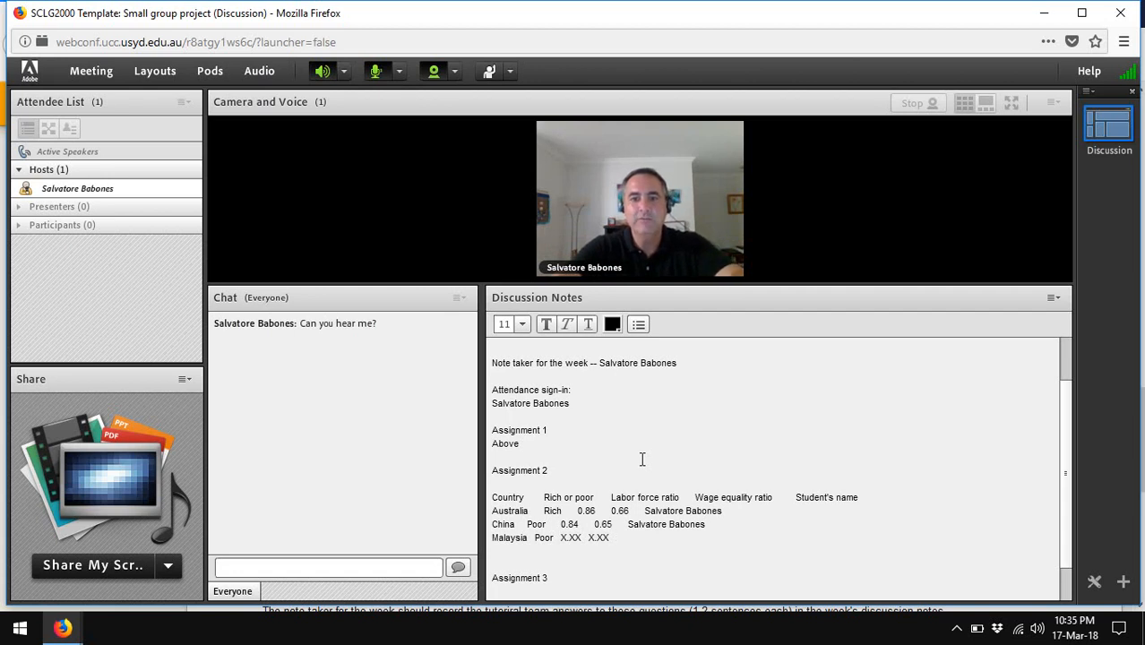
type("Ba")
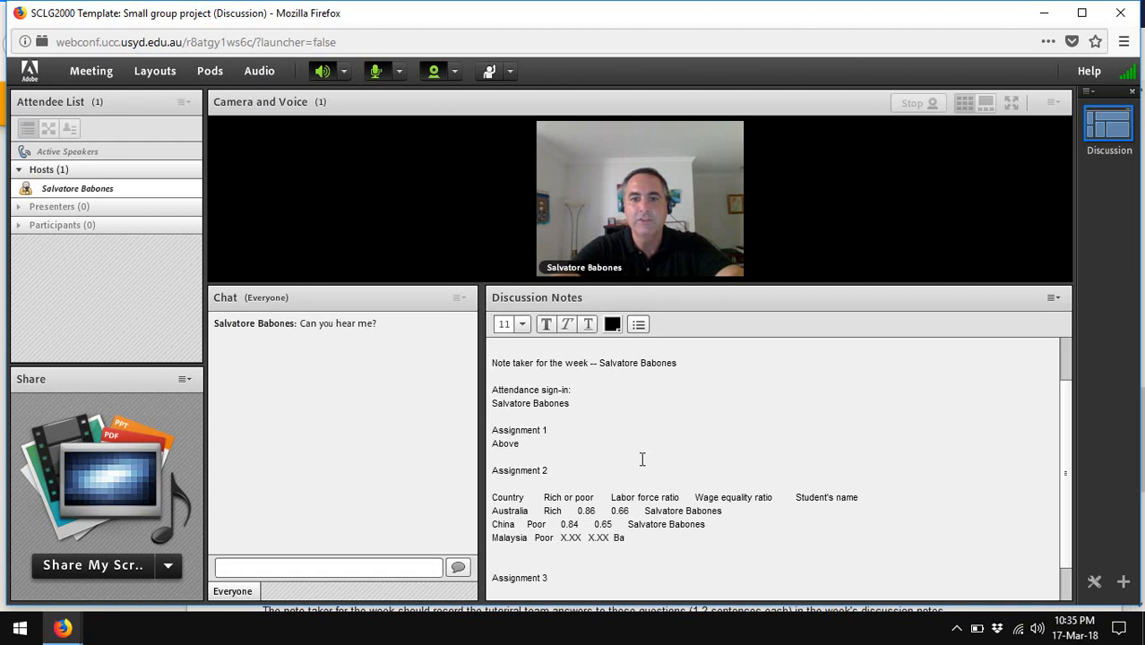
type("Bo")
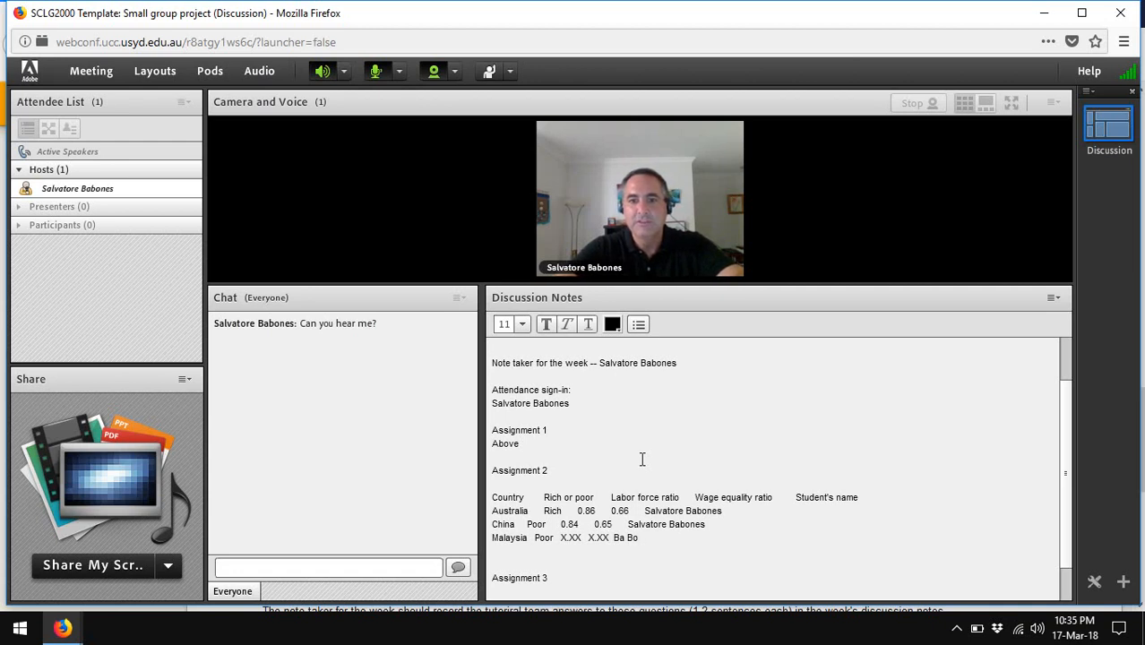
type("si")
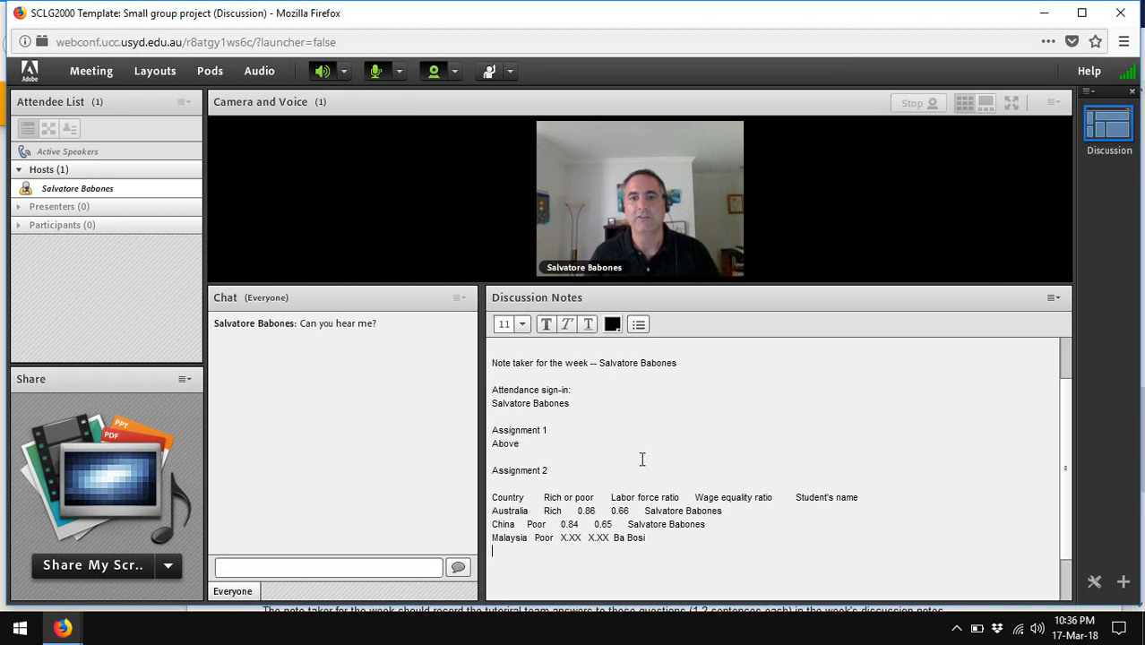
mouse_move(62, 627)
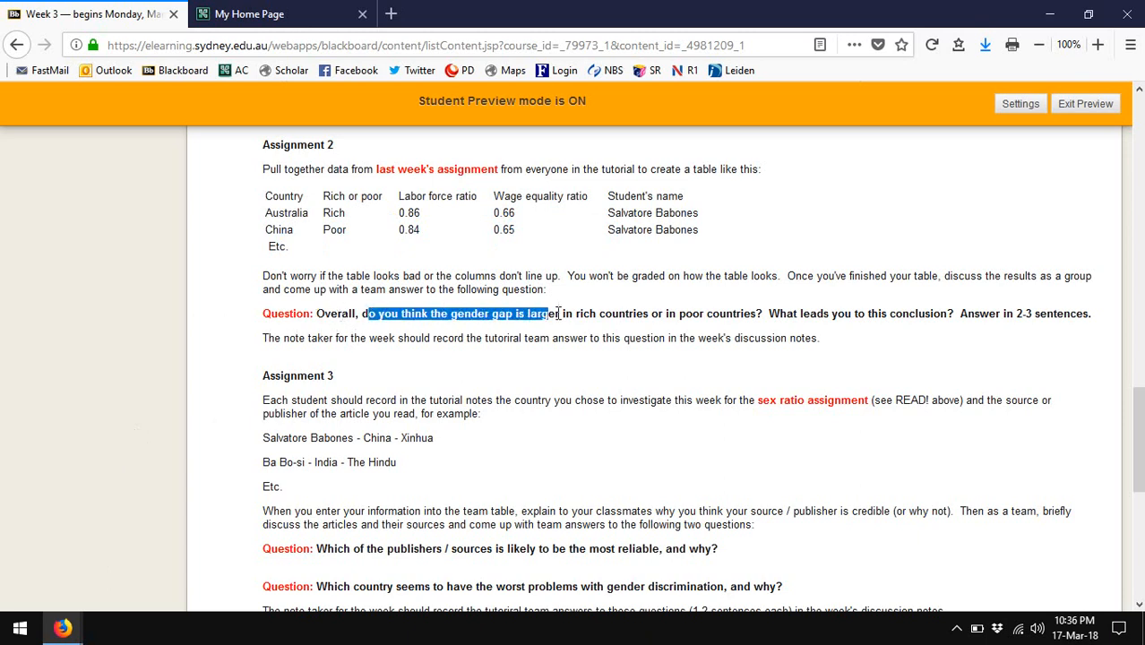
Highlight the Assignment 2 question on whether the gender gap is larger in rich or poor countries
left_click_drag(554, 313, 764, 314)
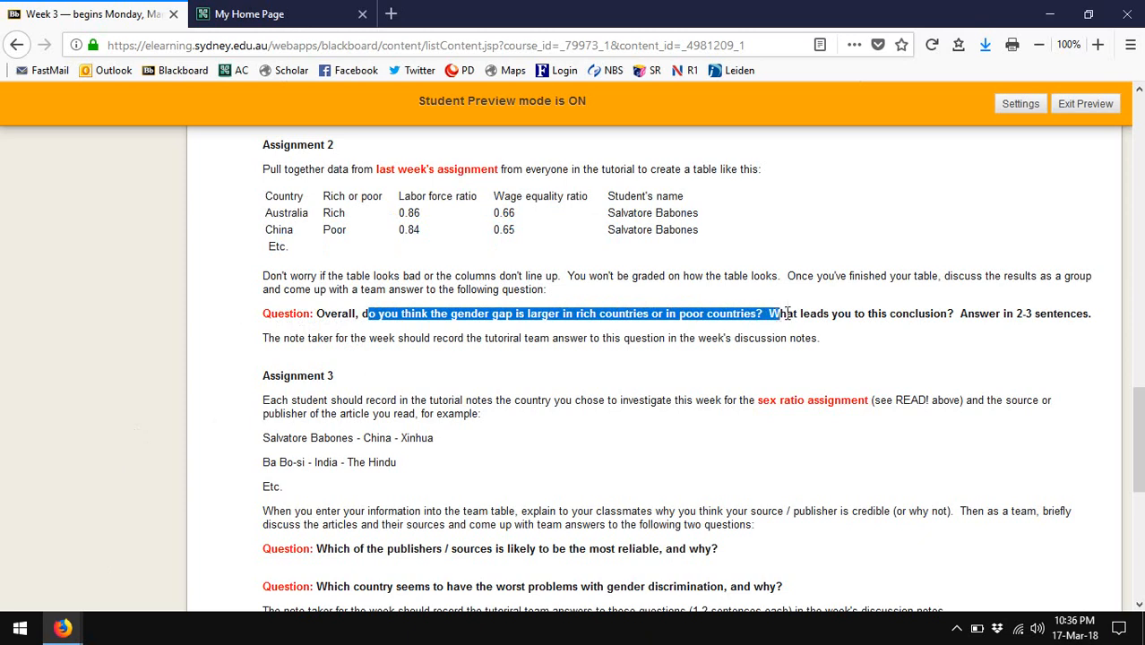
left_click_drag(767, 314, 953, 314)
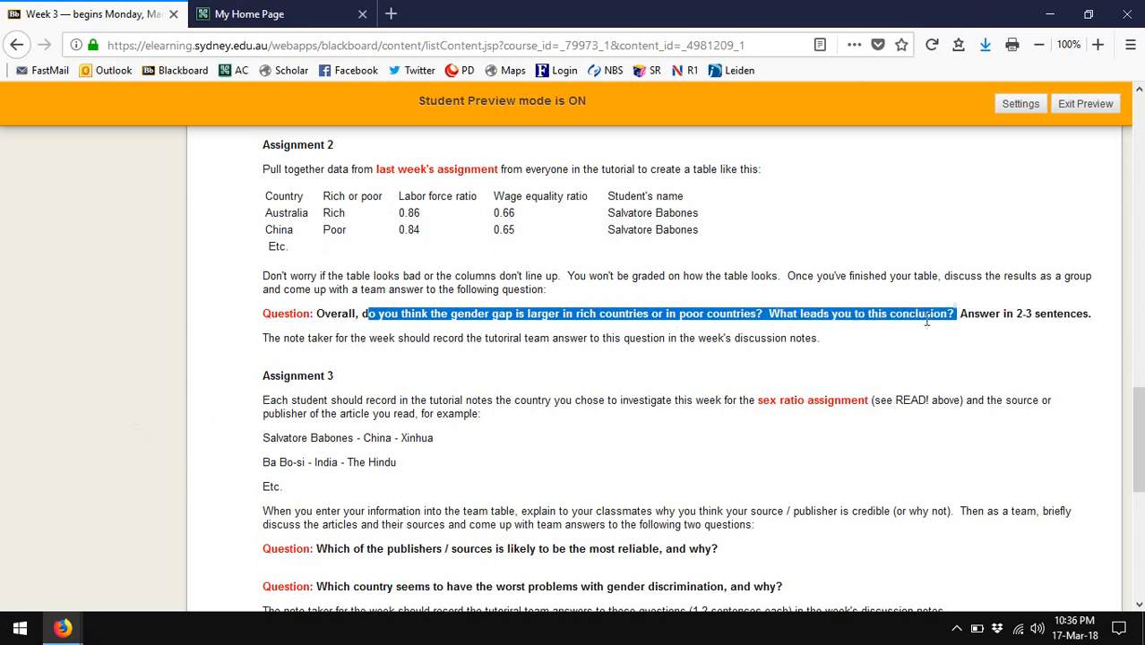
mouse_move(89, 385)
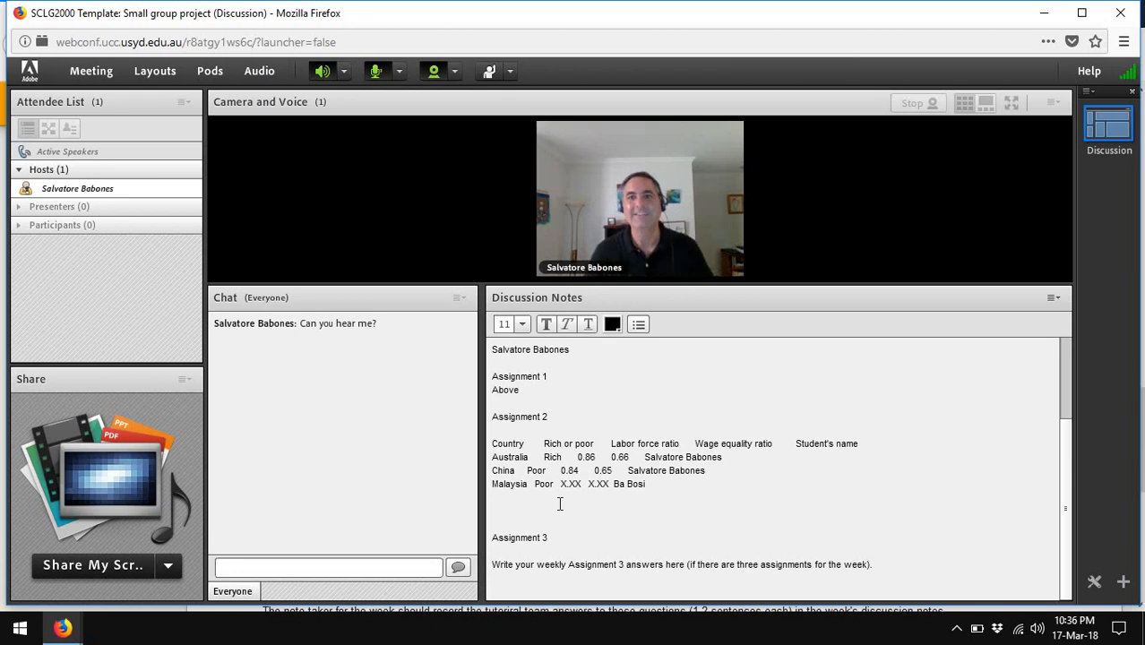
Add the team answer 'In general, the level of gender inequality is highest…' below the Malaysia row
left_click(491, 509)
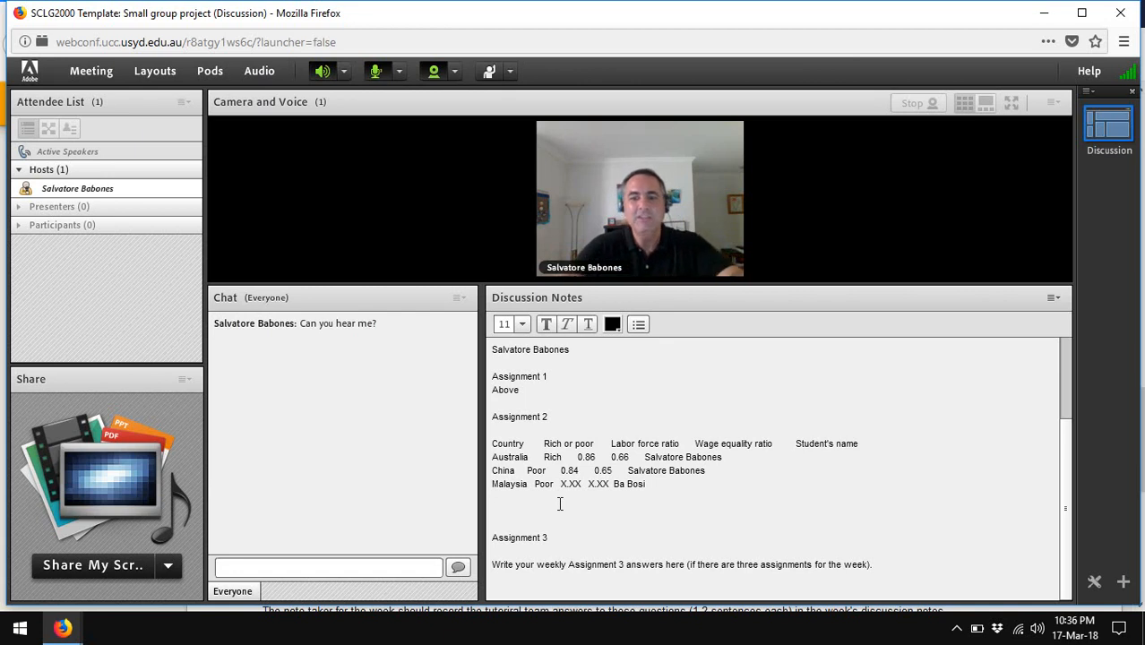
type("In general")
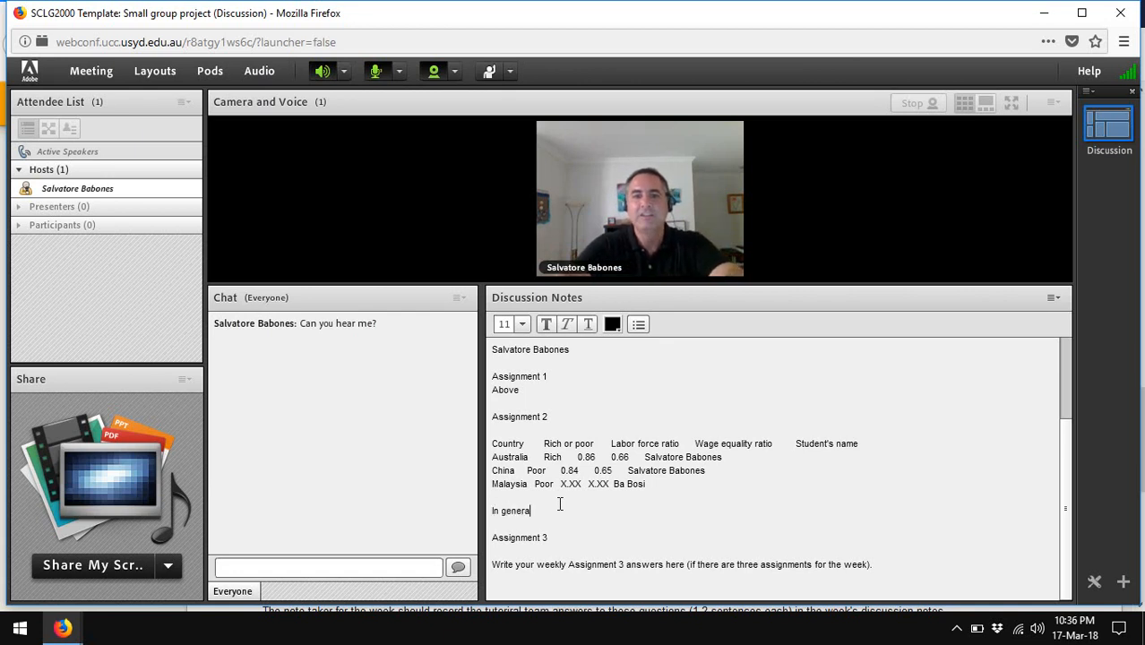
type("l, the")
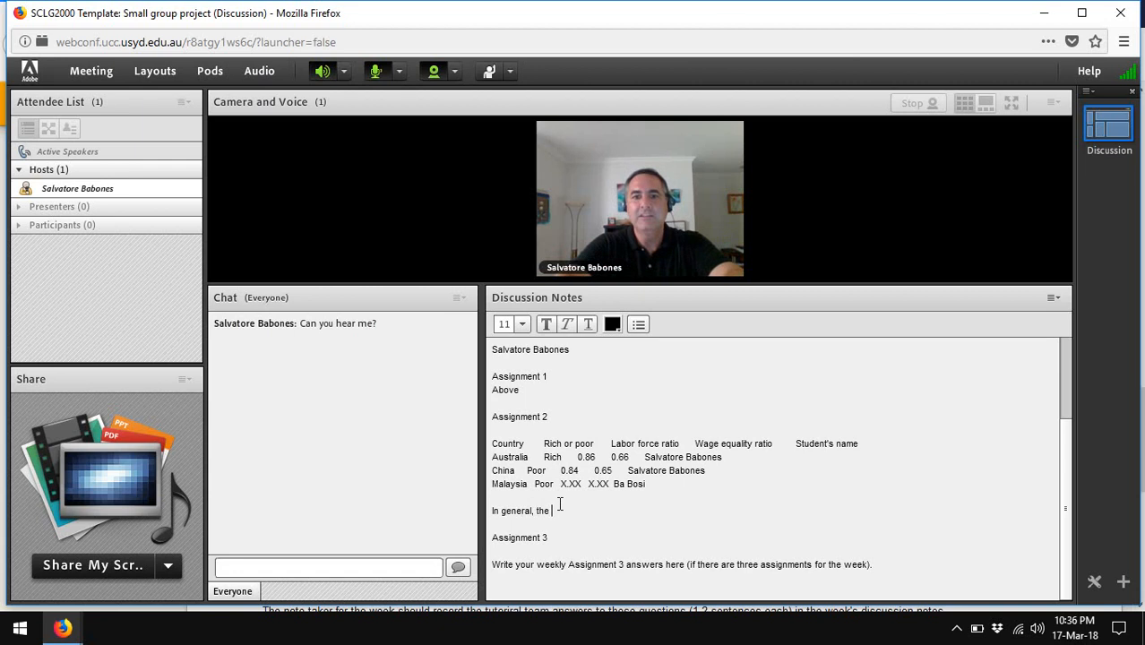
type("level of gender ineuqality is highest")
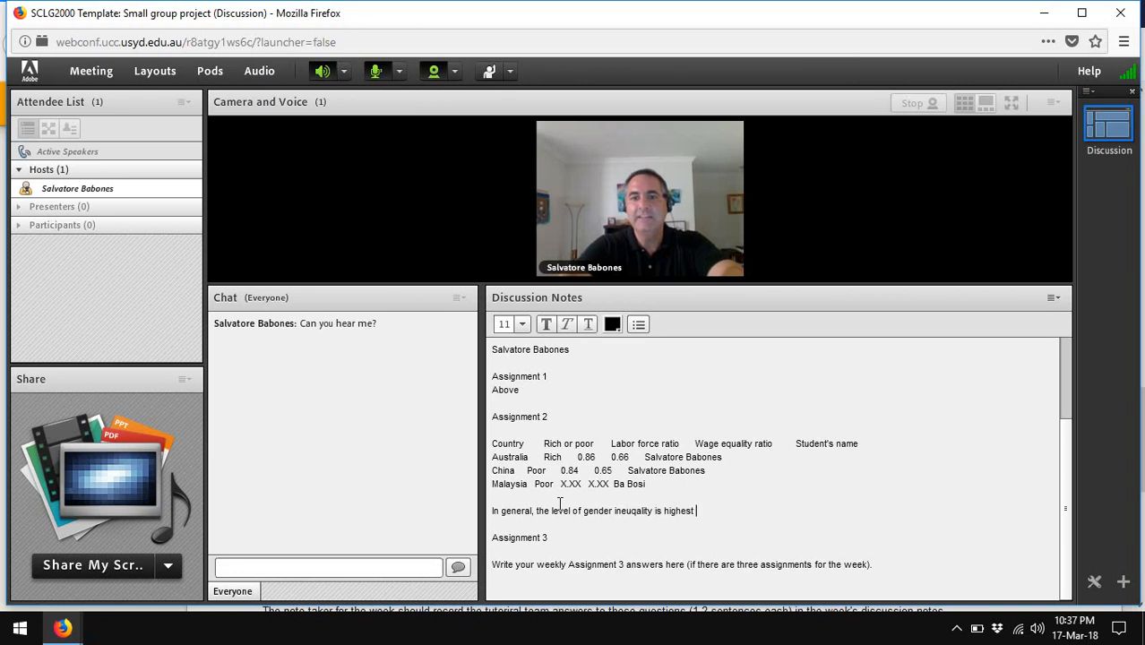
type("in ...")
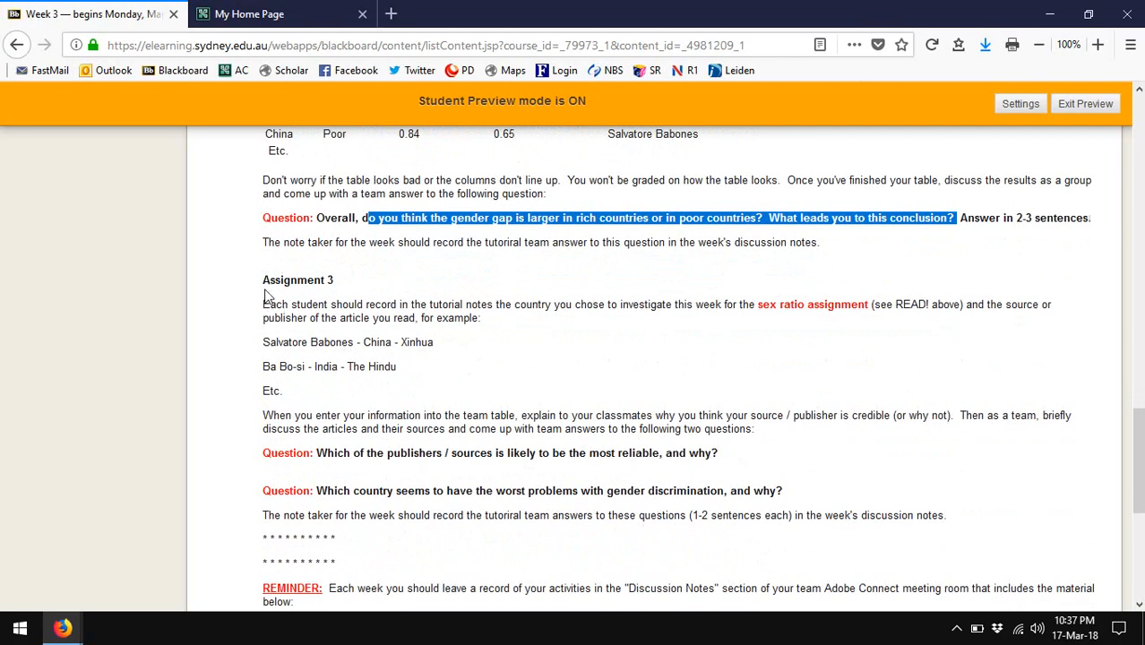
Highlight the Assignment 3 instructions, then bring the Discussion Notes REMINDER template into view
left_click_drag(262, 280, 674, 516)
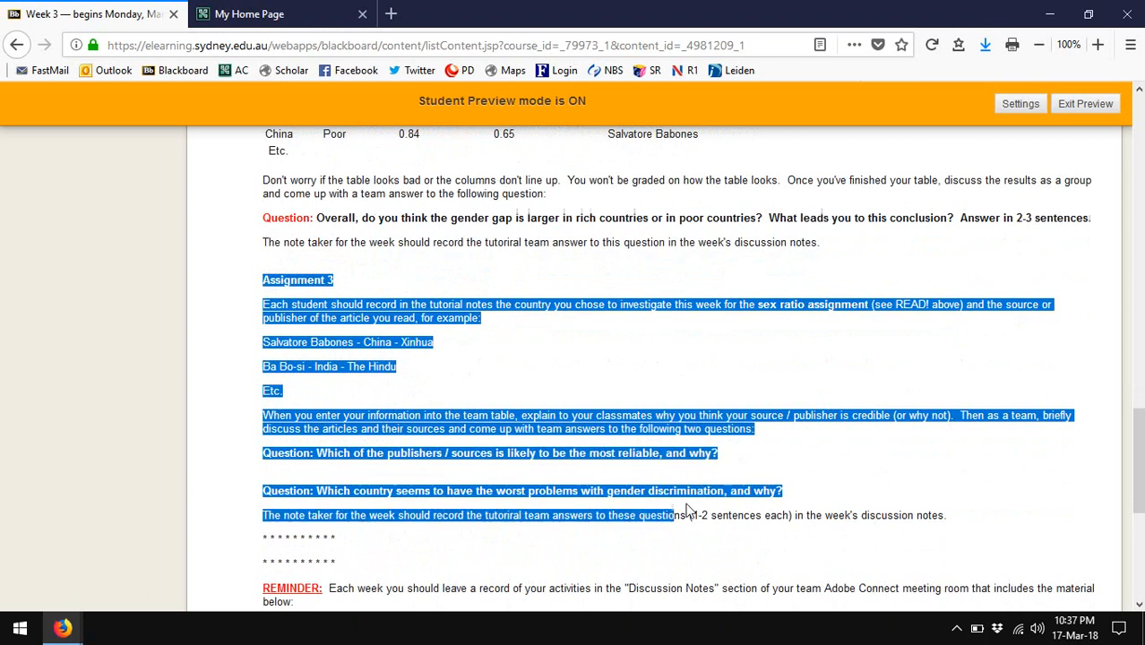
left_click(778, 463)
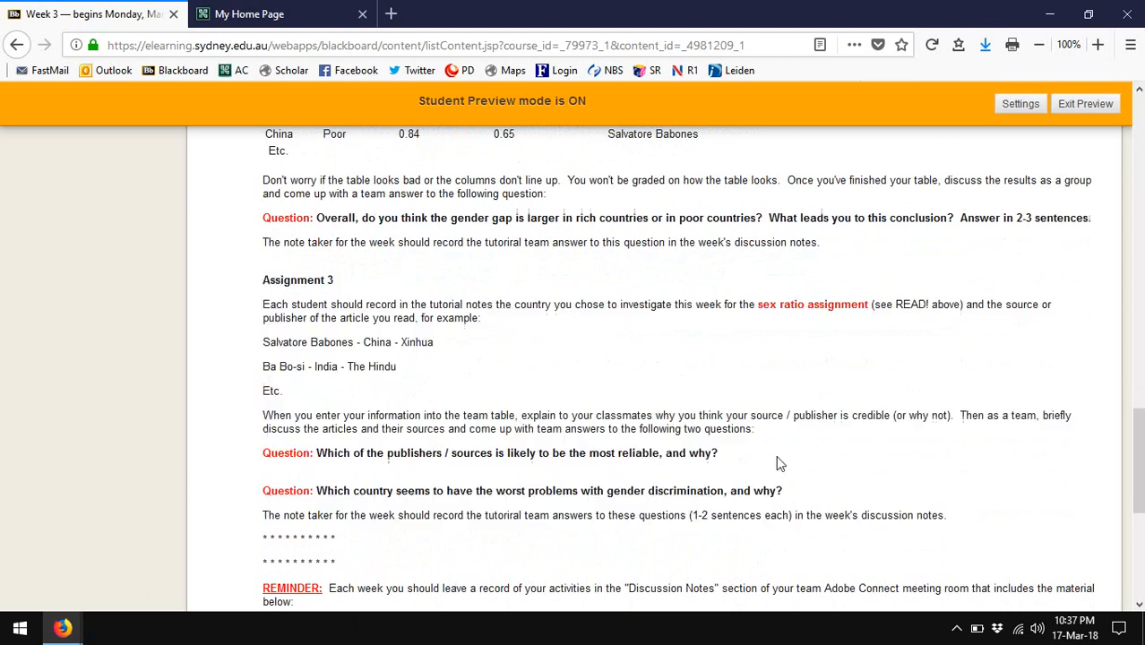
mouse_move(188, 437)
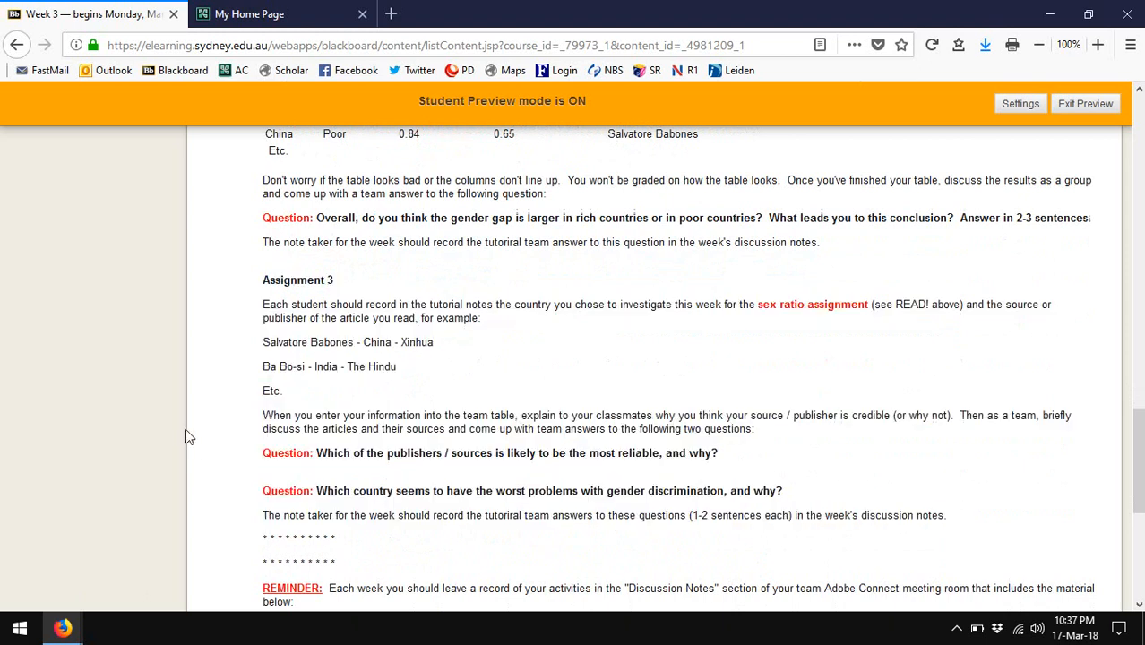
scroll("down", 3)
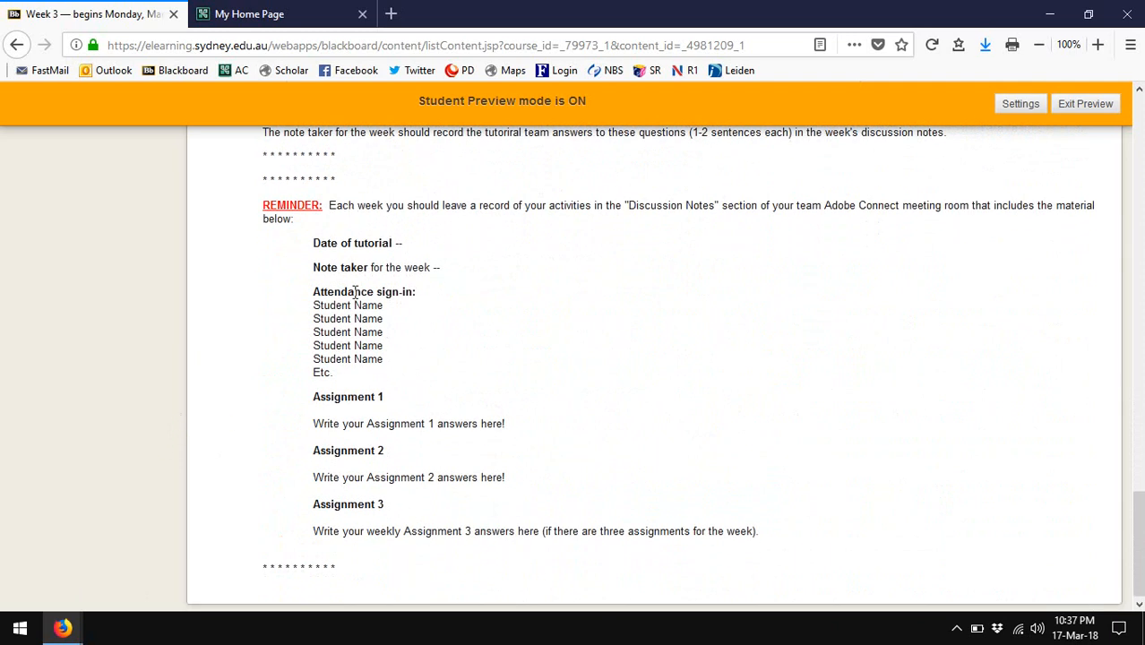
mouse_move(382, 498)
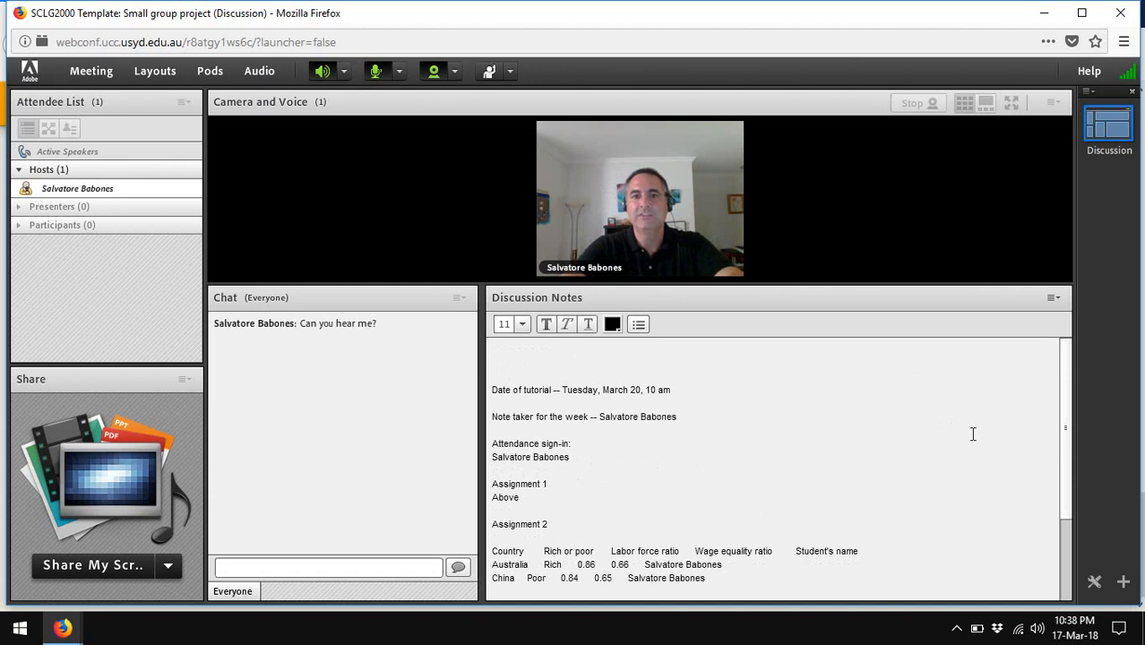
Add 'Great work!' at the top of the notes and colour it red
type("Great wor")
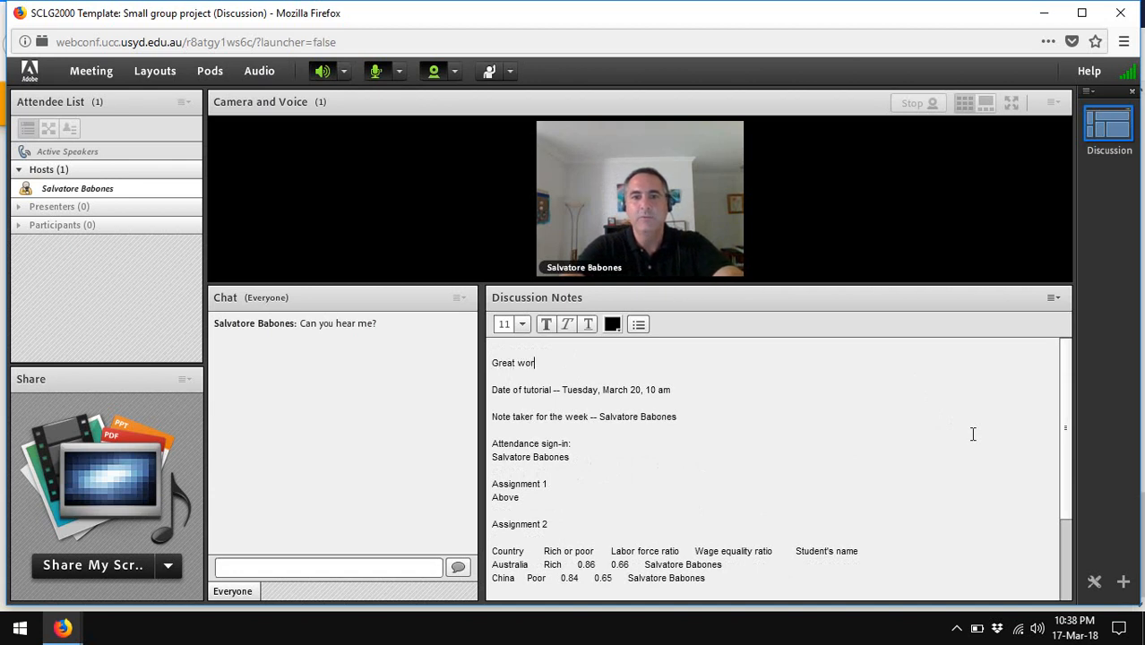
type("k!")
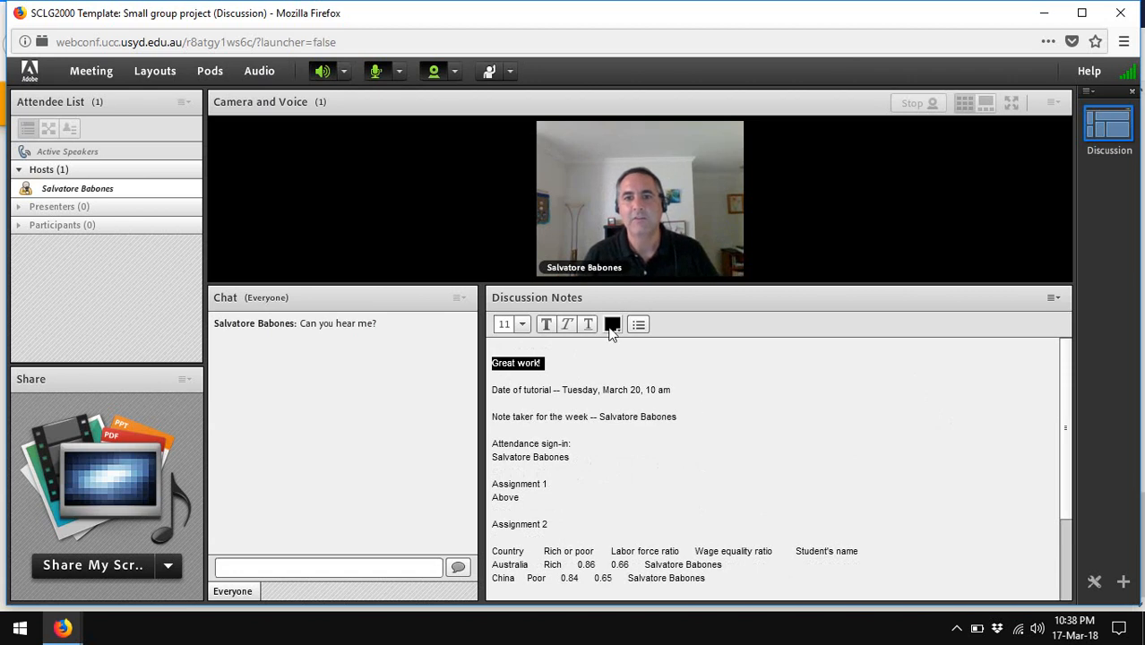
left_click(613, 322)
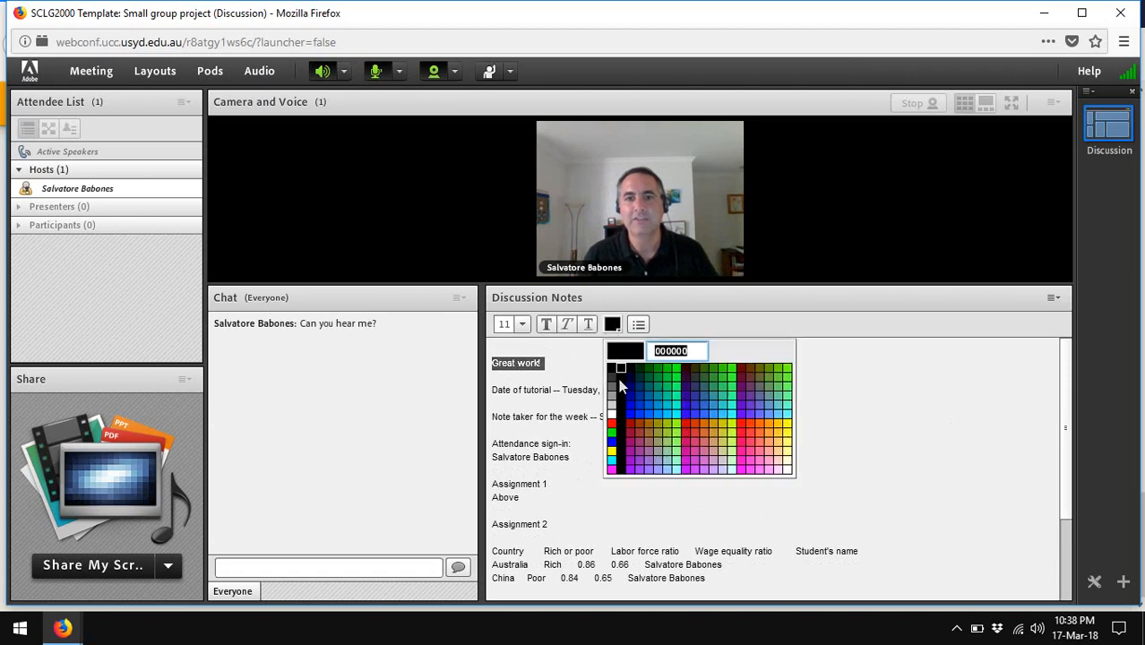
left_click(613, 366)
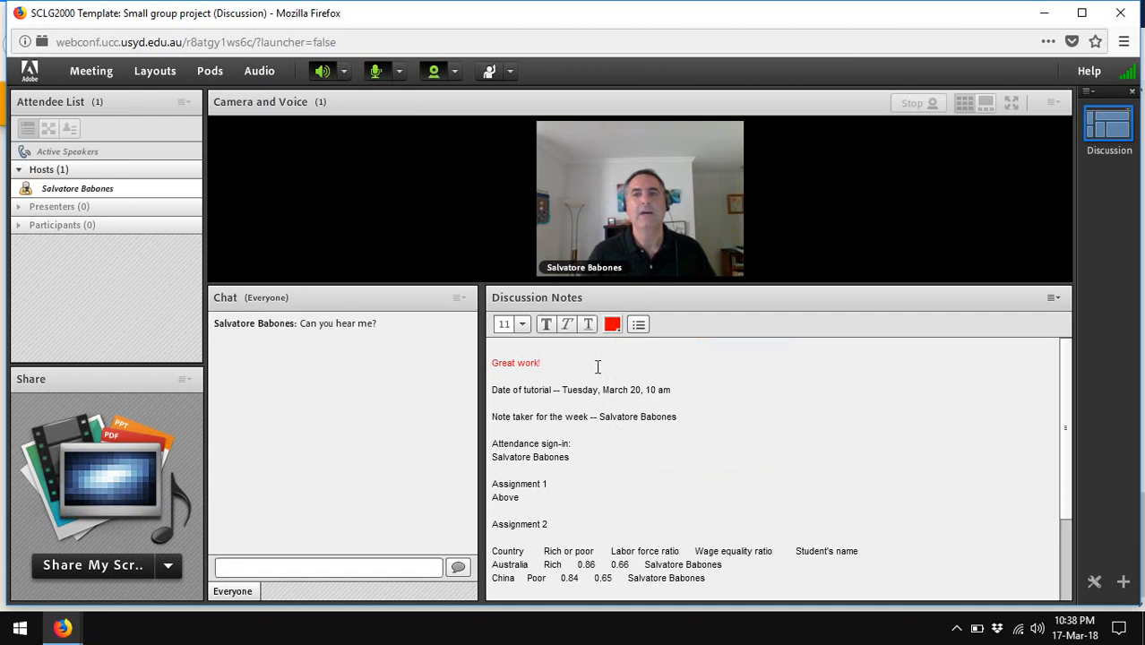
left_click(545, 362)
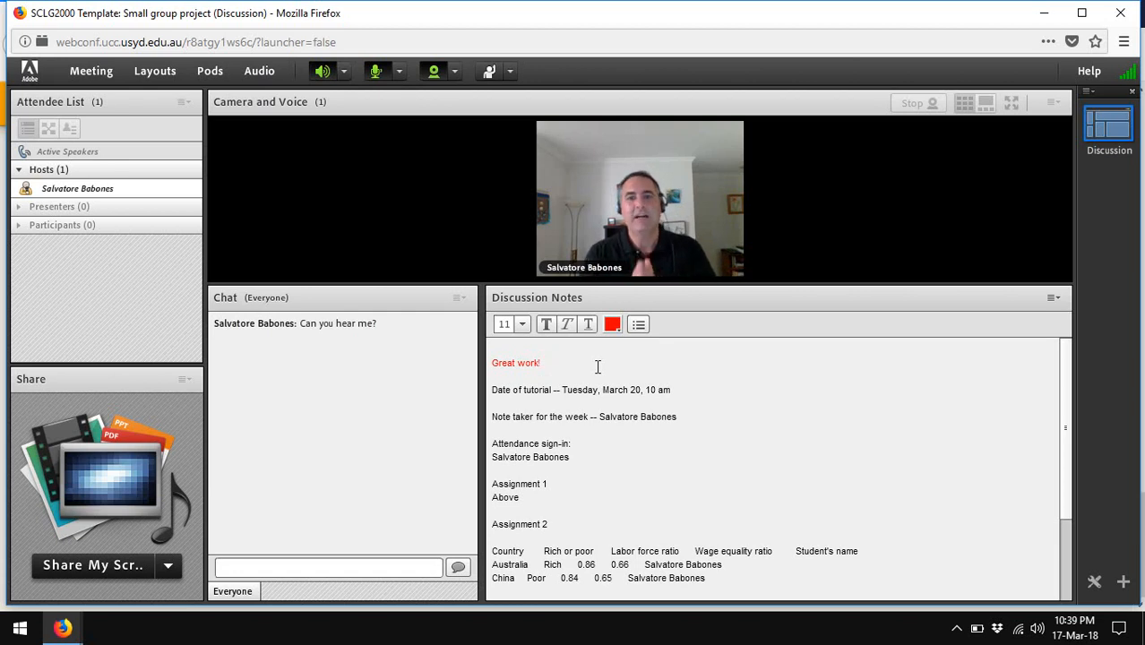
left_click(543, 362)
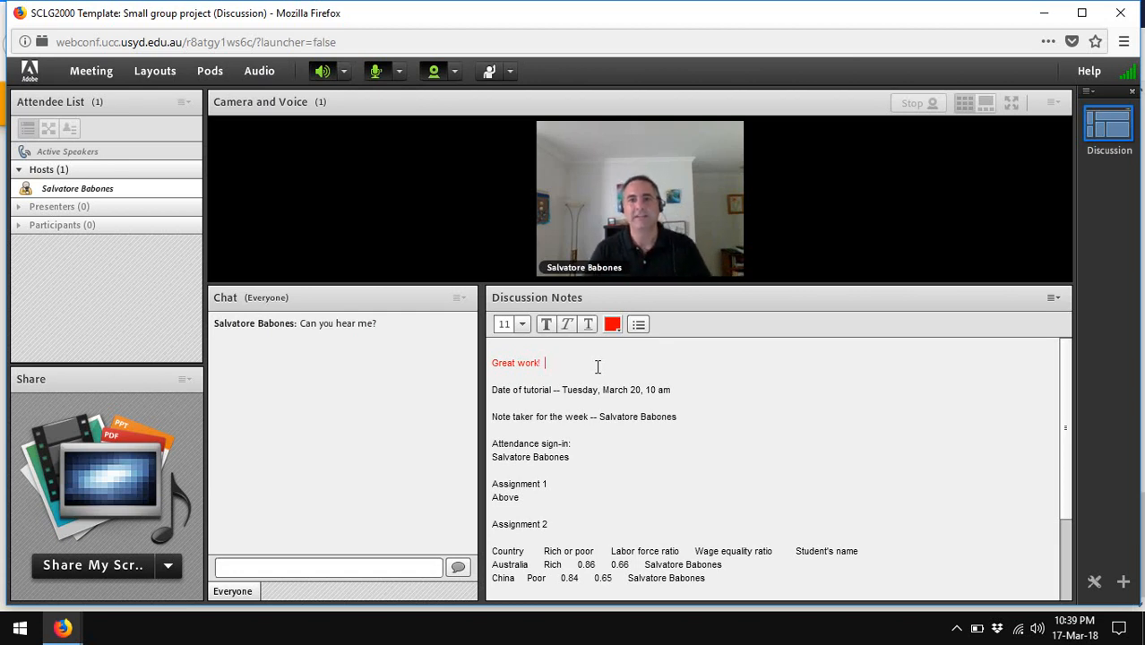